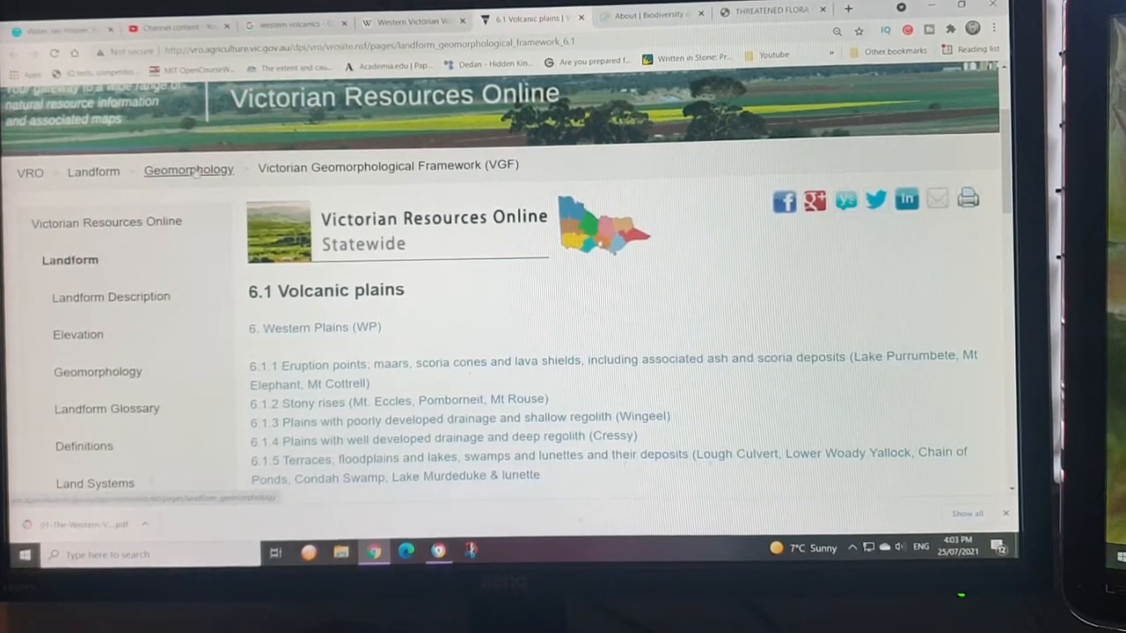
# Scroll the 6.1 Volcanic plains page down past the landform list to the Newer Volcanics description and map
pyautogui.scroll(-3)
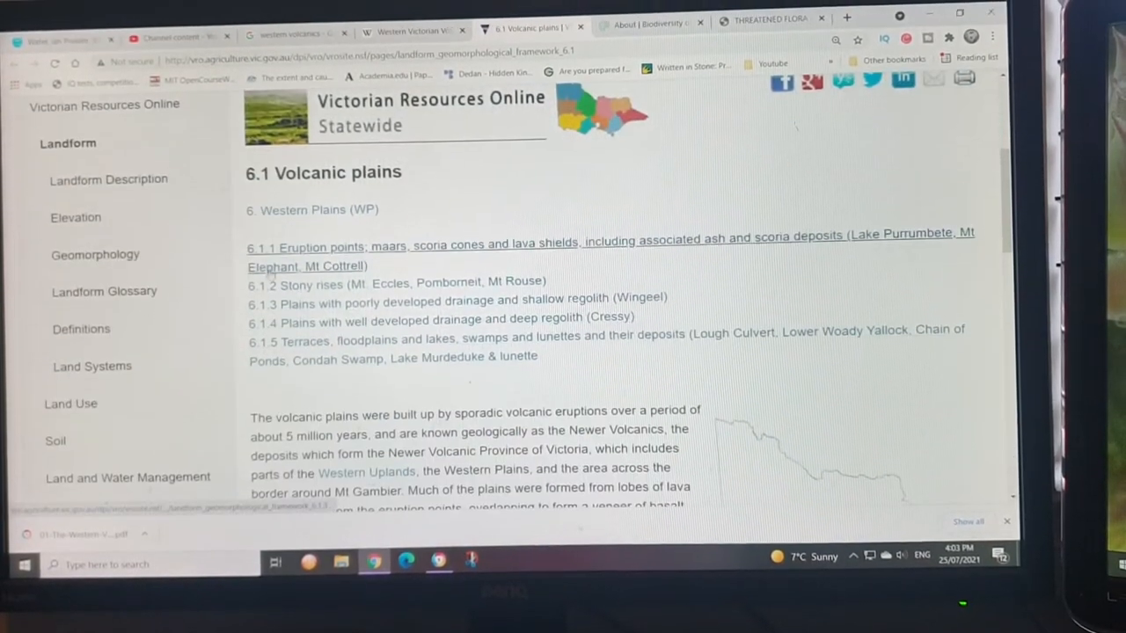
pyautogui.scroll(-3)
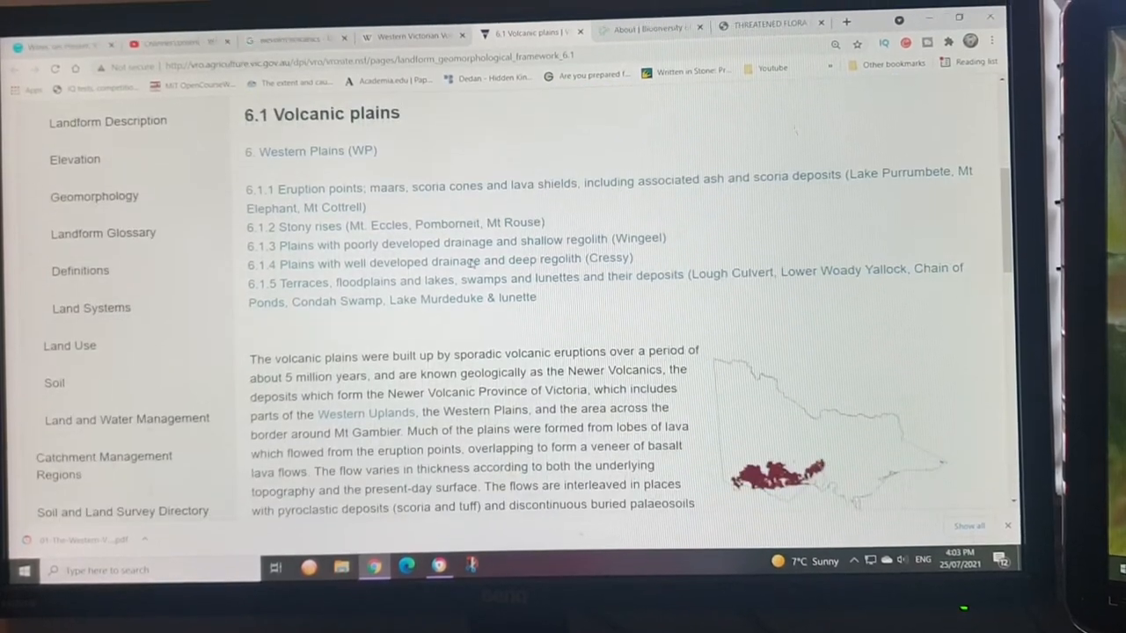
pyautogui.scroll(-3)
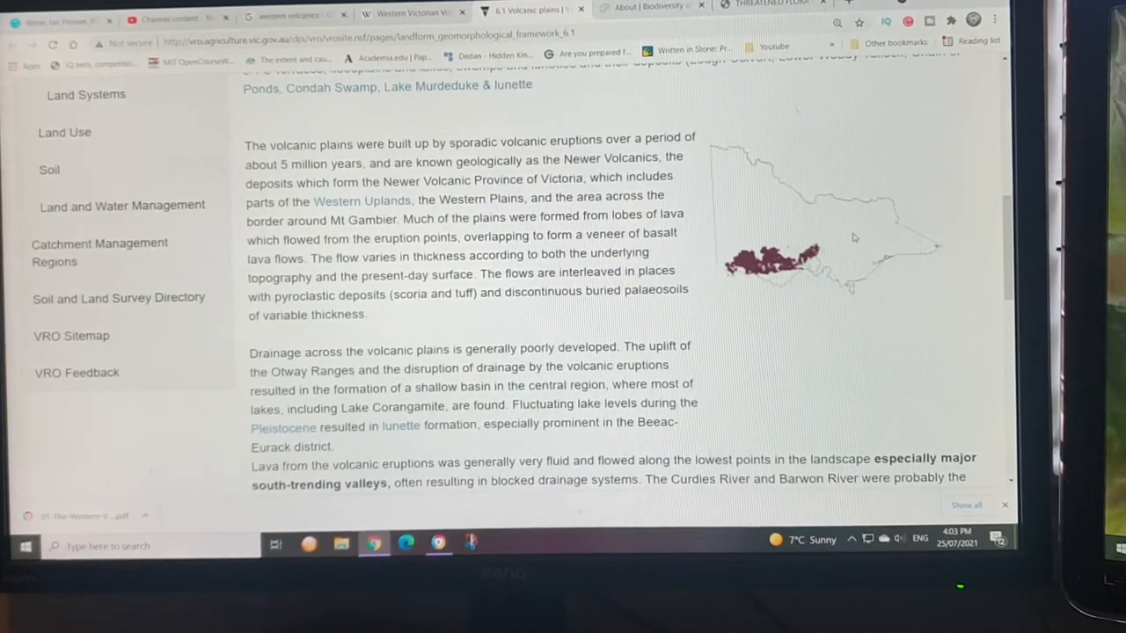
pyautogui.moveTo(851, 255)
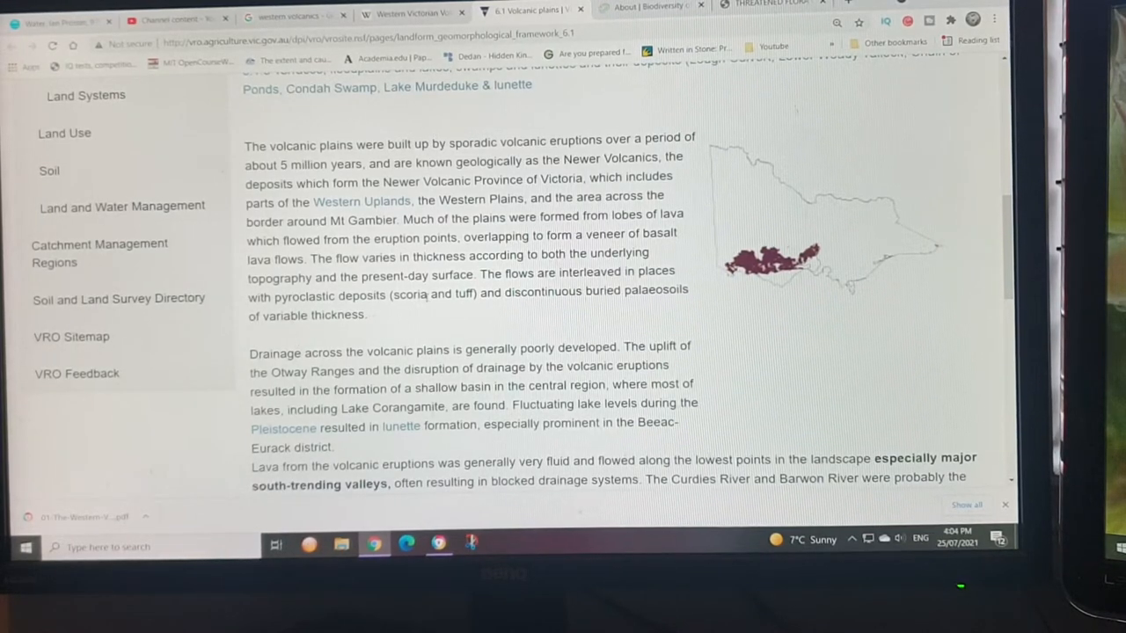
pyautogui.scroll(-3)
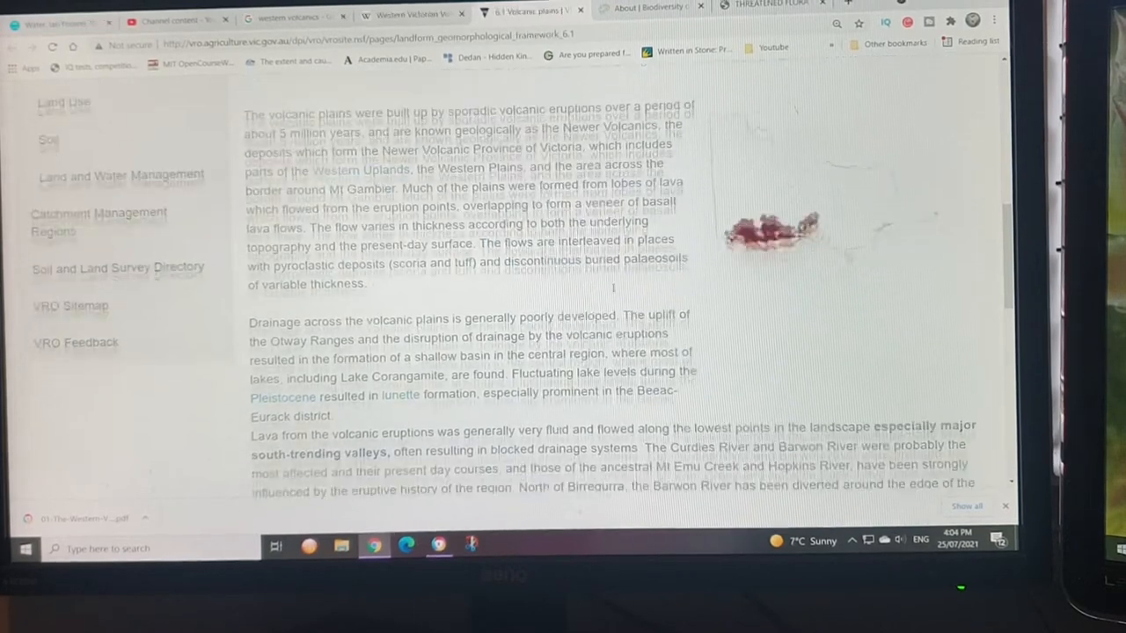
pyautogui.scroll(-3)
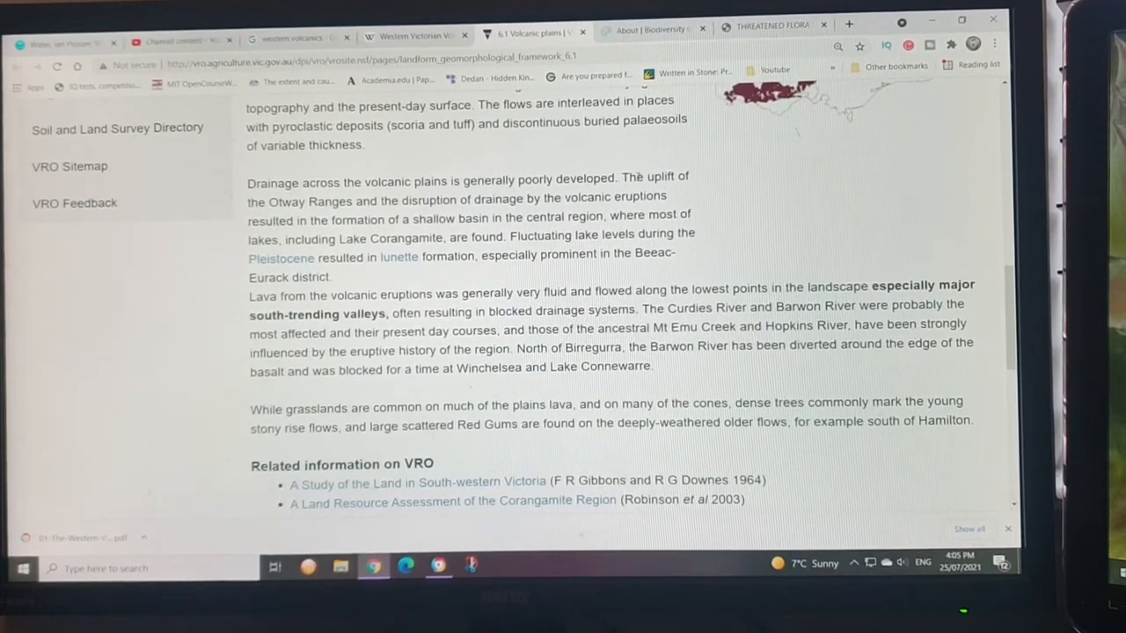
pyautogui.scroll(-3)
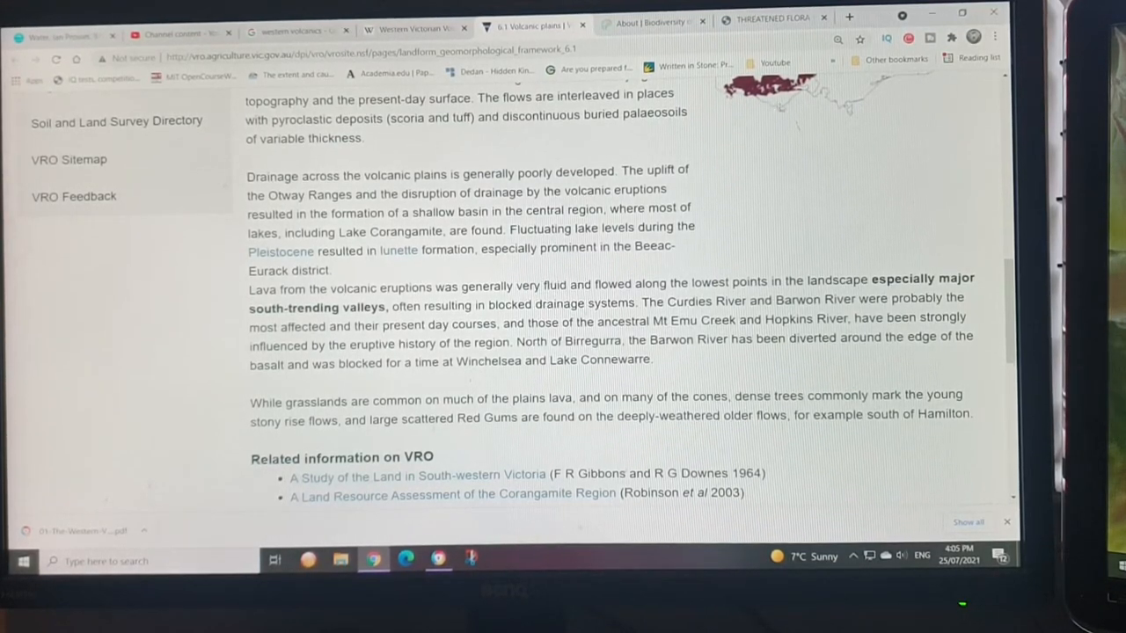
pyautogui.scroll(3)
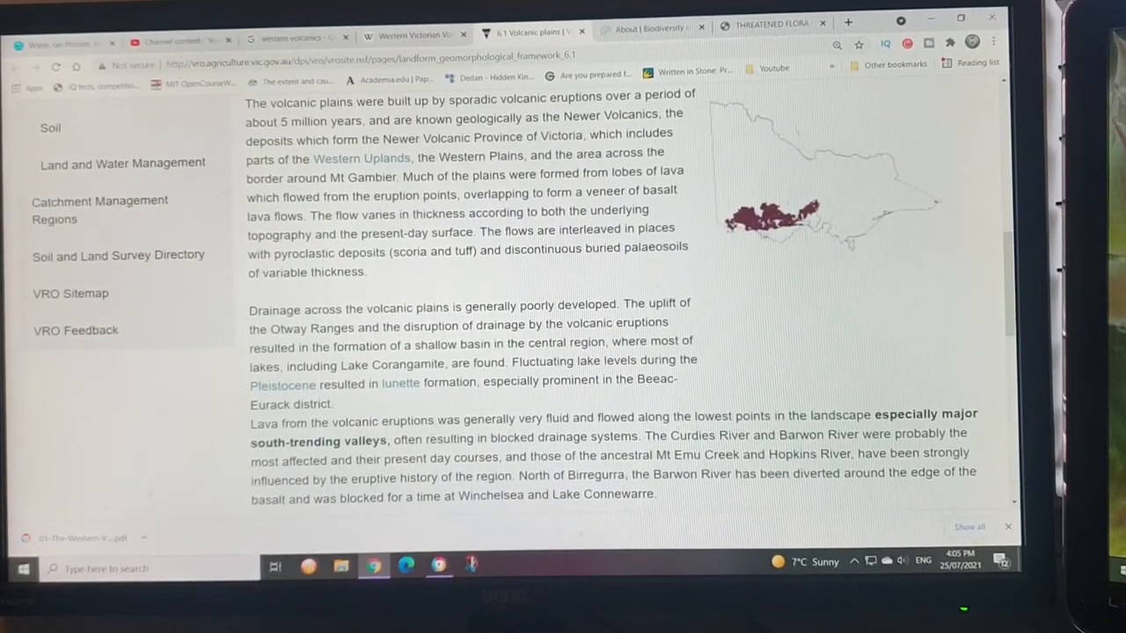
pyautogui.scroll(-3)
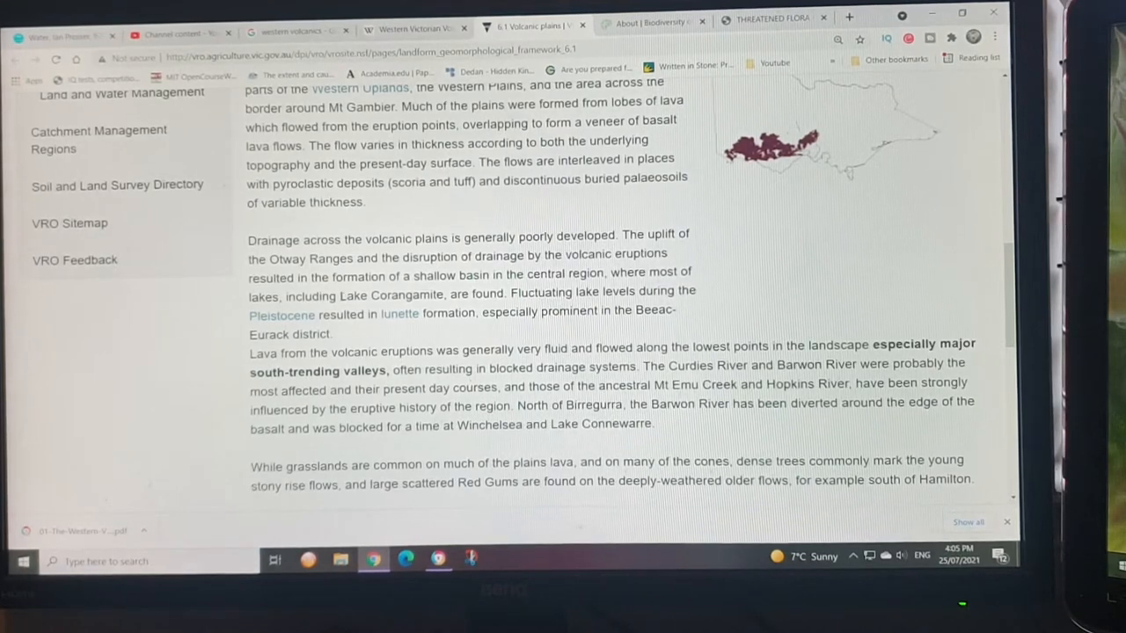
pyautogui.doubleClick(382, 295)
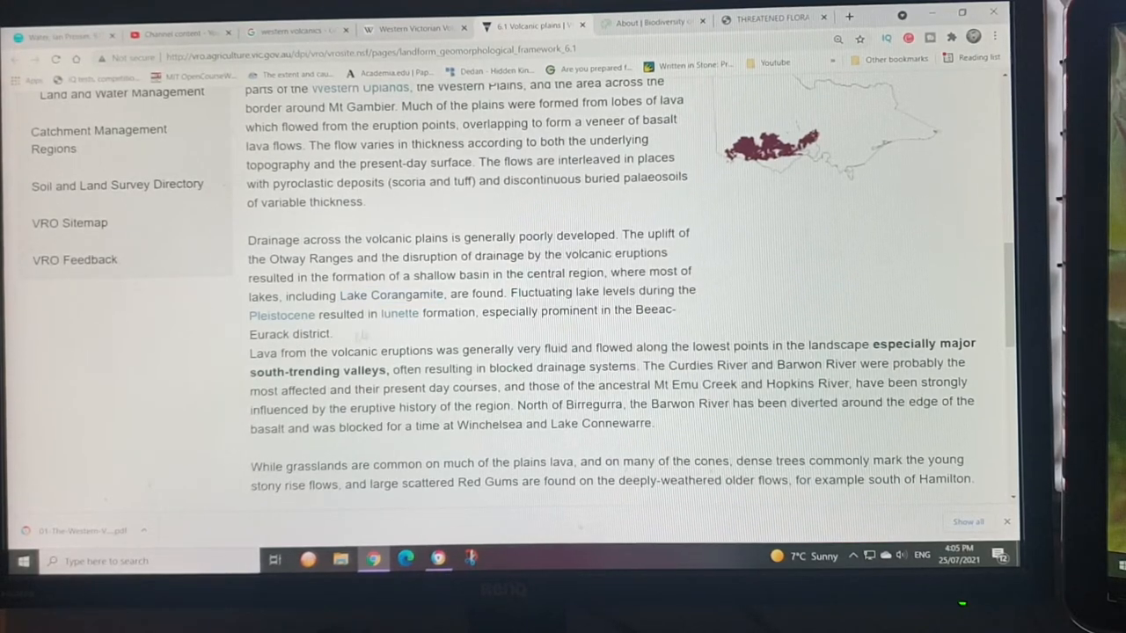
# Open the 'lunette' glossary link in a new tab and switch to it
pyautogui.rightClick(400, 313)
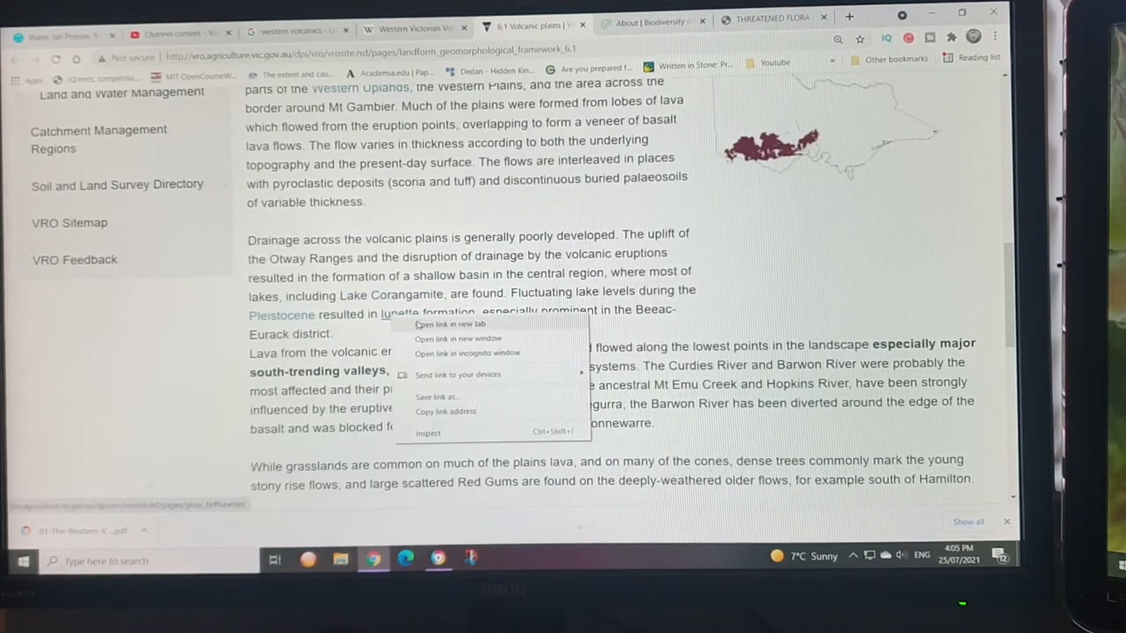
pyautogui.click(450, 324)
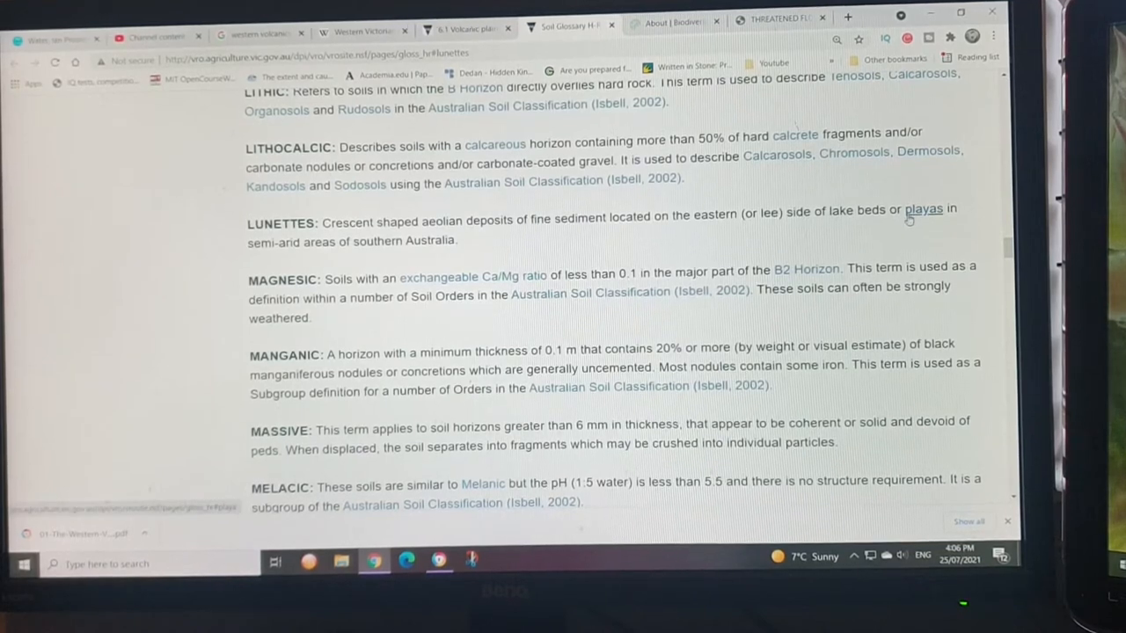
pyautogui.scroll(-3)
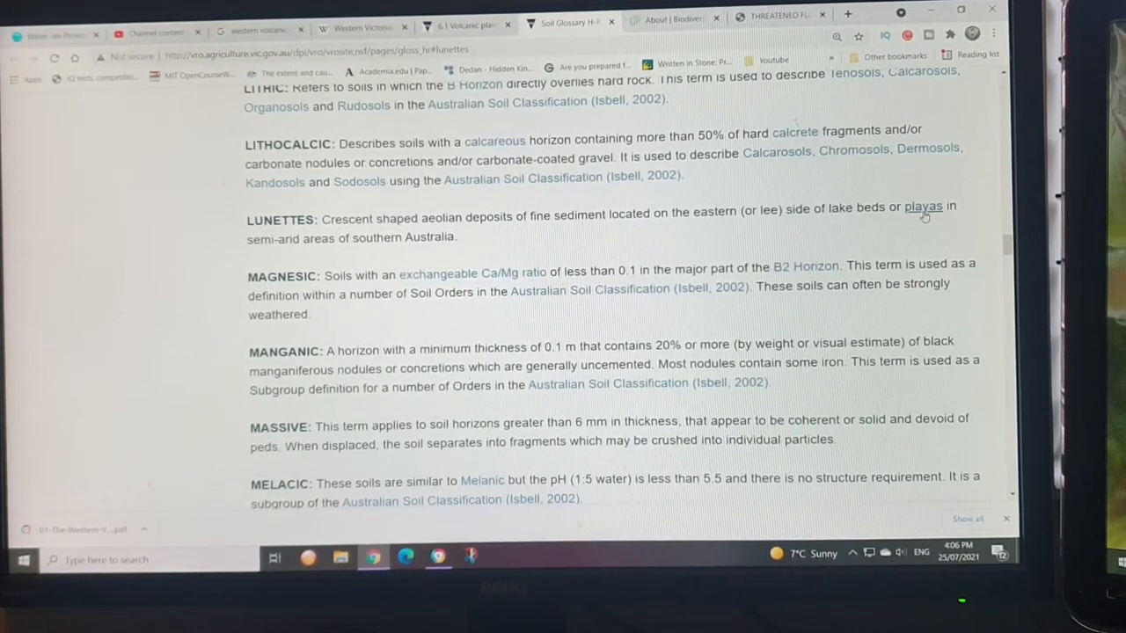
pyautogui.click(921, 207)
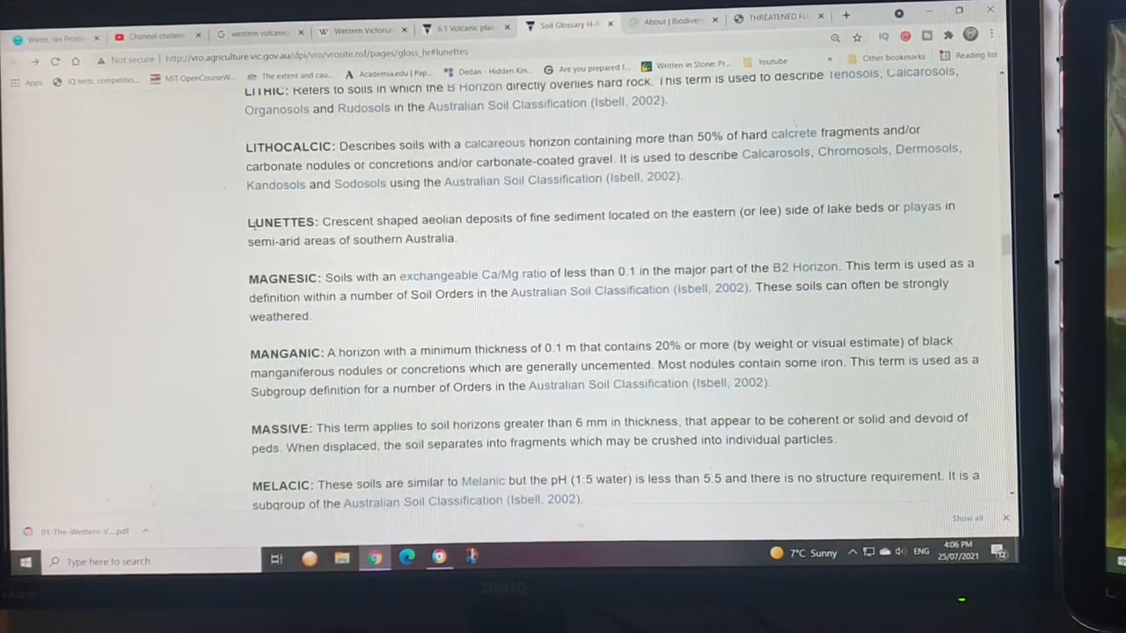
# Select the word LUNETTES and bring up its context menu
pyautogui.doubleClick(281, 218)
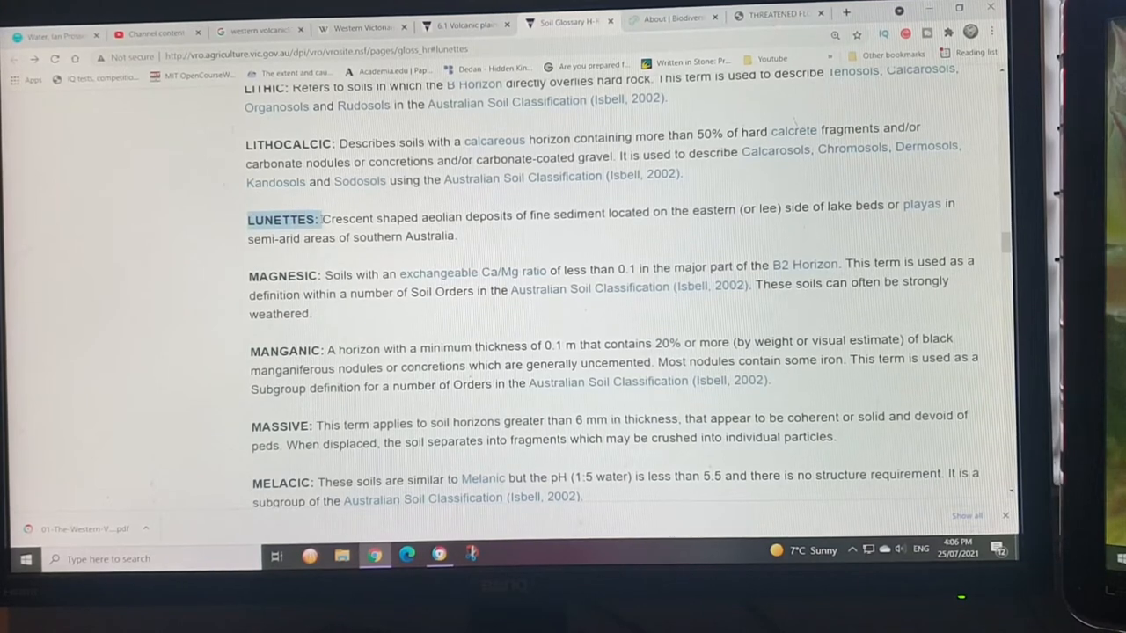
pyautogui.rightClick(281, 218)
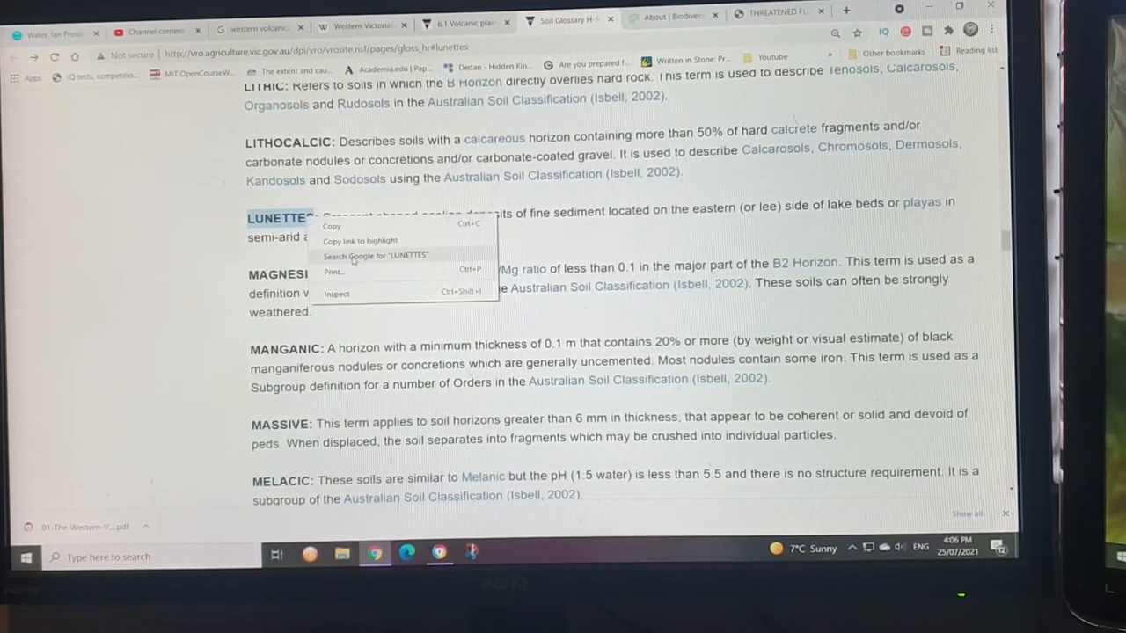
# Search Google for 'LUNETTES' and scroll the image results toward the wheatbelt valley block diagram
pyautogui.click(377, 255)
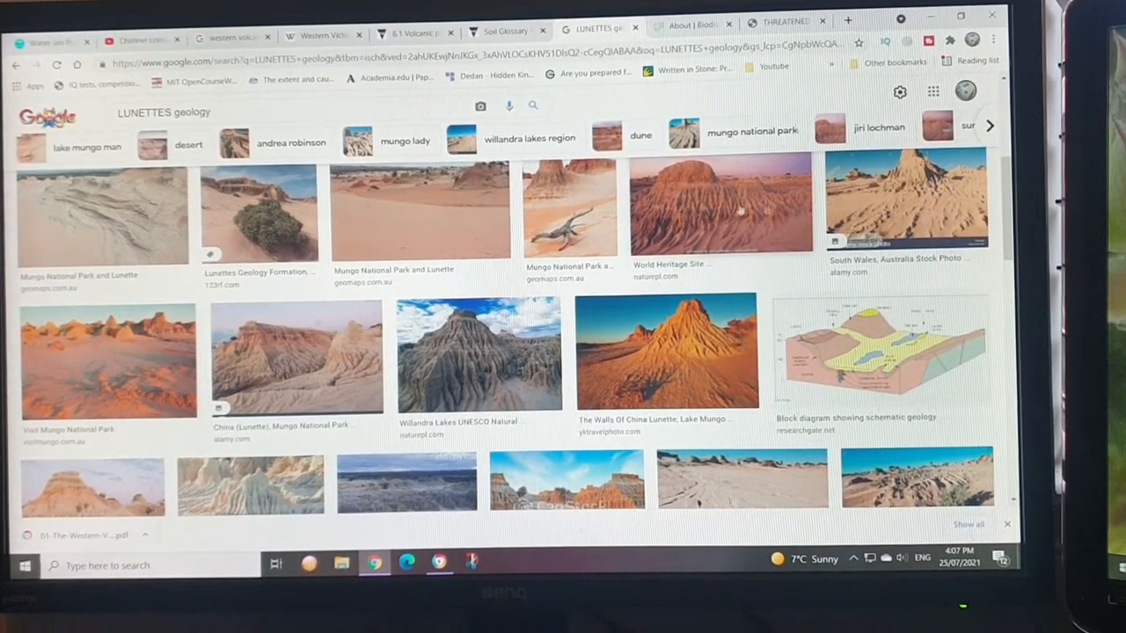
pyautogui.scroll(-3)
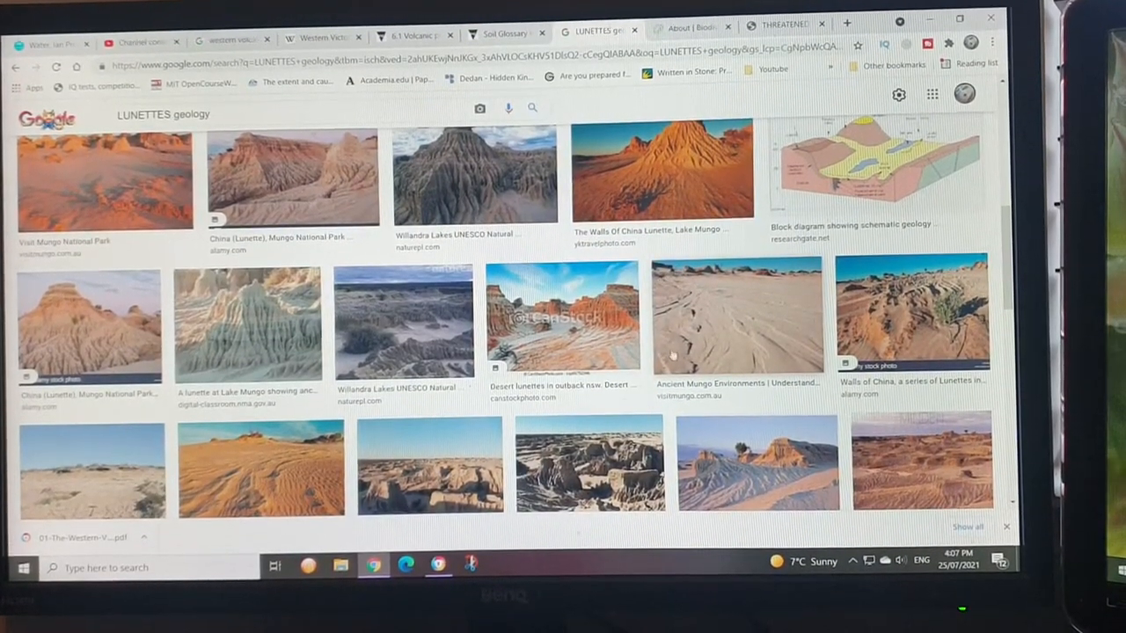
pyautogui.scroll(-3)
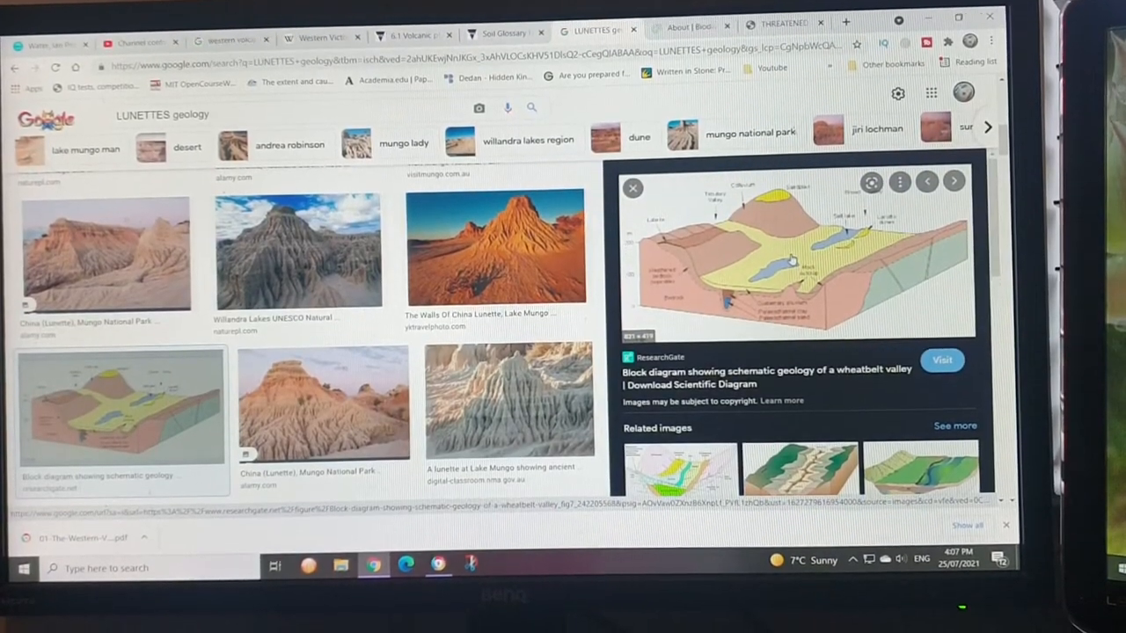
# Visit the block diagram's ResearchGate source and scroll its figures down to Figure 7
pyautogui.click(943, 359)
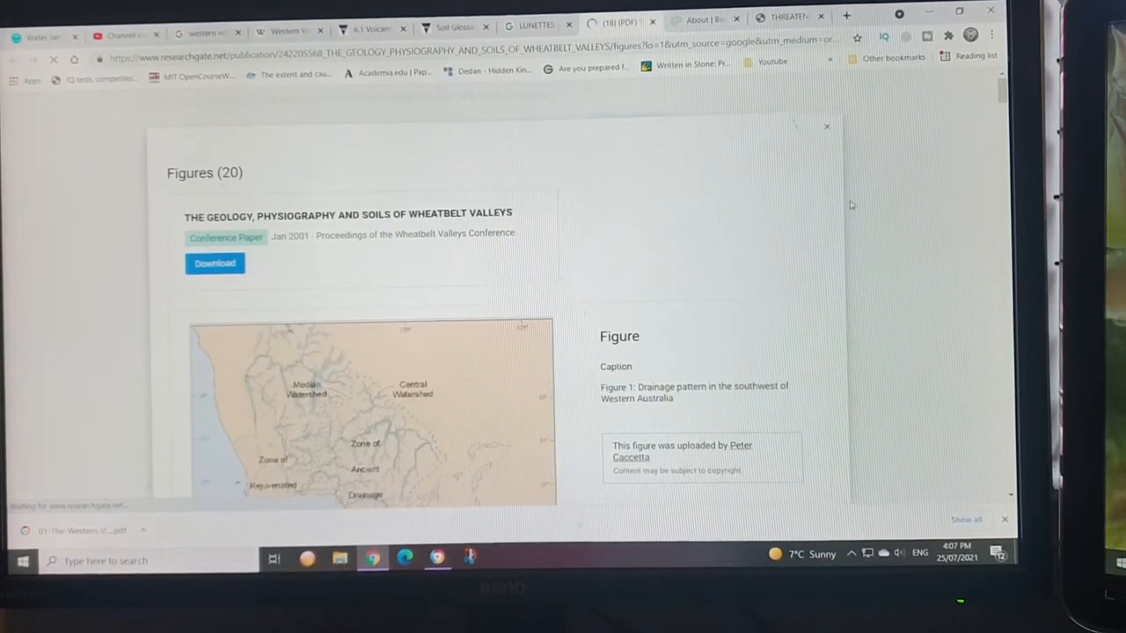
pyautogui.scroll(-3)
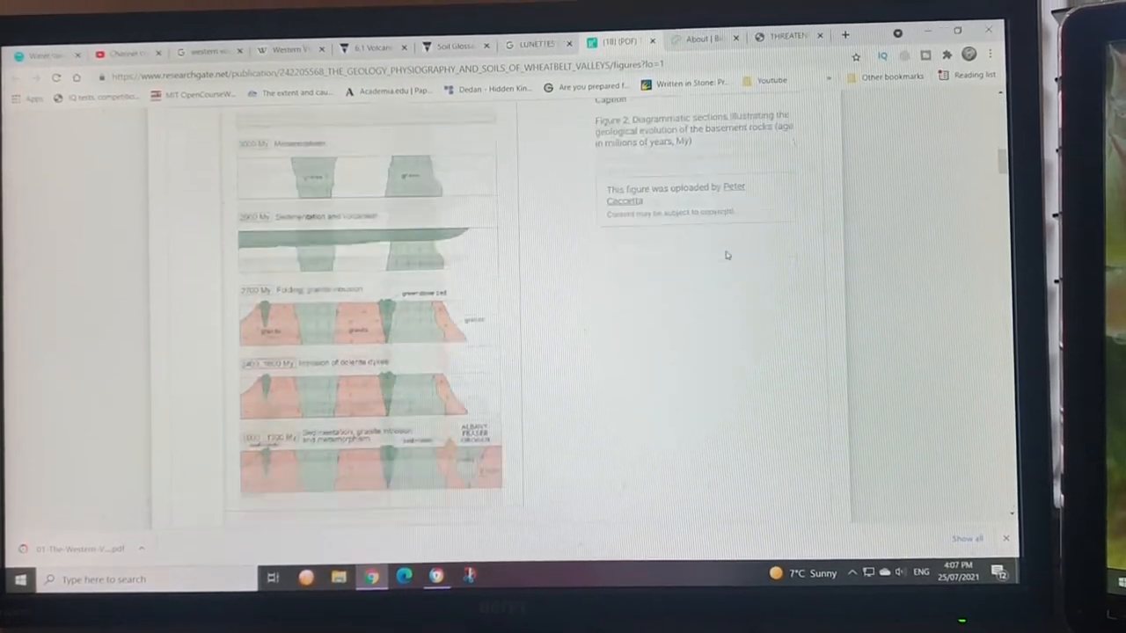
pyautogui.scroll(-3)
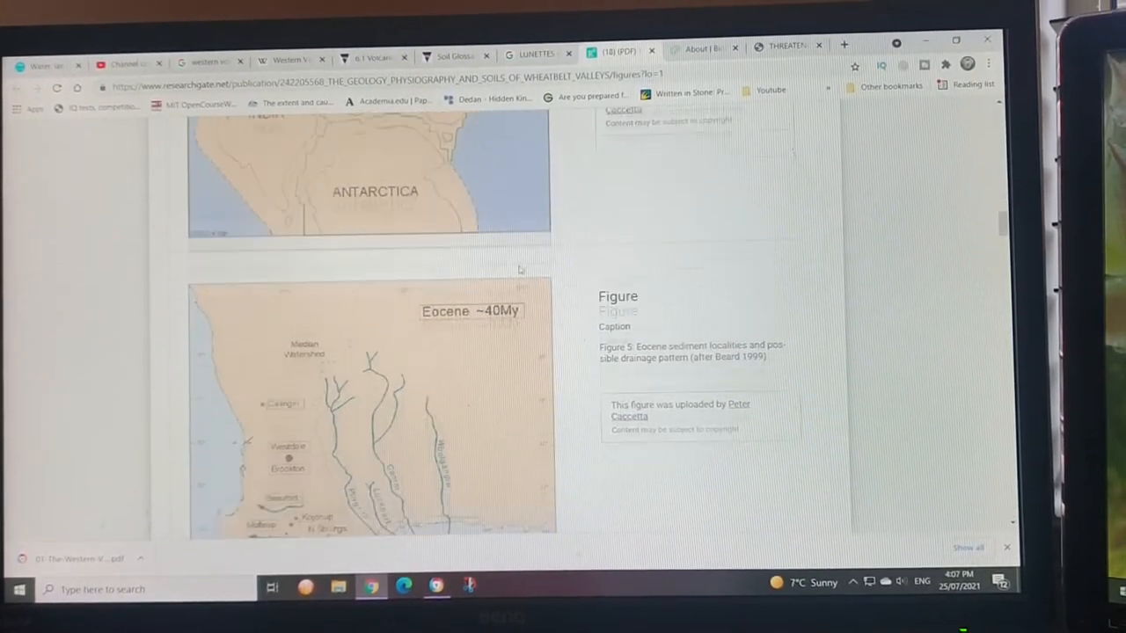
pyautogui.scroll(-3)
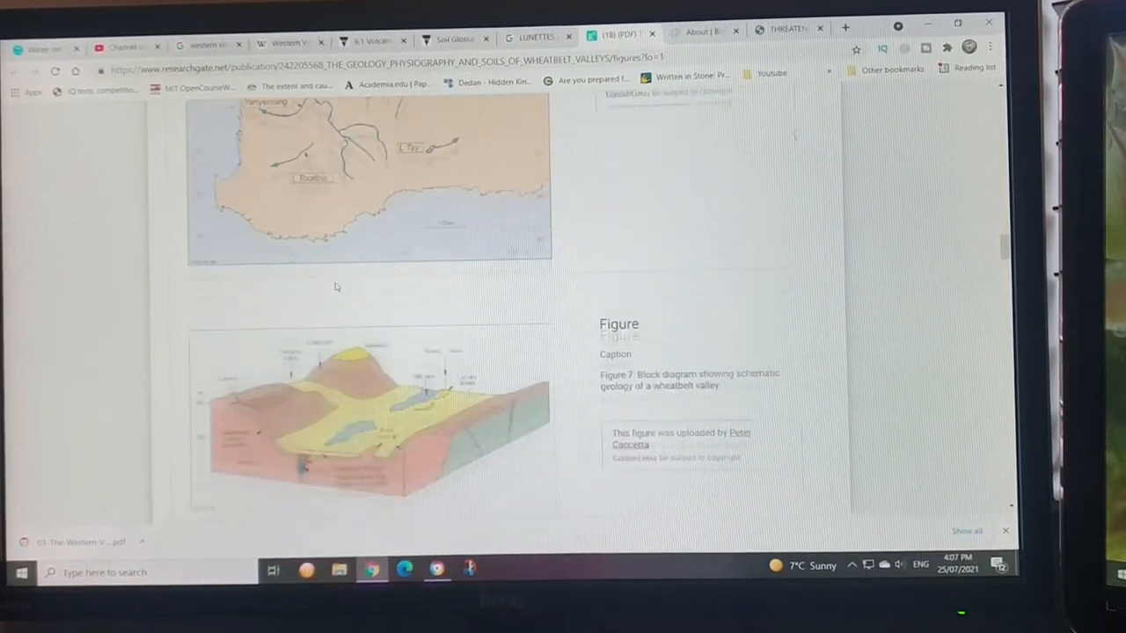
pyautogui.scroll(-3)
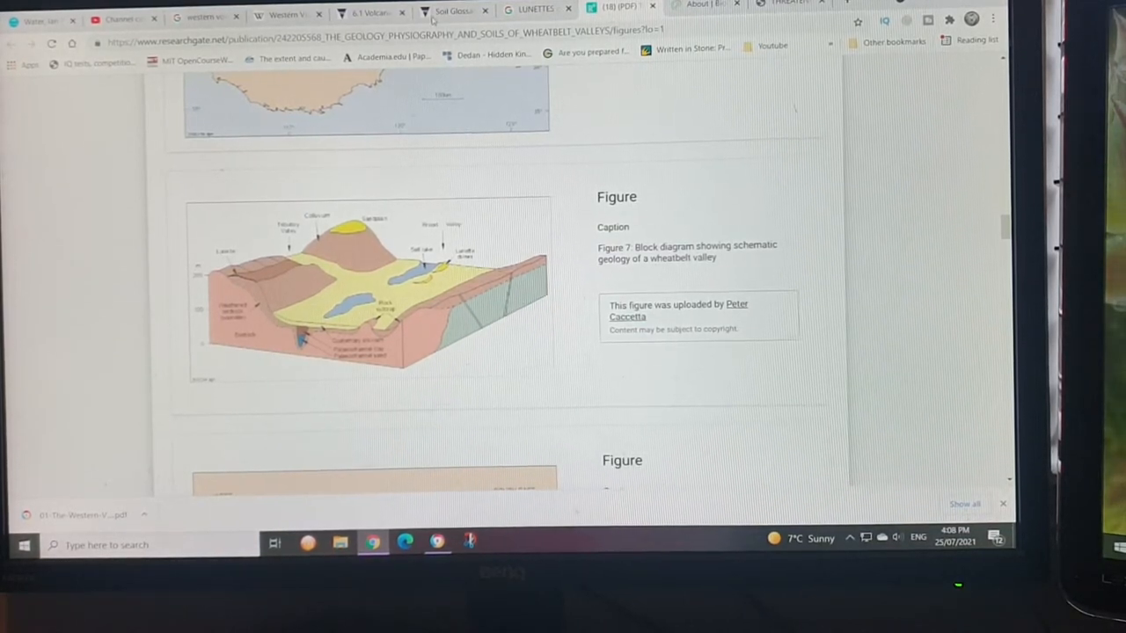
pyautogui.click(366, 10)
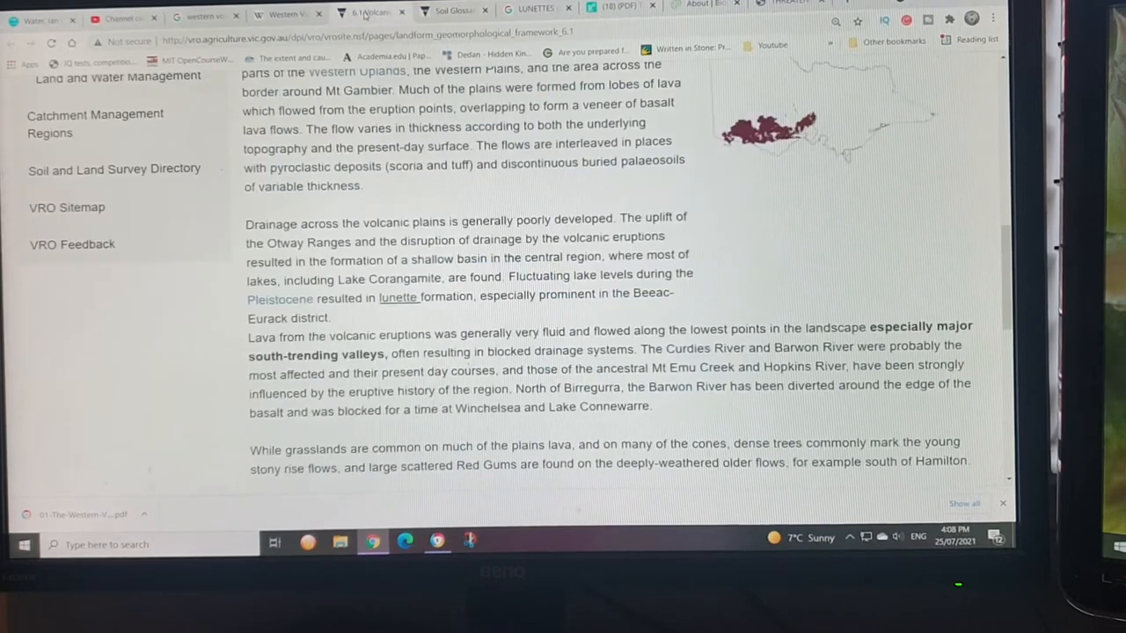
pyautogui.scroll(-3)
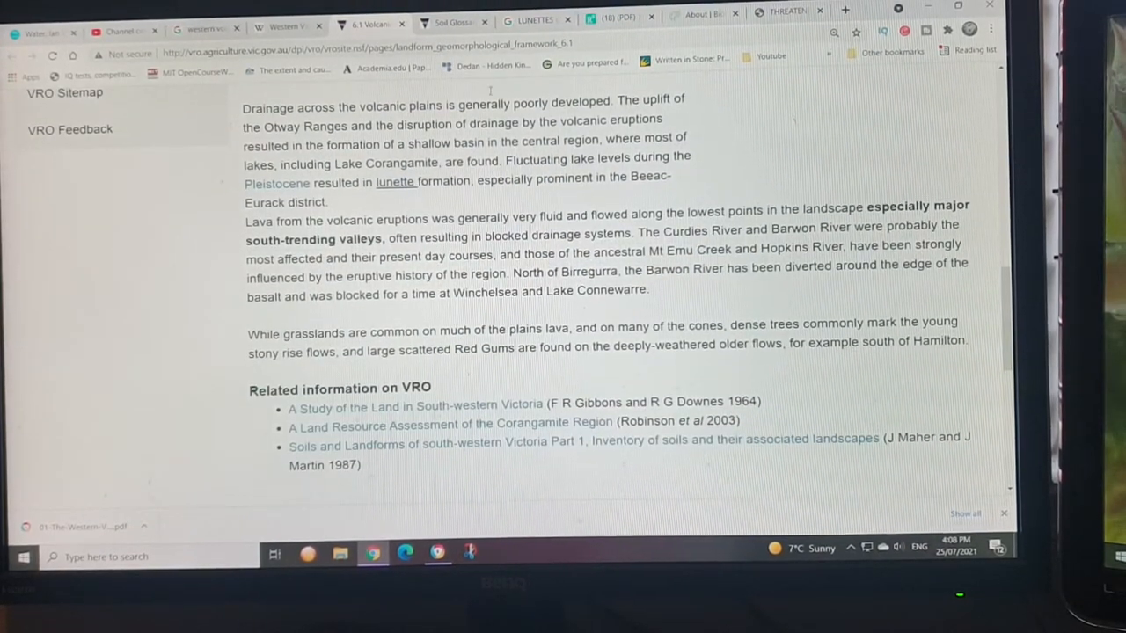
pyautogui.moveTo(454, 20)
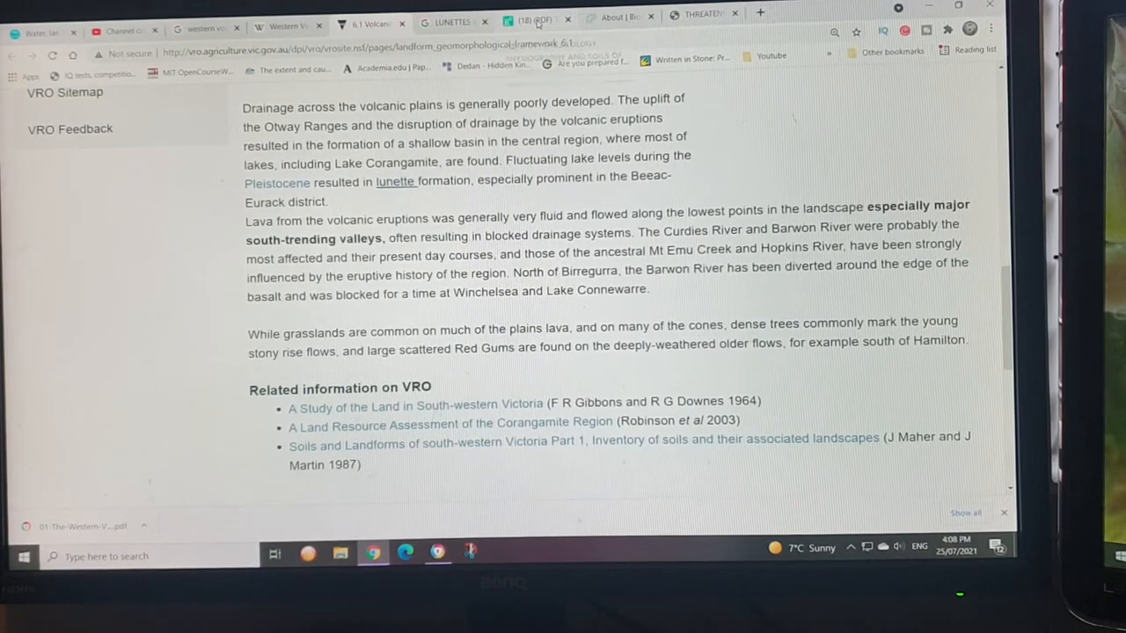
# Switch to the Ecolinc About tab and read down through the grassland, soil, rainfall and adaptation sections
pyautogui.click(566, 16)
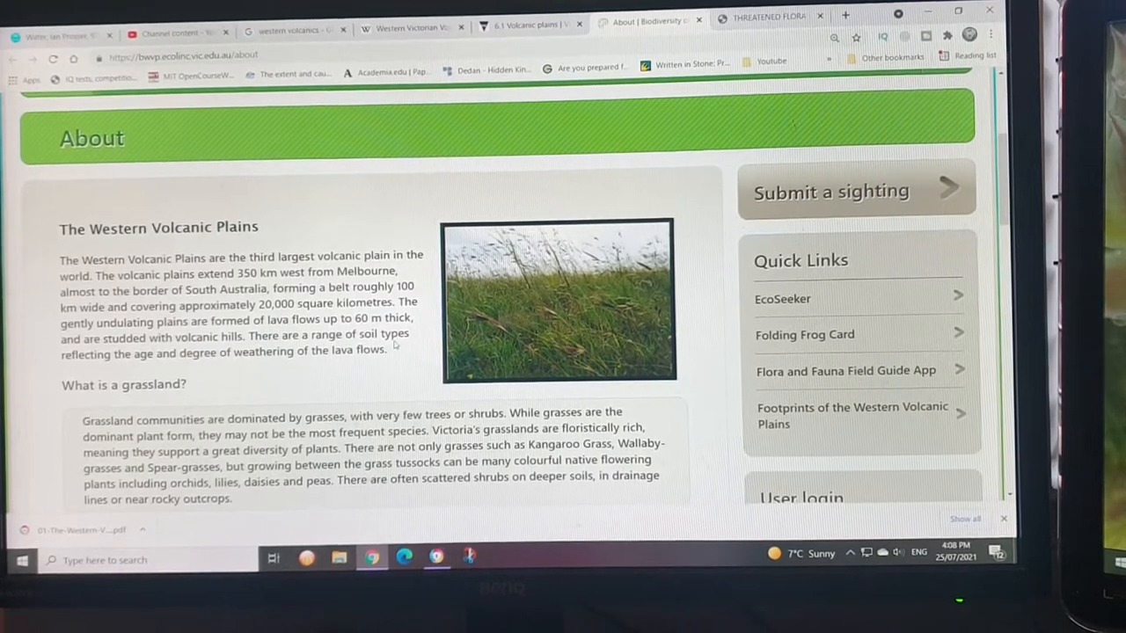
pyautogui.scroll(-3)
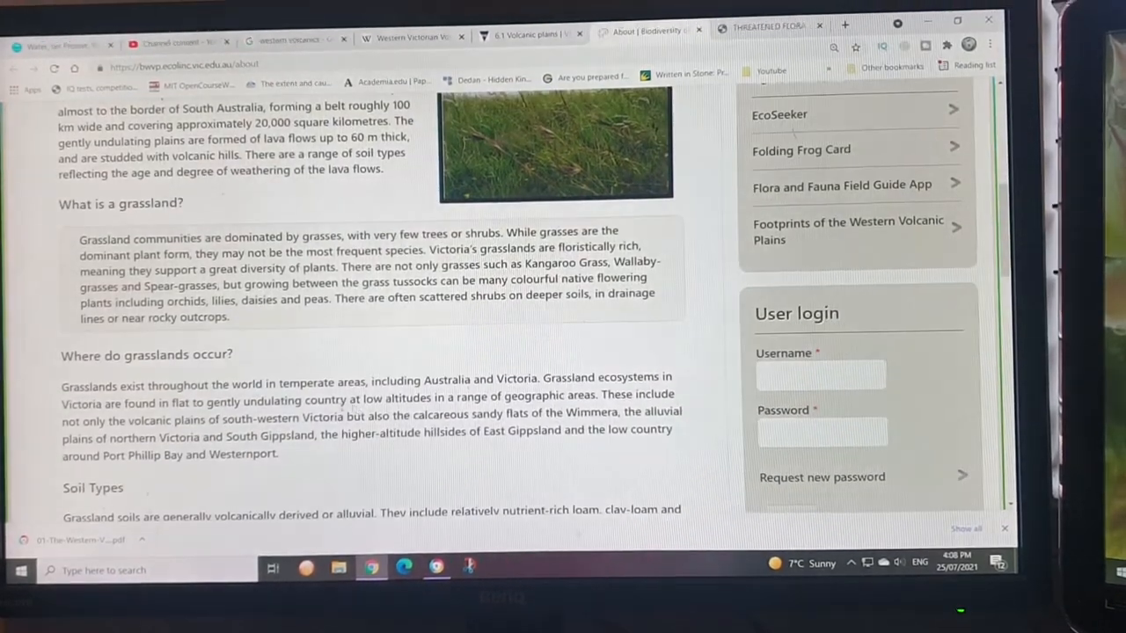
pyautogui.scroll(-3)
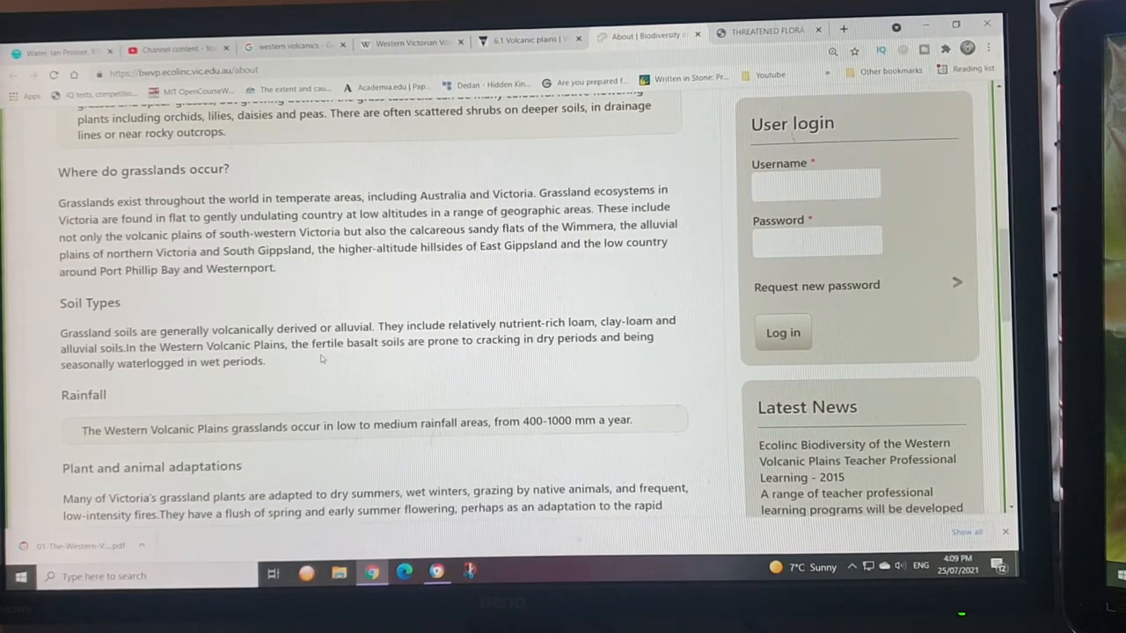
pyautogui.scroll(-3)
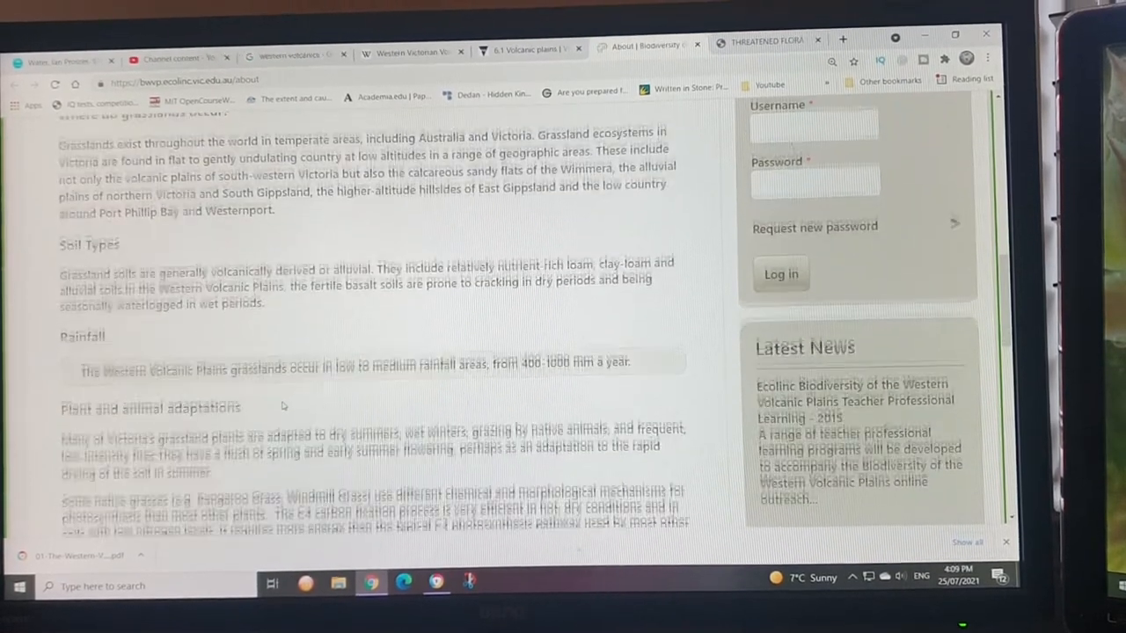
pyautogui.scroll(-3)
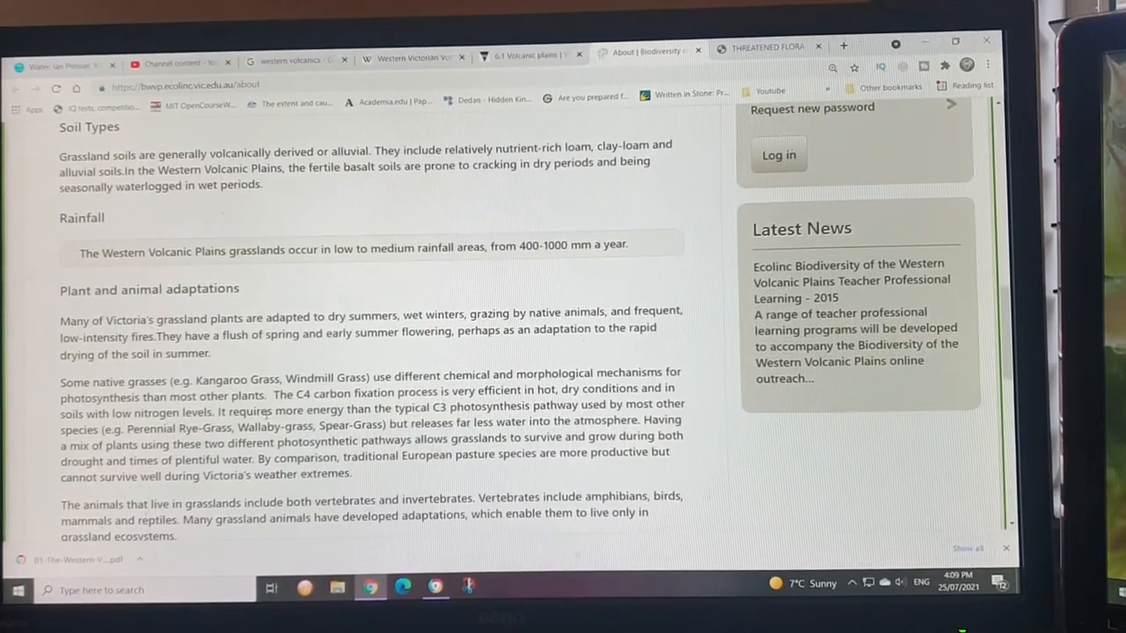
pyautogui.scroll(-3)
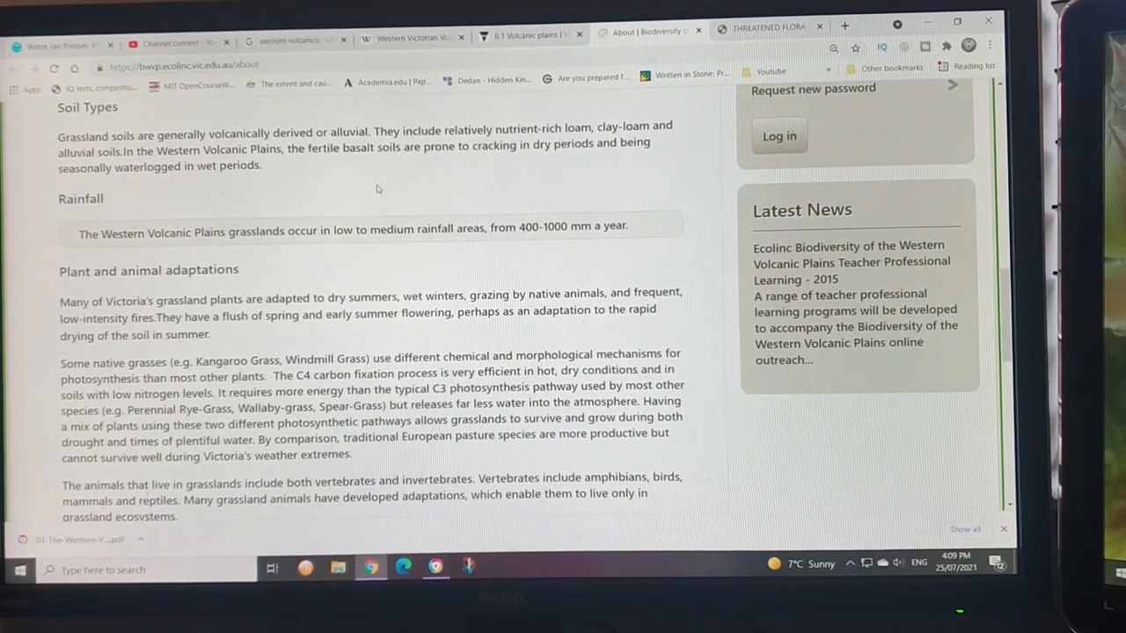
pyautogui.scroll(-3)
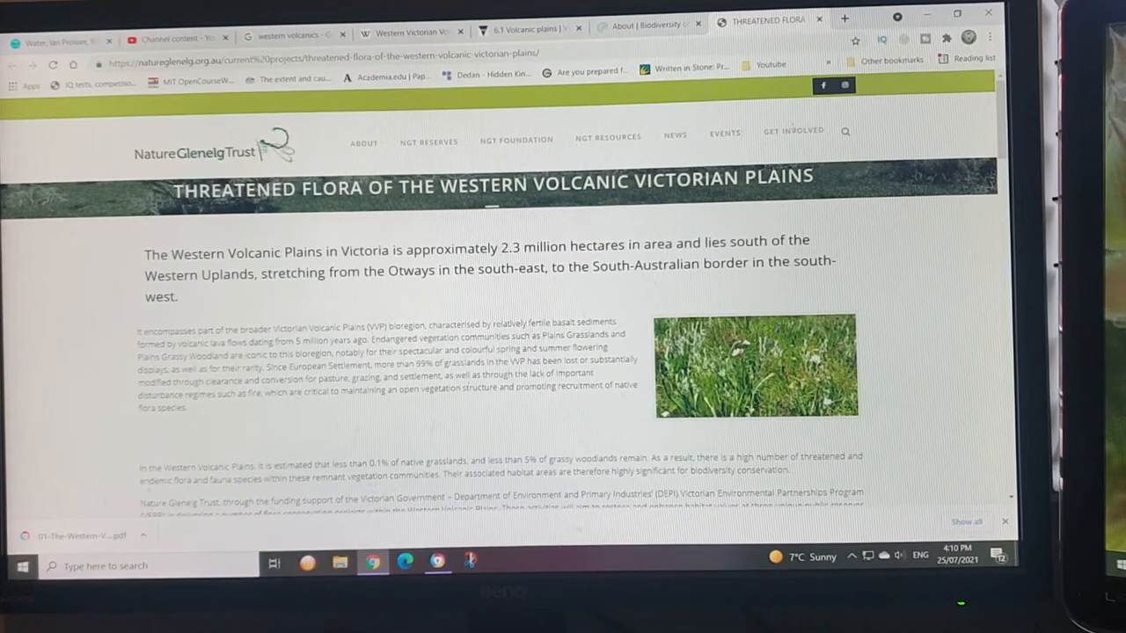
# Scroll the Threatened Flora page through the Maam Water and Mortlake Common reserves to the comments area
pyautogui.scroll(-3)
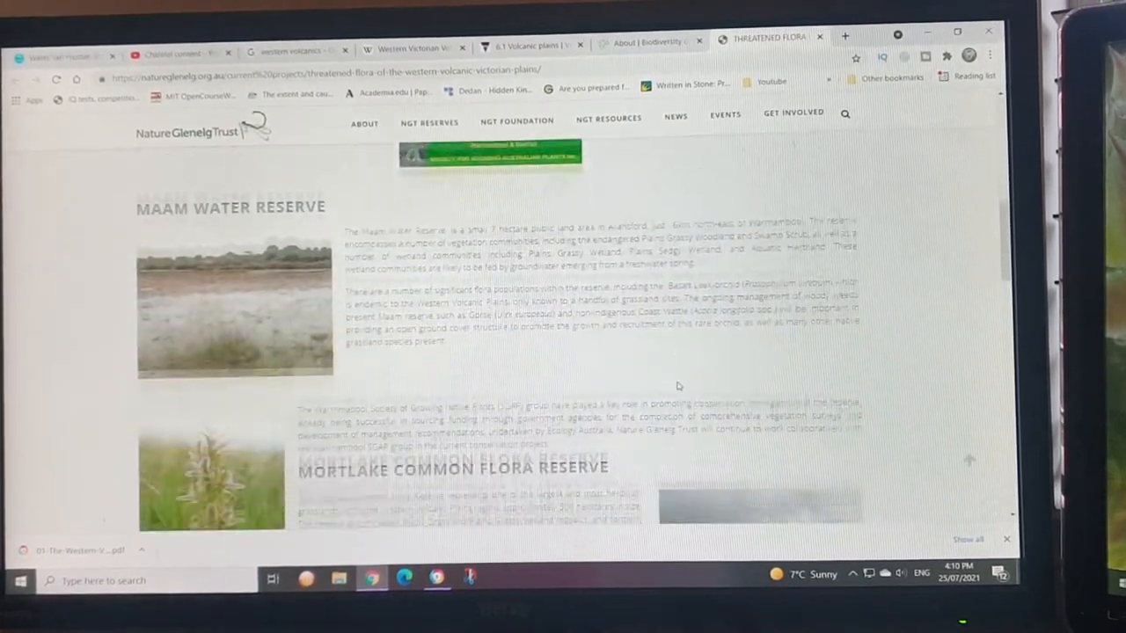
pyautogui.scroll(-3)
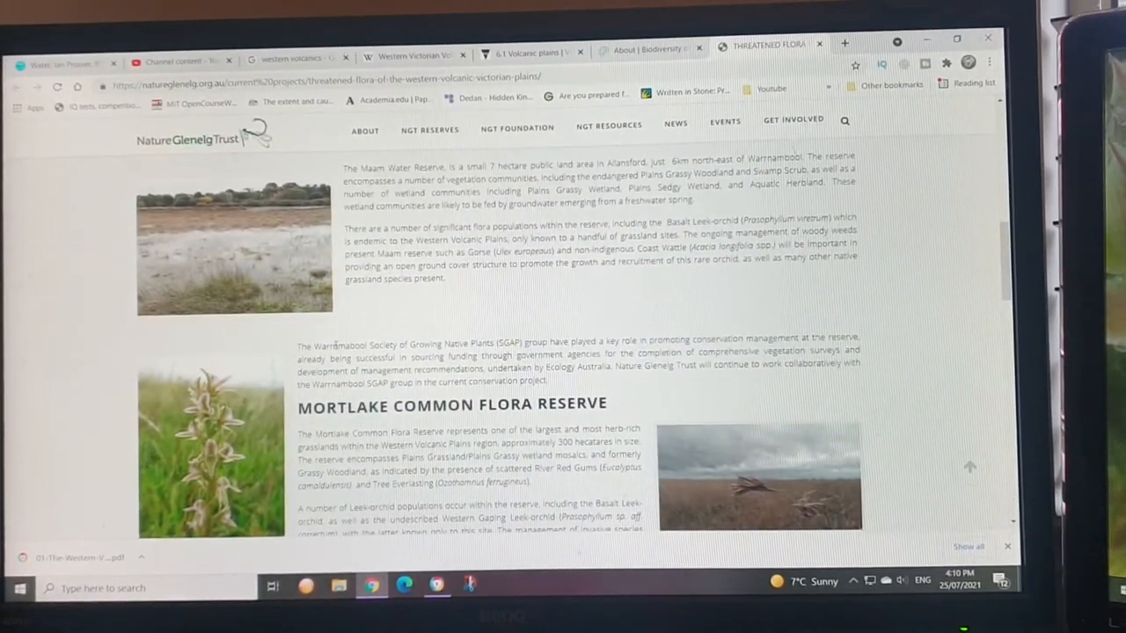
pyautogui.scroll(-3)
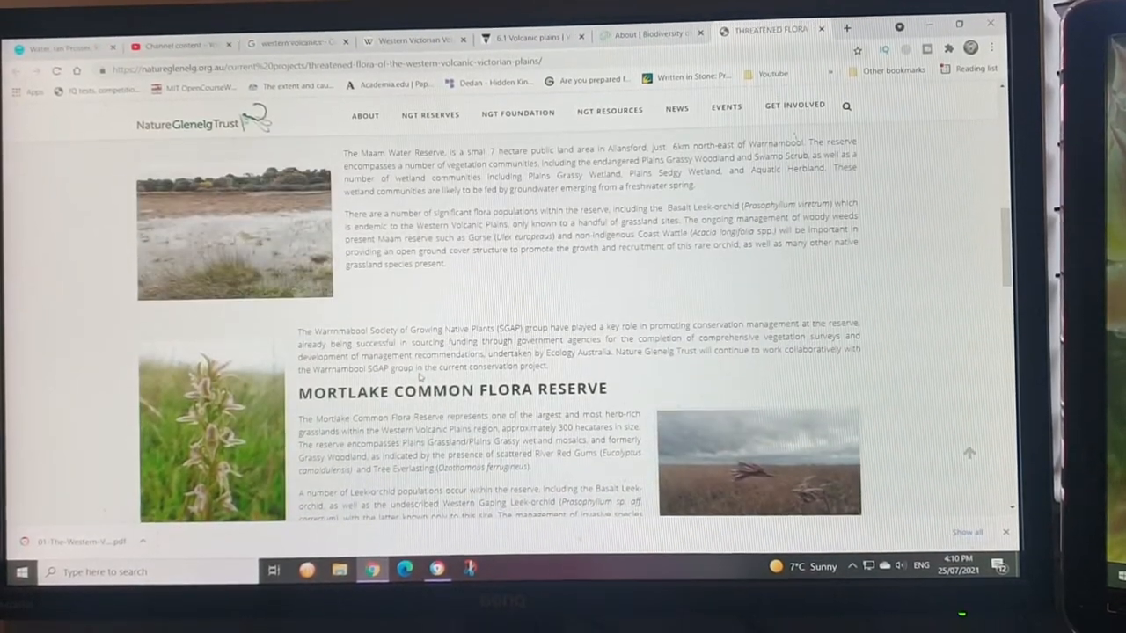
pyautogui.scroll(-3)
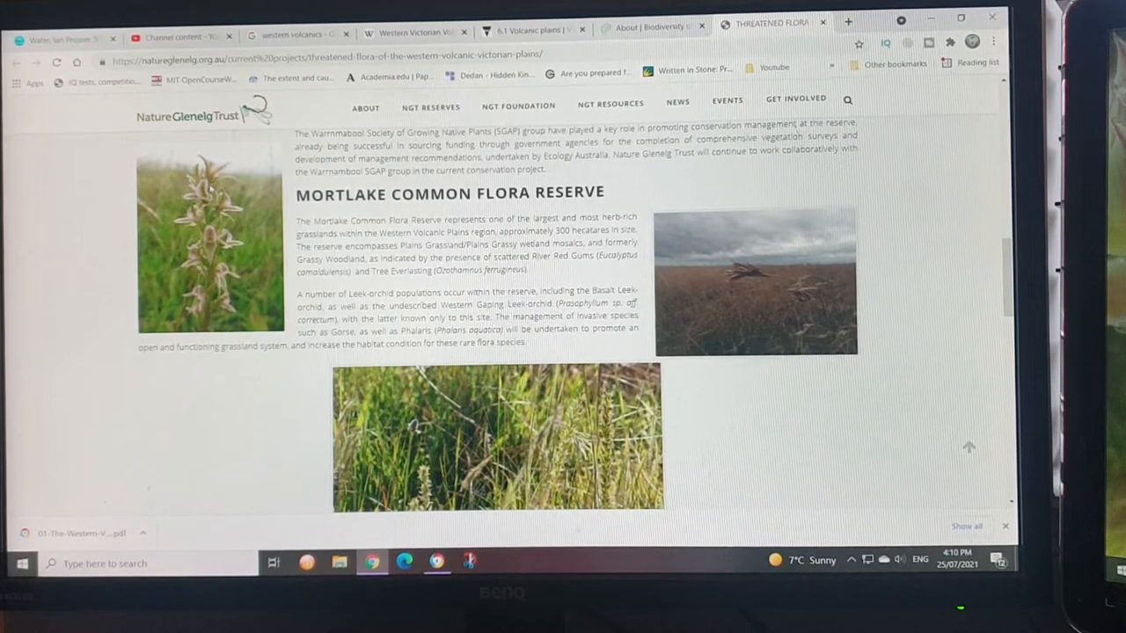
pyautogui.moveTo(211, 238)
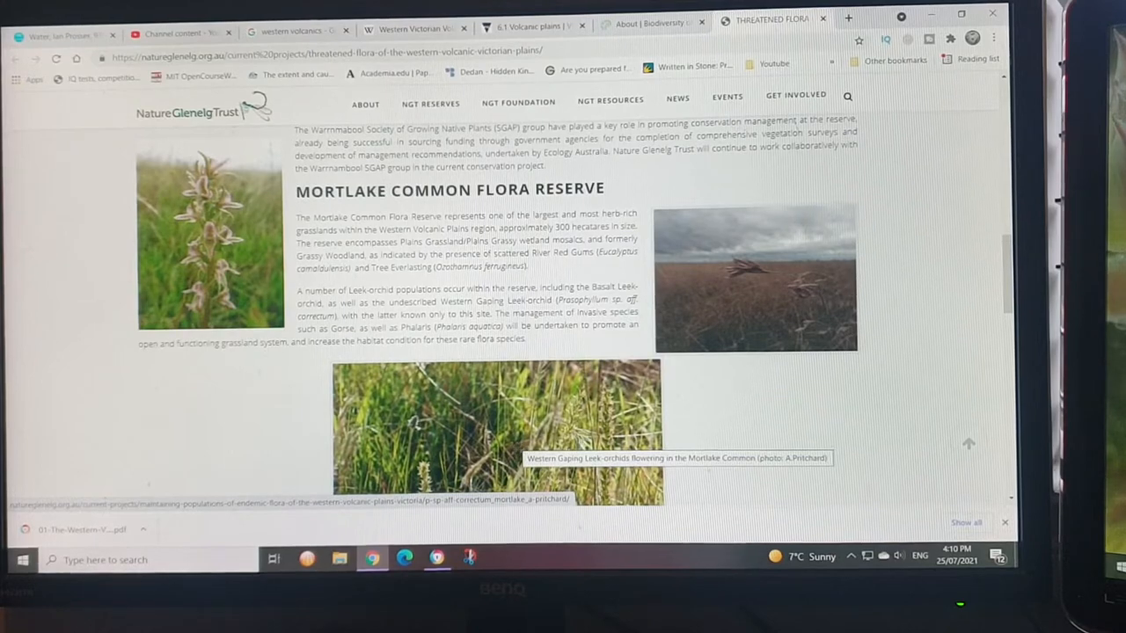
pyautogui.scroll(-3)
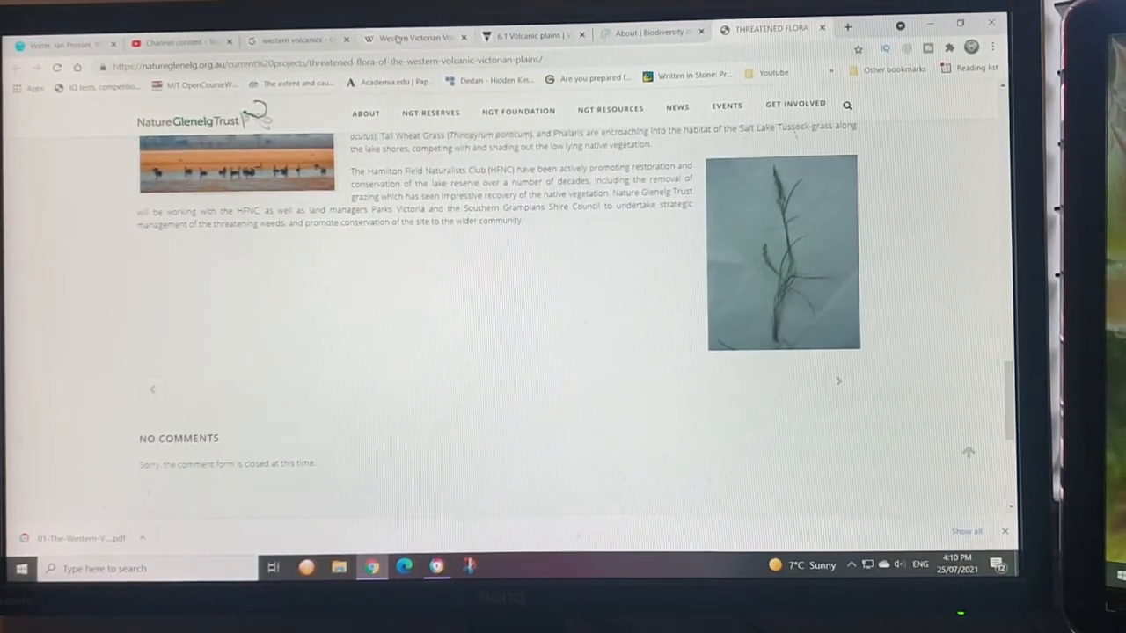
pyautogui.moveTo(413, 39)
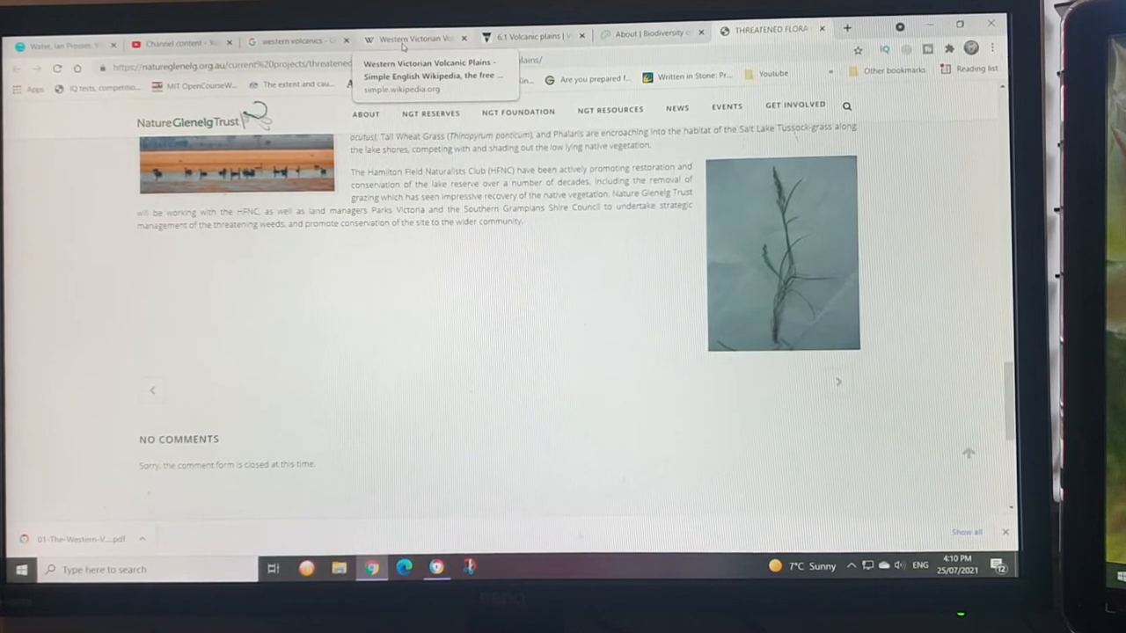
# Switch to the Western Victorian Volcanic Plains Wikipedia tab and scroll to its Volcanic features section
pyautogui.click(414, 38)
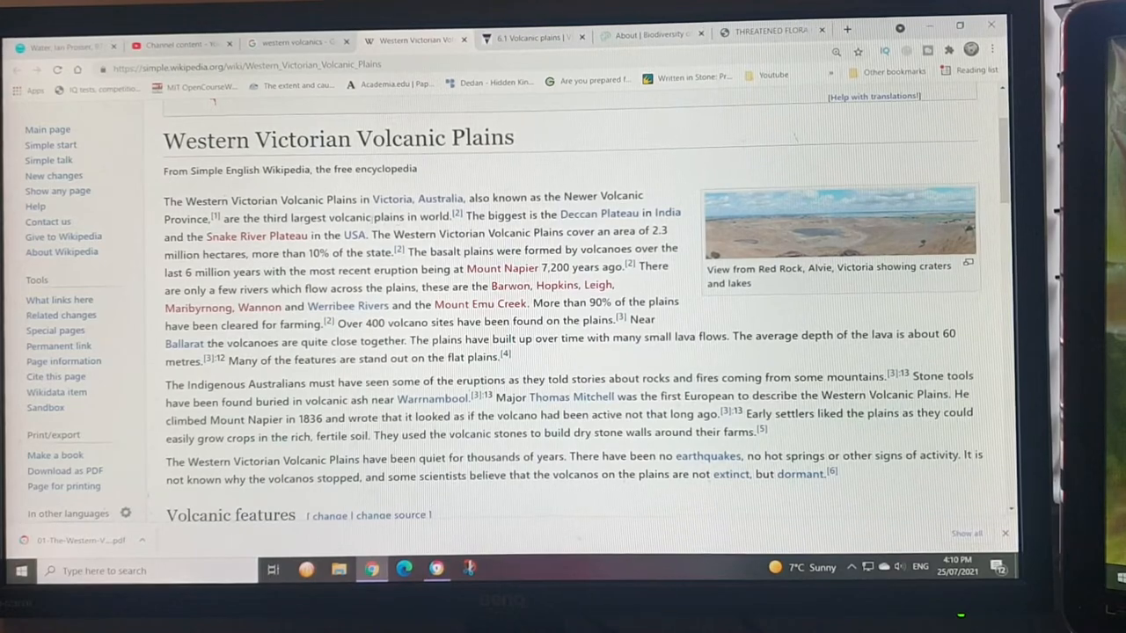
pyautogui.scroll(-3)
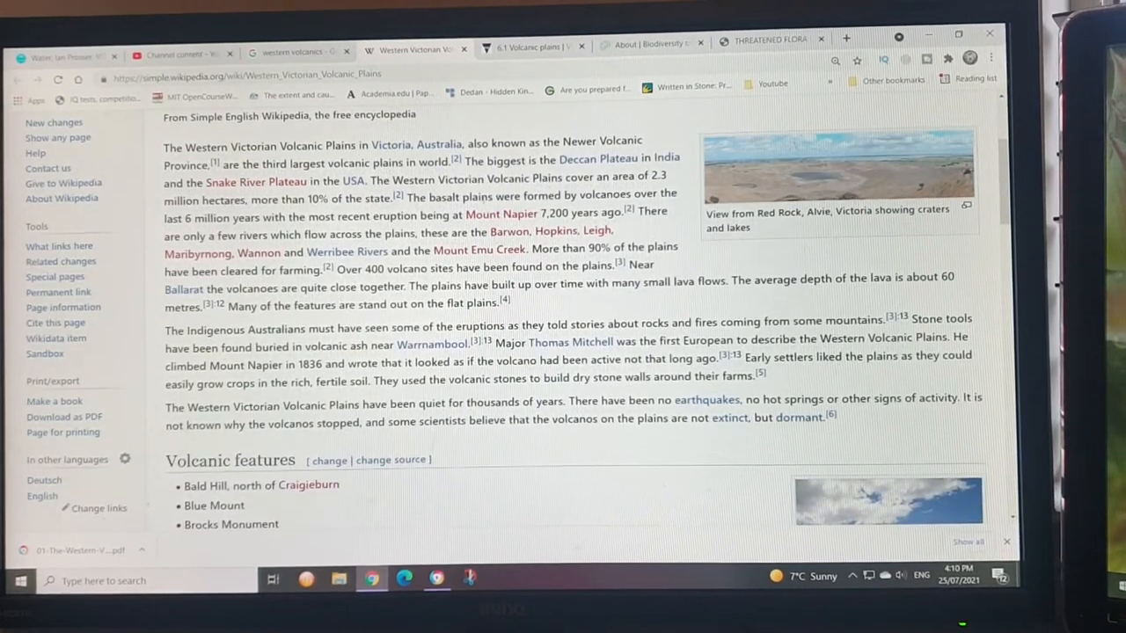
pyautogui.scroll(-3)
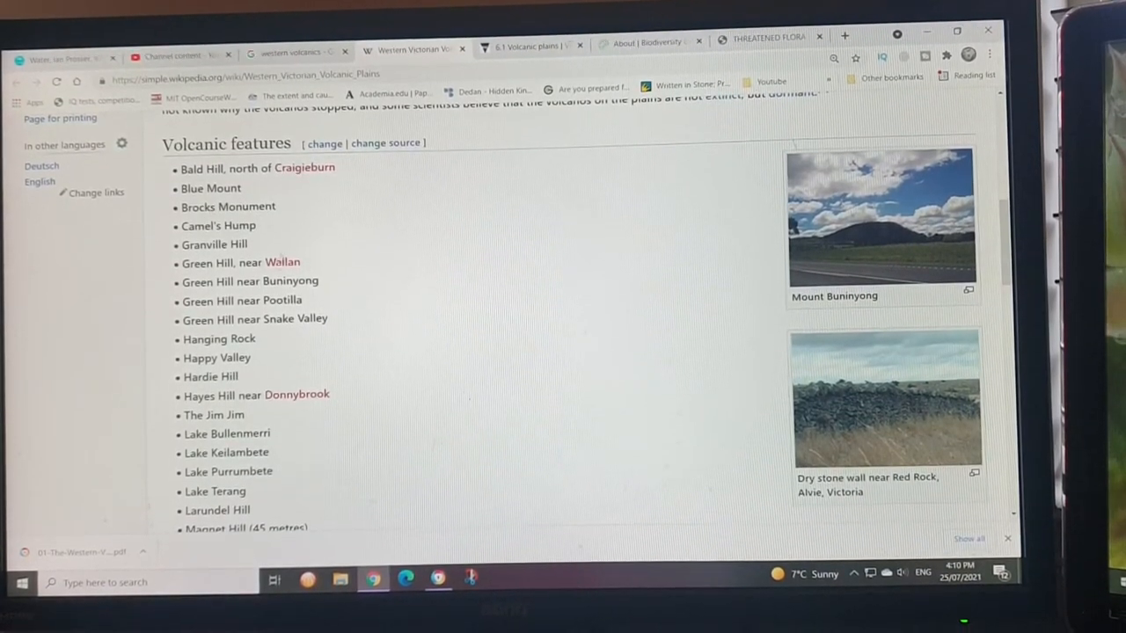
pyautogui.scroll(-3)
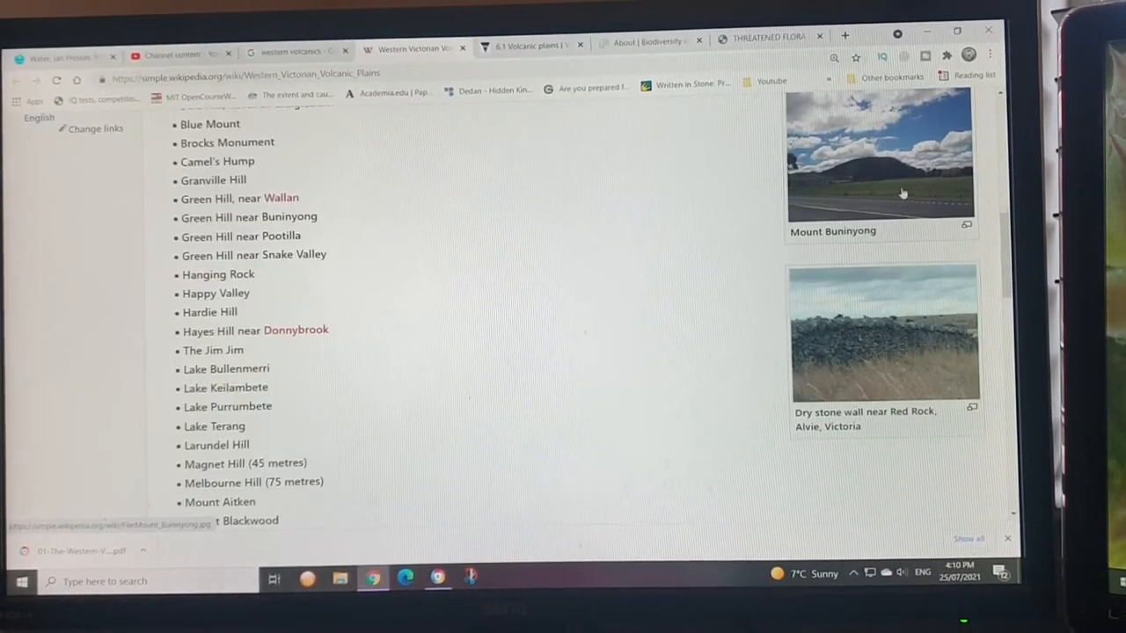
pyautogui.click(879, 156)
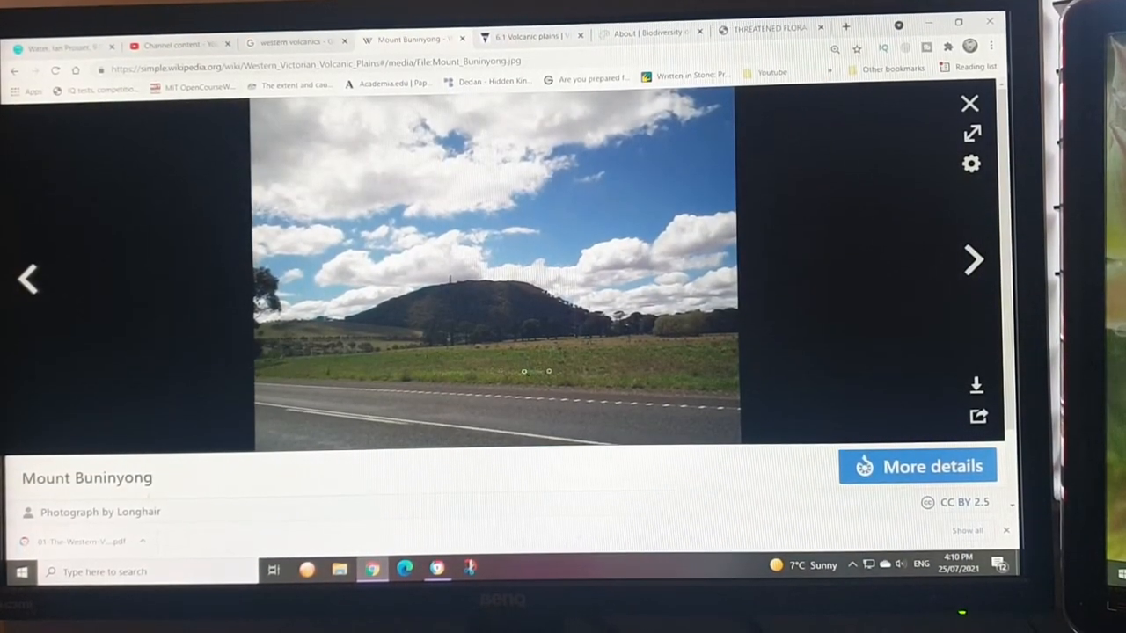
pyautogui.click(919, 466)
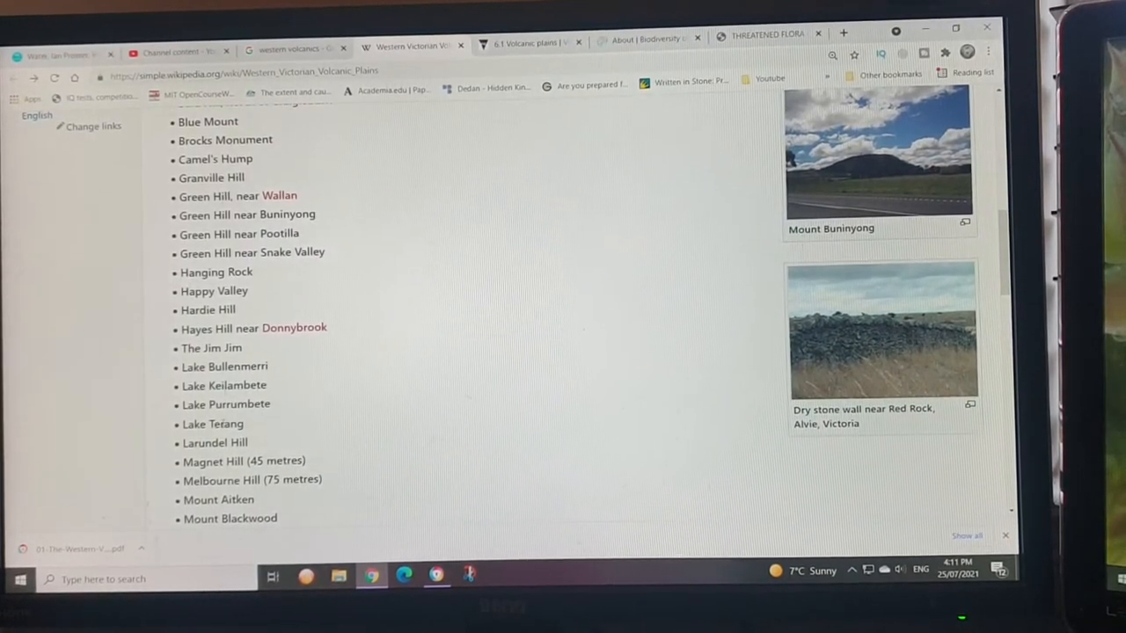
pyautogui.scroll(-3)
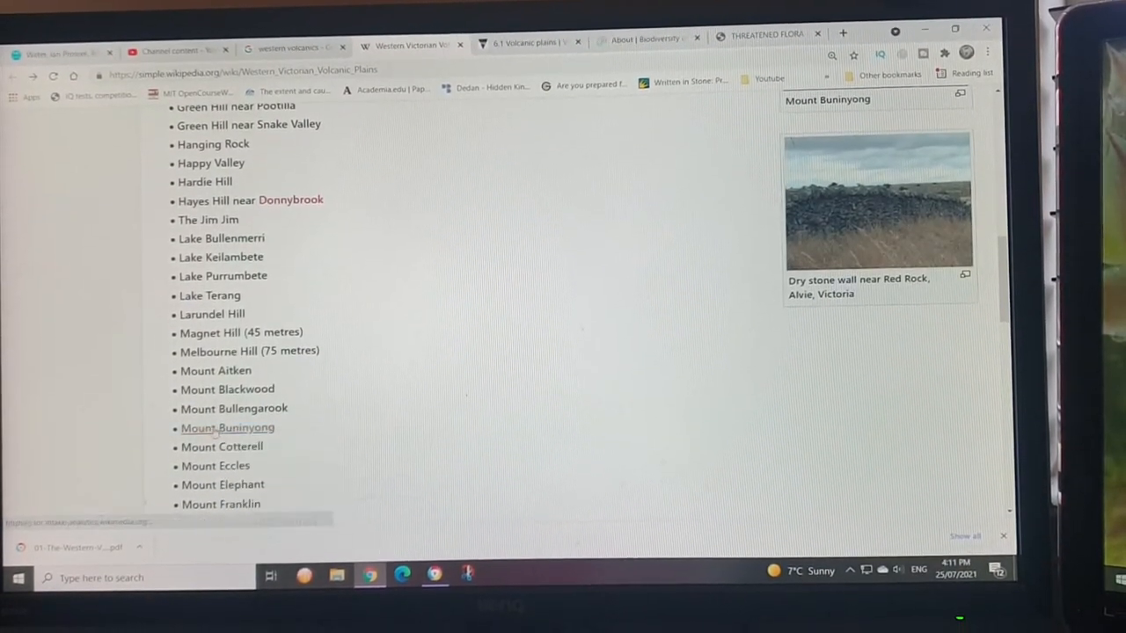
pyautogui.click(227, 427)
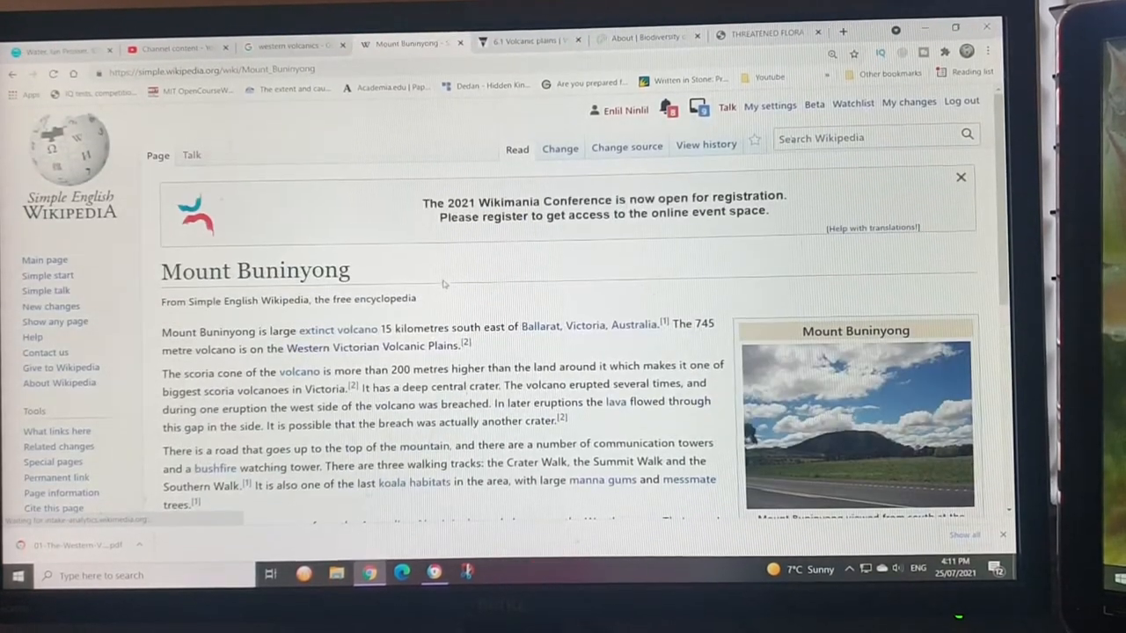
pyautogui.scroll(-3)
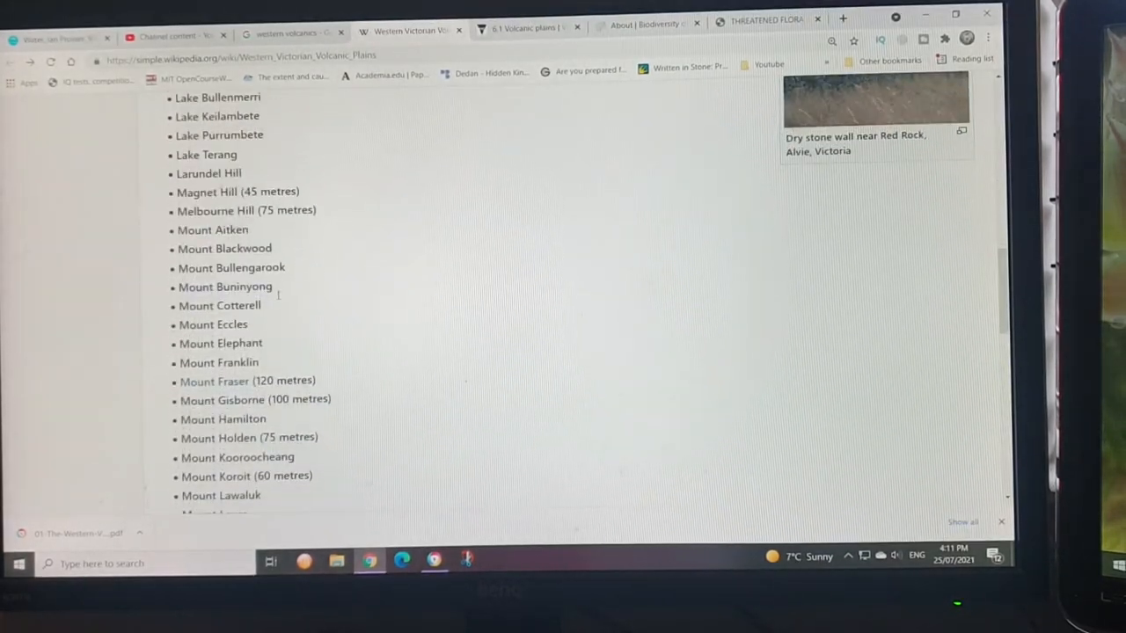
# Read the volcano list through Mount Eccles to the references, then start a new browser tab
pyautogui.scroll(-3)
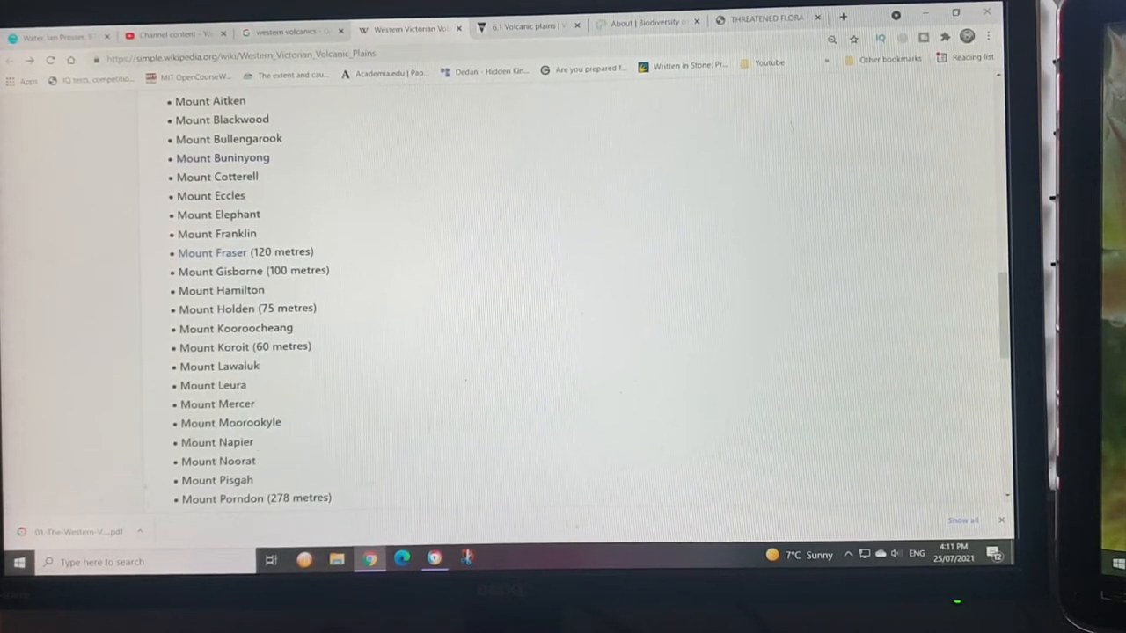
pyautogui.doubleClick(216, 441)
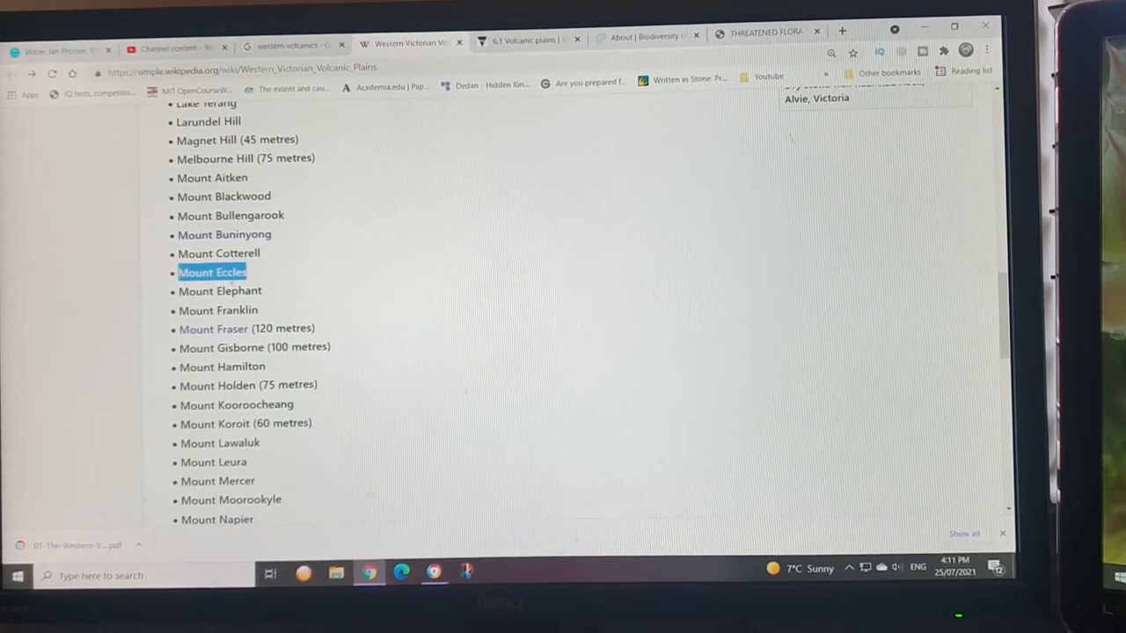
pyautogui.scroll(-3)
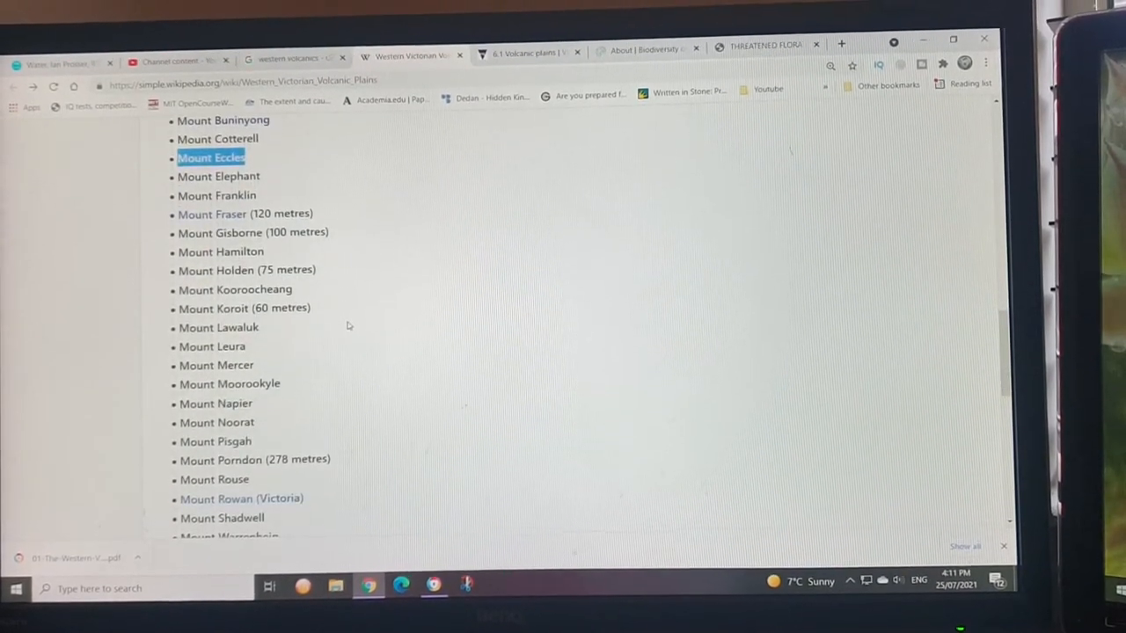
pyautogui.scroll(-3)
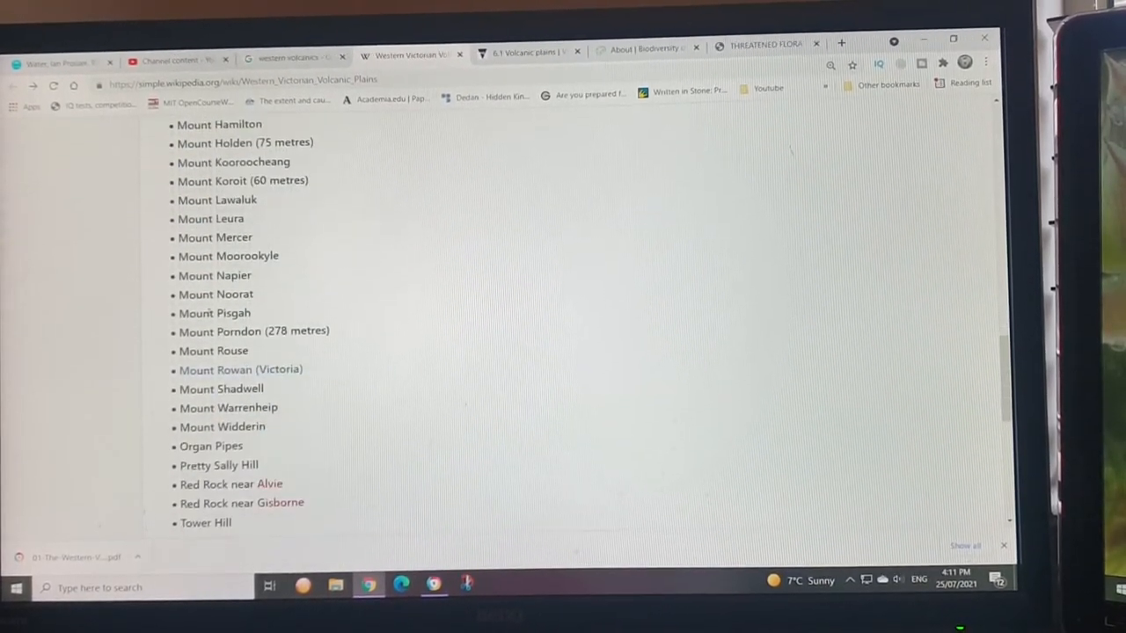
pyautogui.scroll(-3)
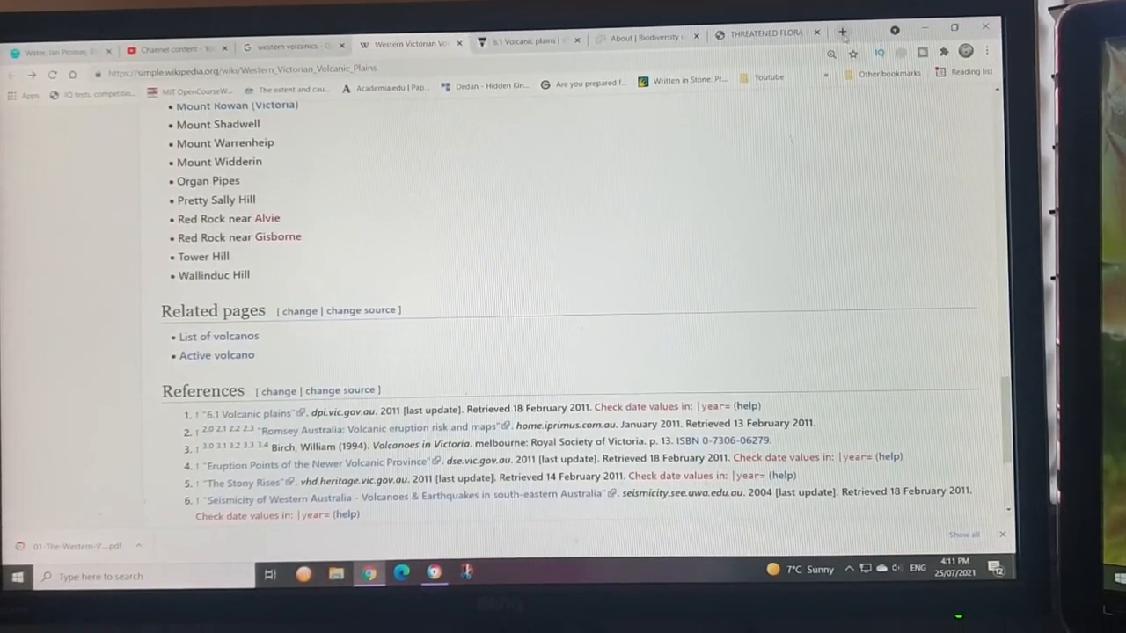
pyautogui.click(841, 26)
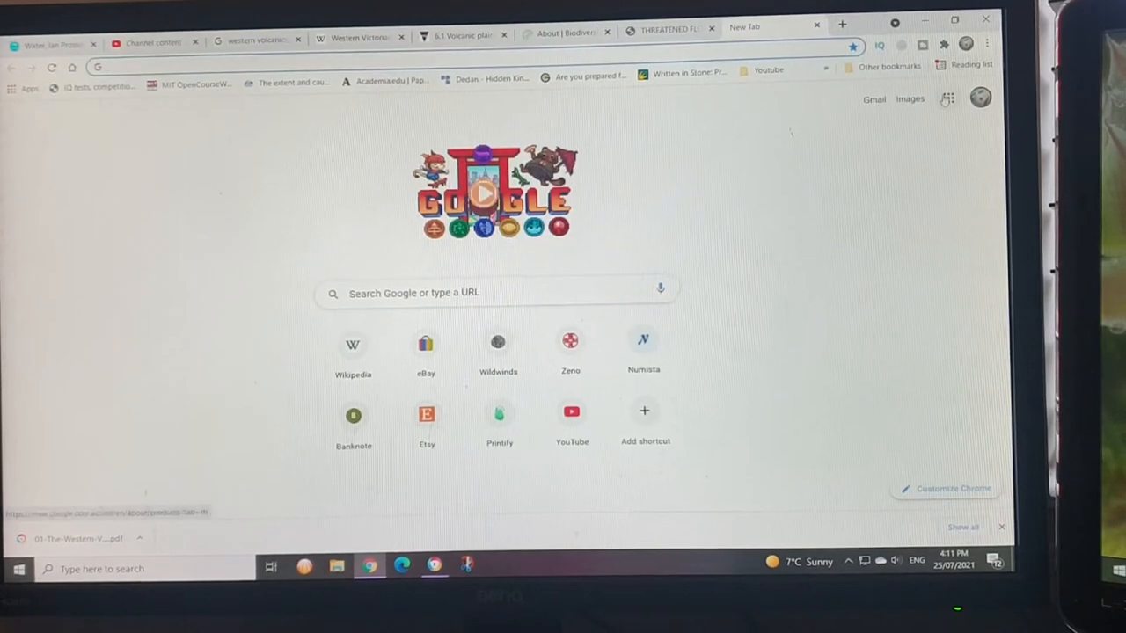
# Launch Google Maps from the apps launcher and switch it to satellite imagery
pyautogui.click(948, 98)
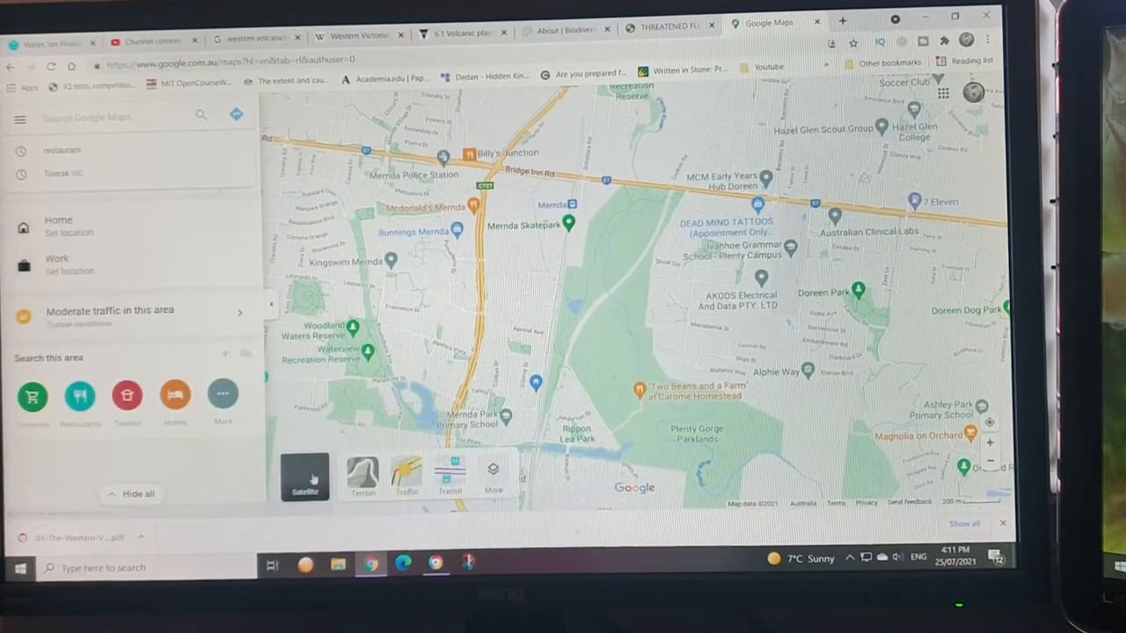
pyautogui.click(302, 477)
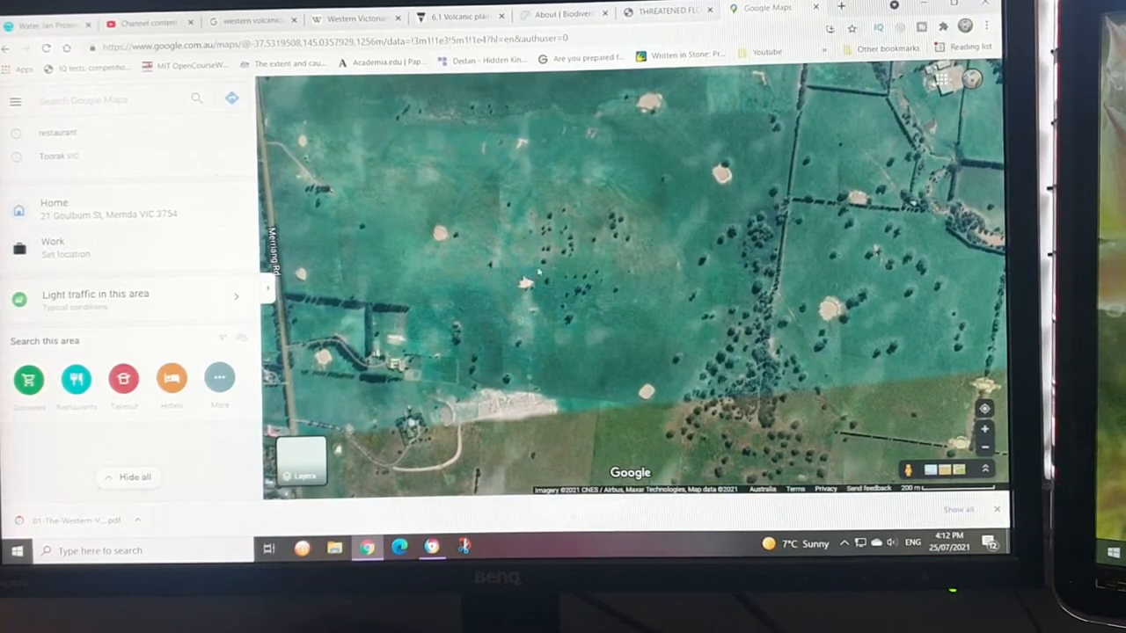
# Switch the map to the Terrain layer to show elevation shading around Beveridge
pyautogui.click(302, 460)
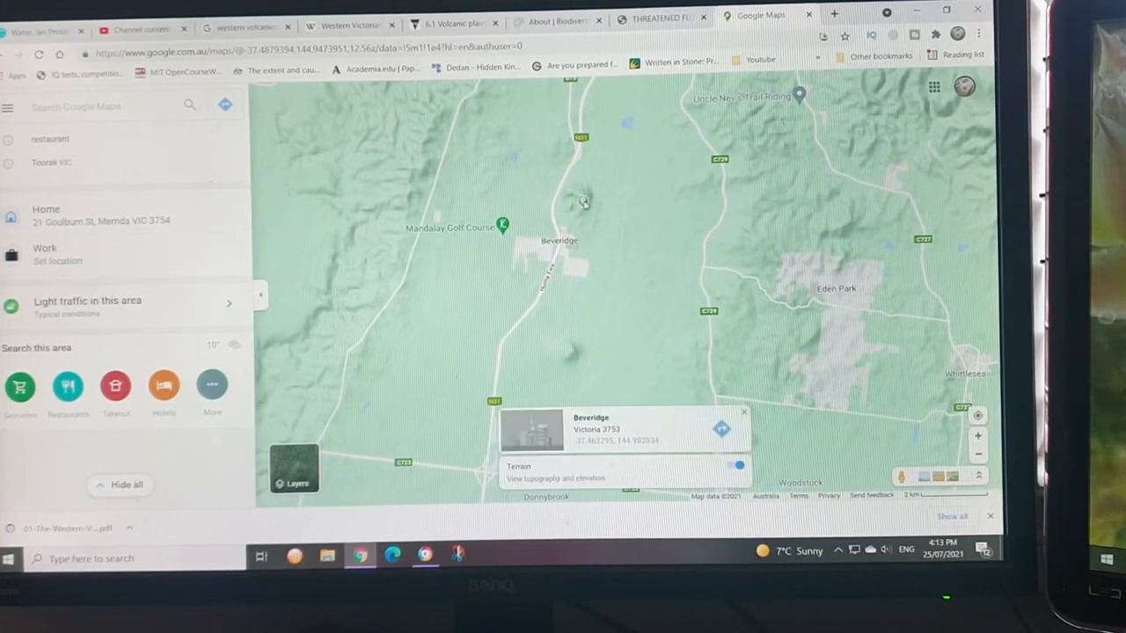
# View the Beveridge hill in satellite imagery, then drop into Street View on Old Hume Highway
pyautogui.click(293, 471)
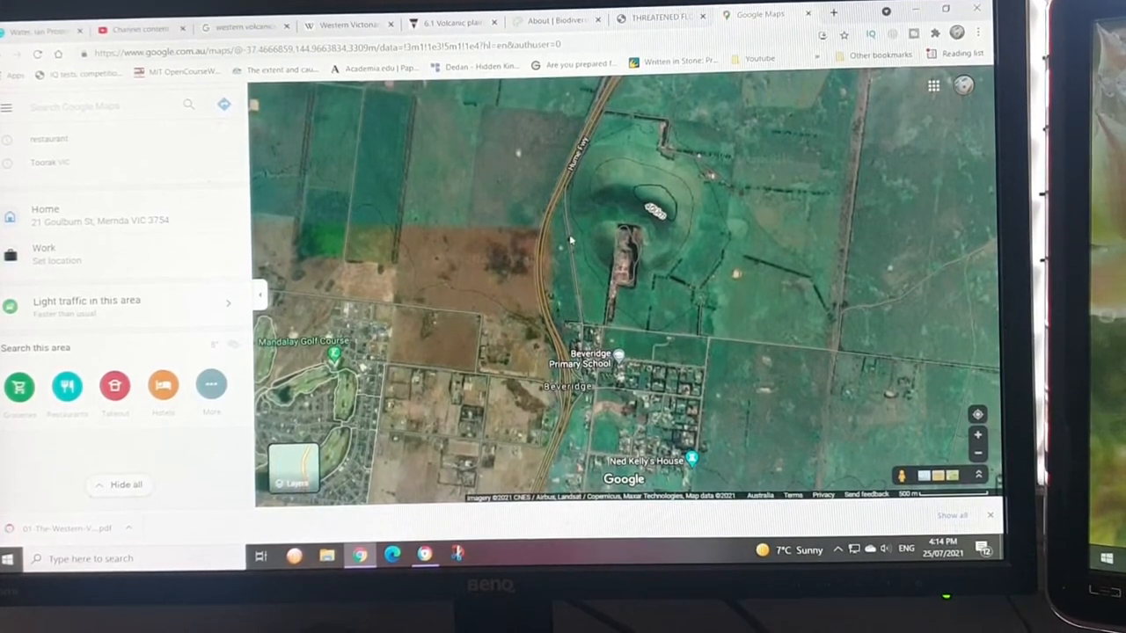
pyautogui.click(570, 237)
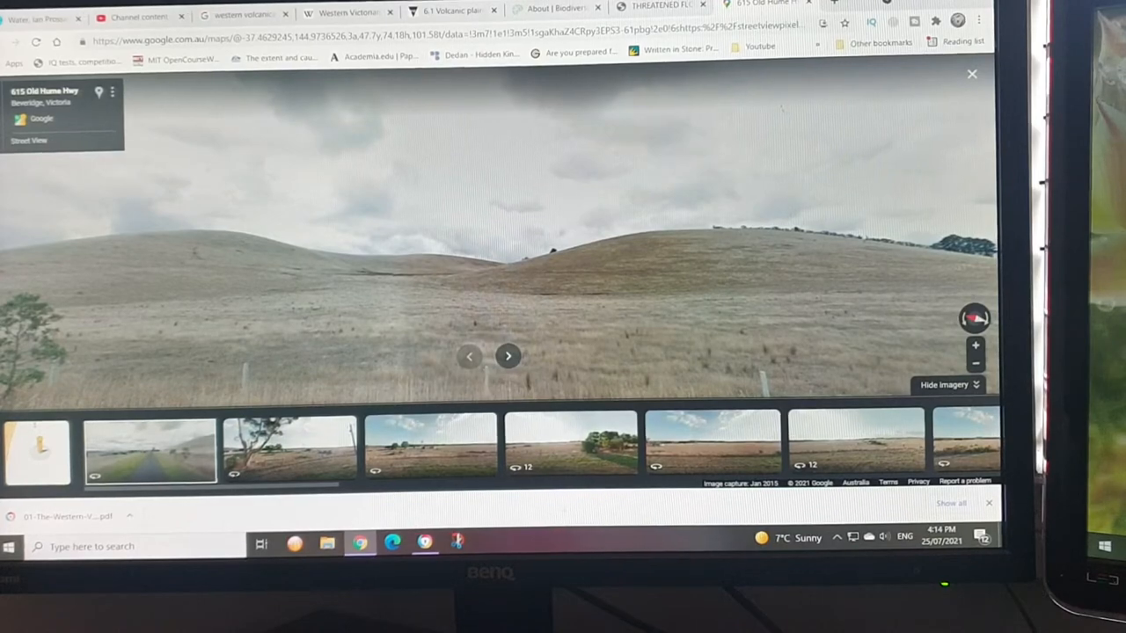
# Exit Street View and pan the satellite map to the quarried cone at Aerolite Quarries
pyautogui.click(971, 74)
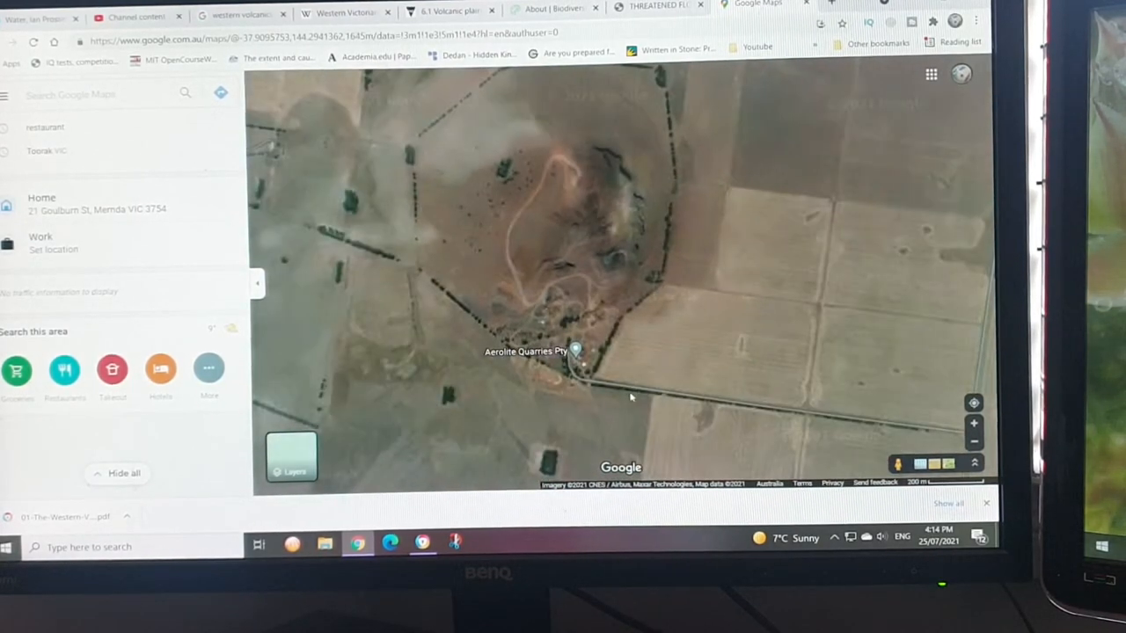
# Check spots near the quarry and Mount Anakie, then open the Mount Anakie S.R. place details
pyautogui.click(630, 387)
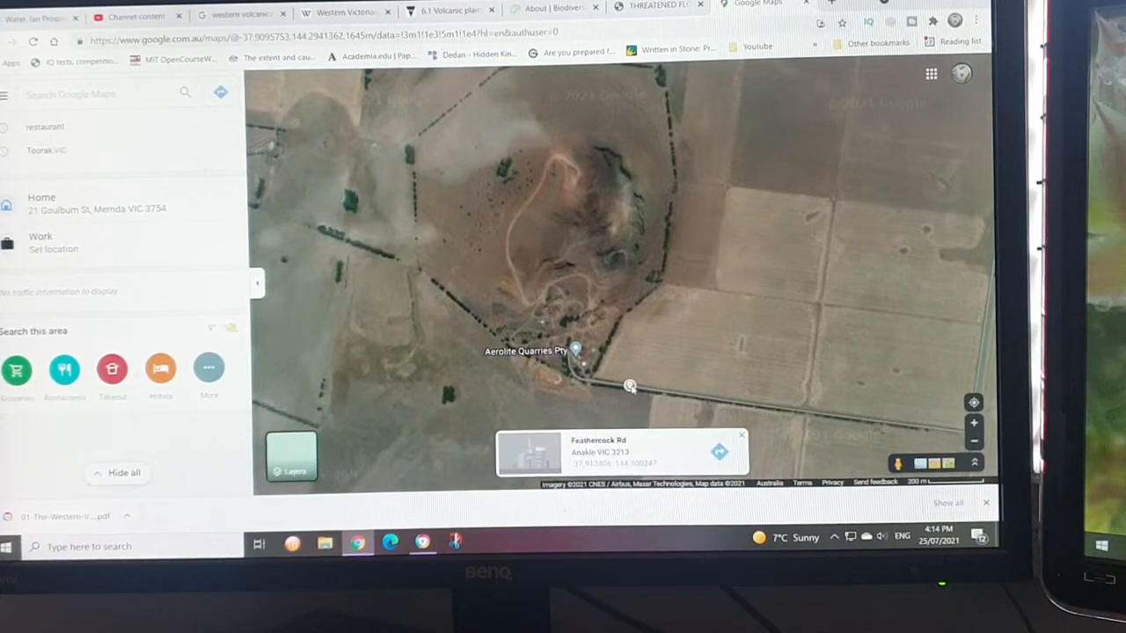
pyautogui.scroll(-3)
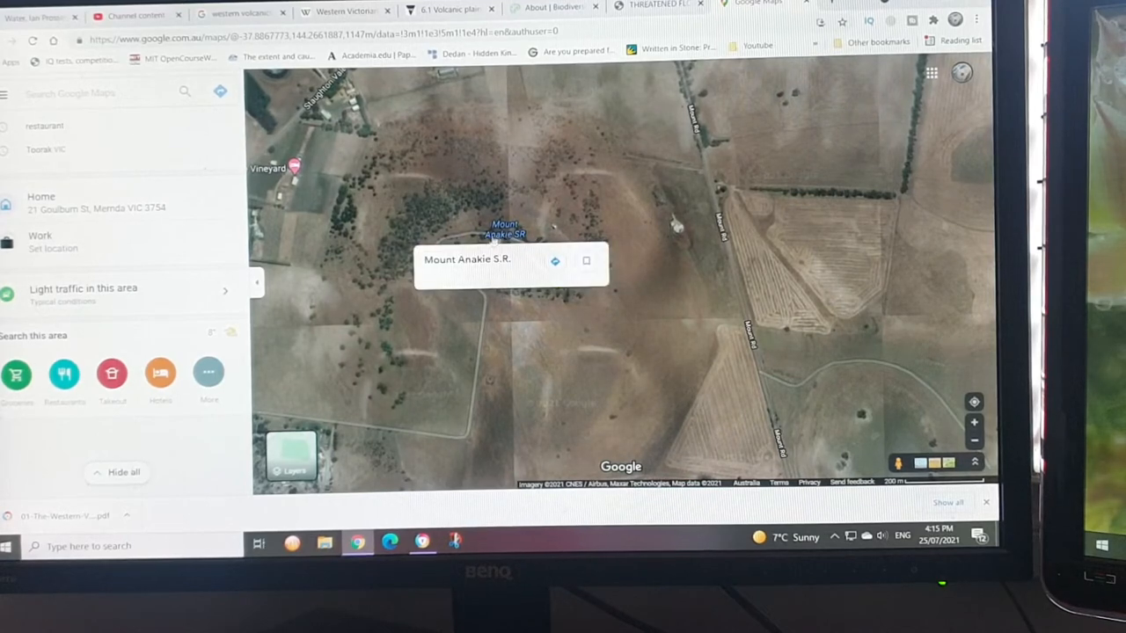
pyautogui.click(466, 232)
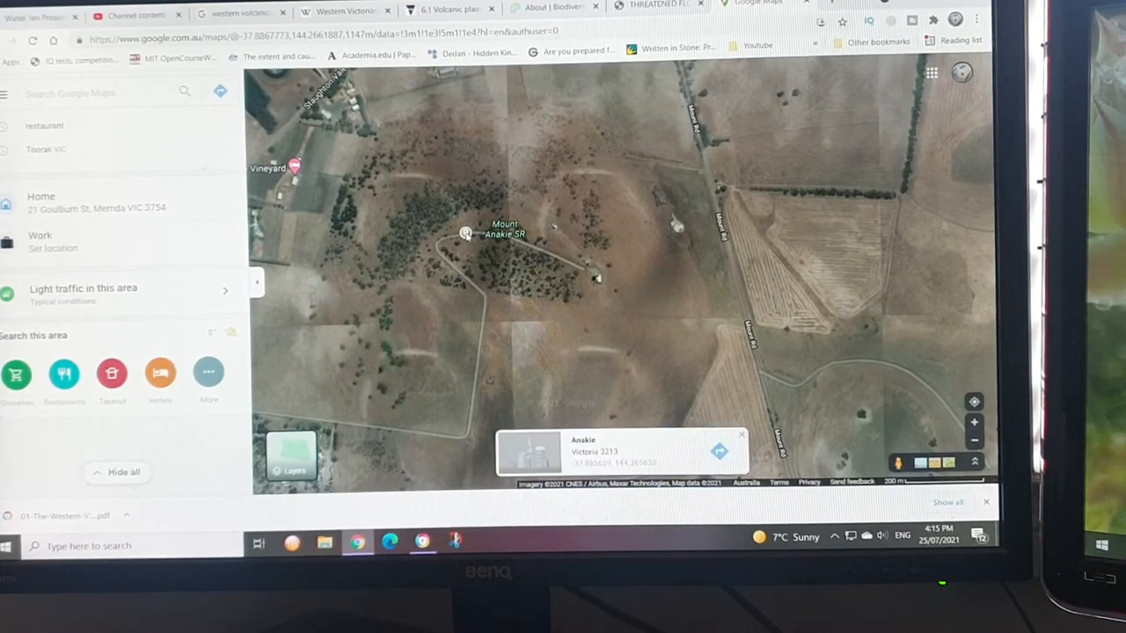
pyautogui.scroll(-3)
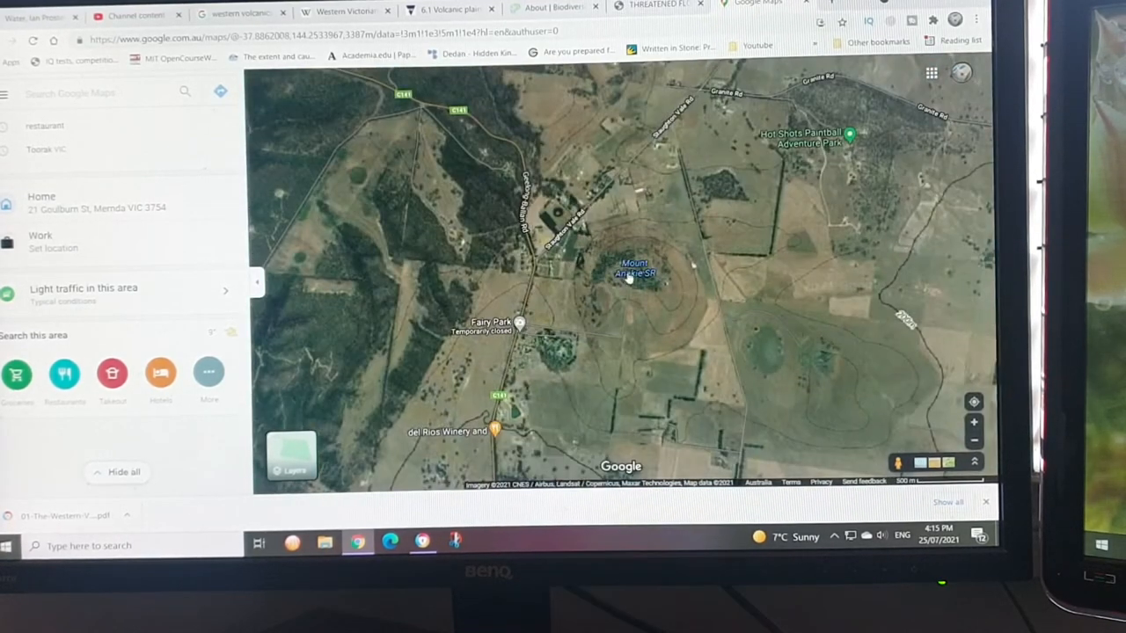
pyautogui.click(631, 267)
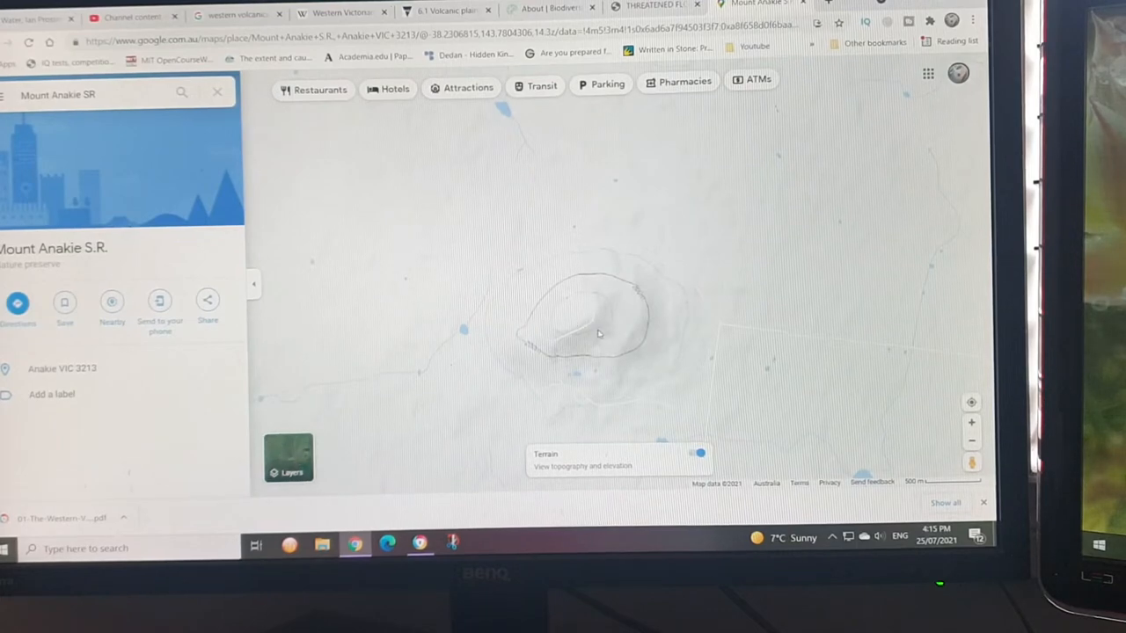
# View Mount Anakie in satellite, close its details, and enter Street View at a spot near Ombersley
pyautogui.click(289, 457)
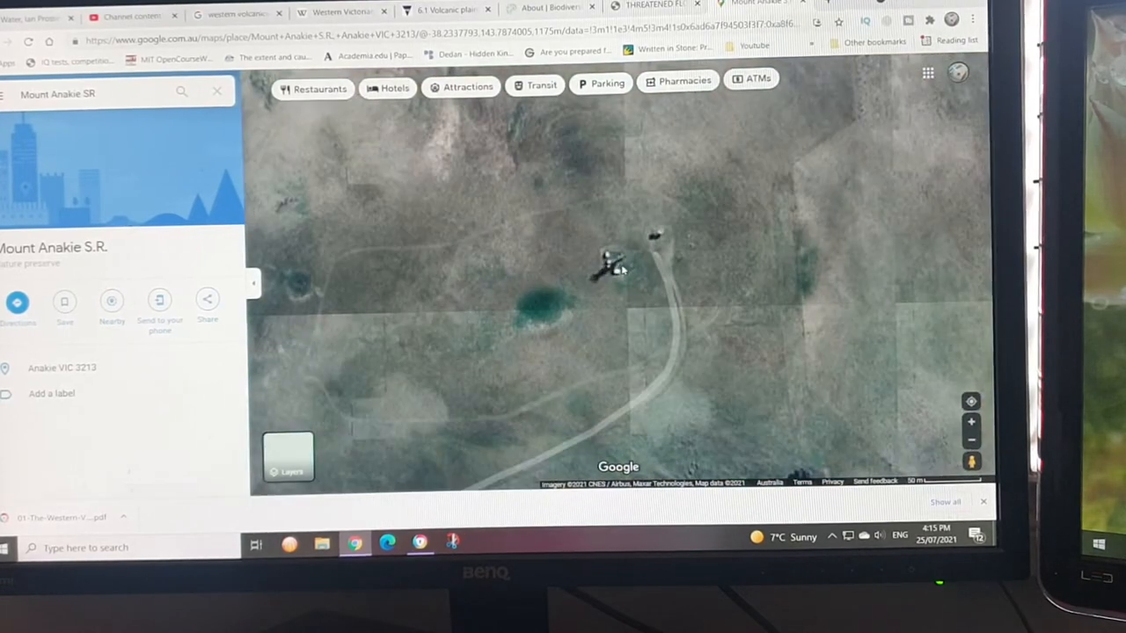
pyautogui.scroll(-3)
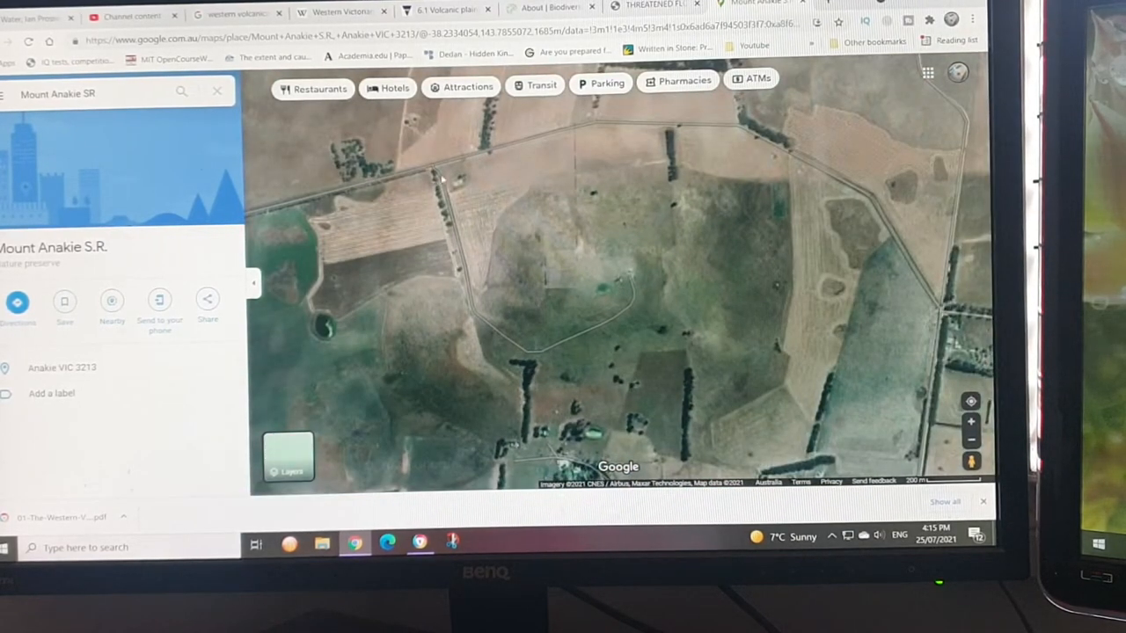
pyautogui.click(218, 92)
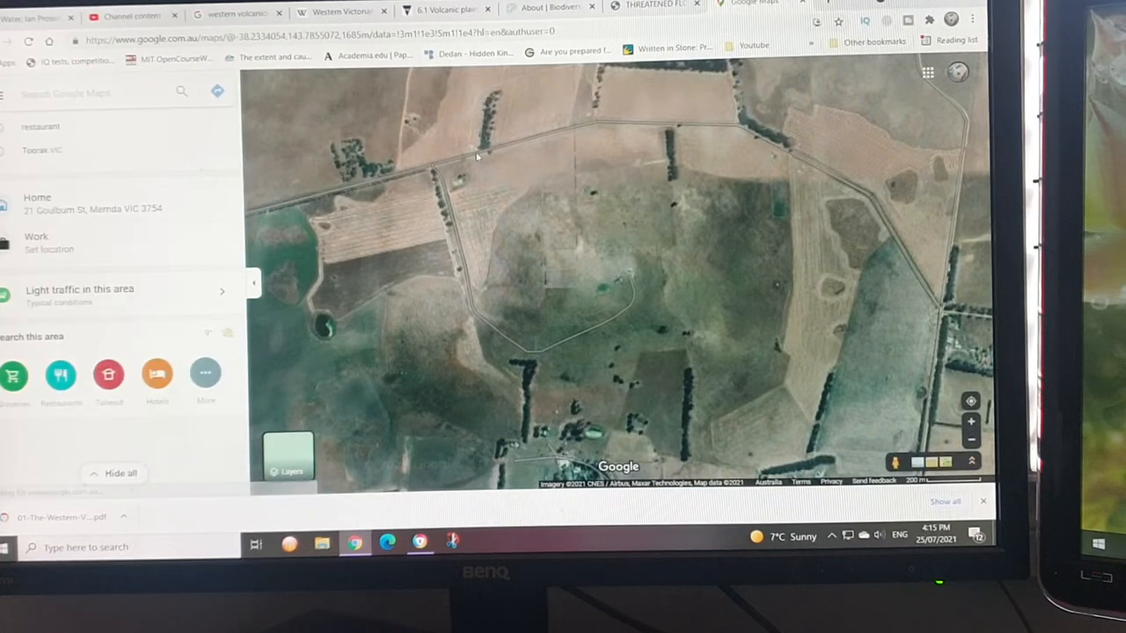
pyautogui.click(475, 151)
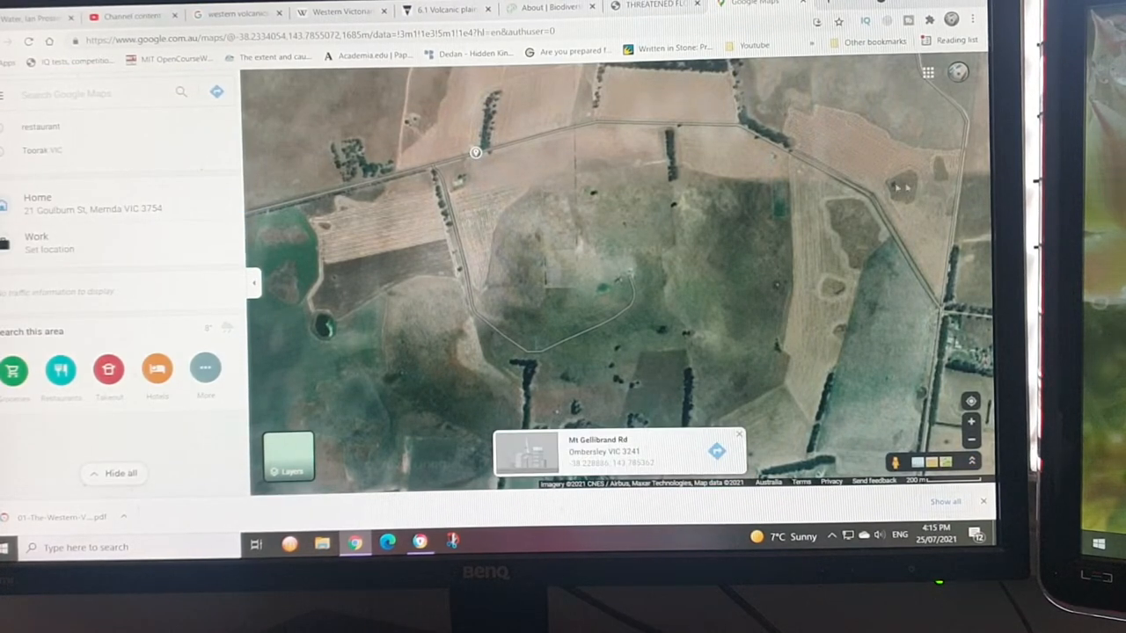
pyautogui.click(738, 433)
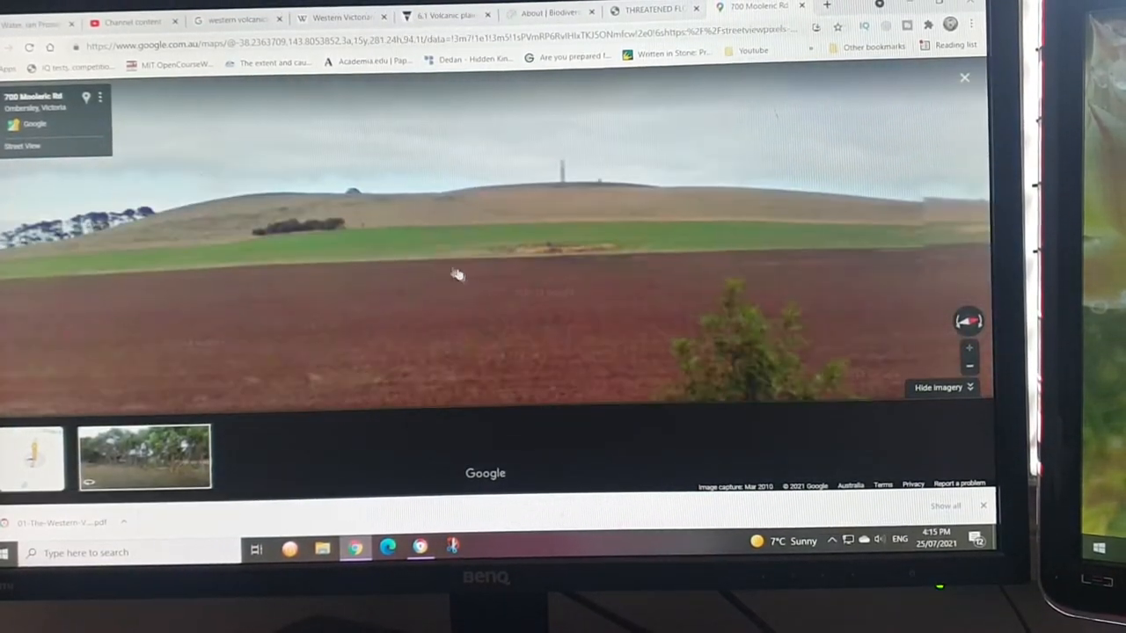
# Rotate the panorama across the hillside, then exit Street View to satellite farmland by a creek
pyautogui.moveTo(457, 272); pyautogui.dragTo(436, 369)
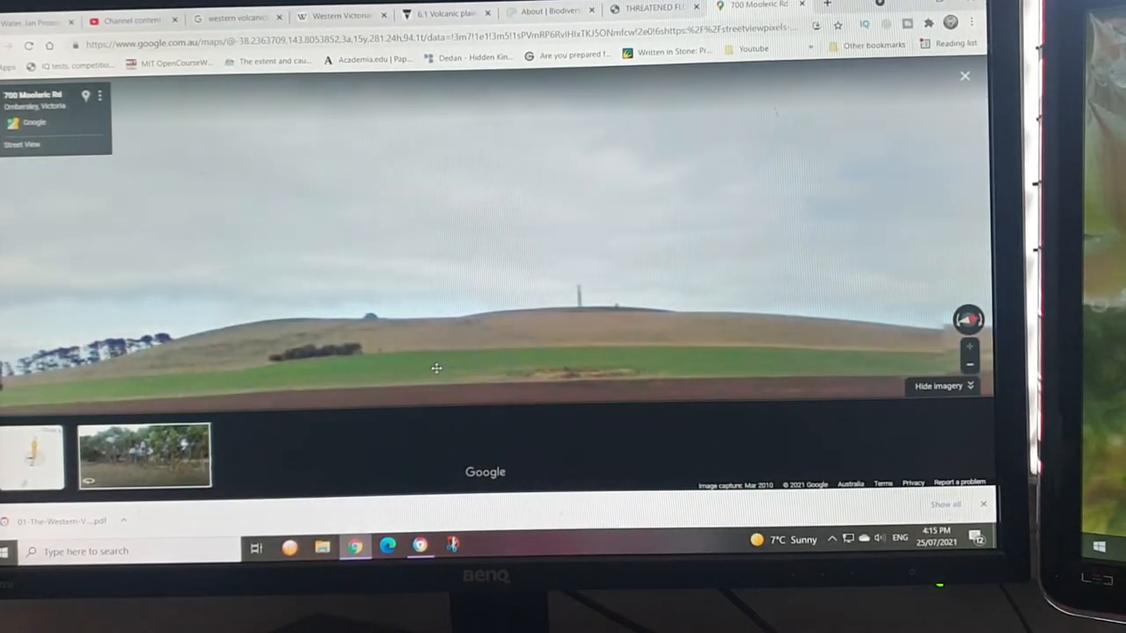
pyautogui.click(964, 76)
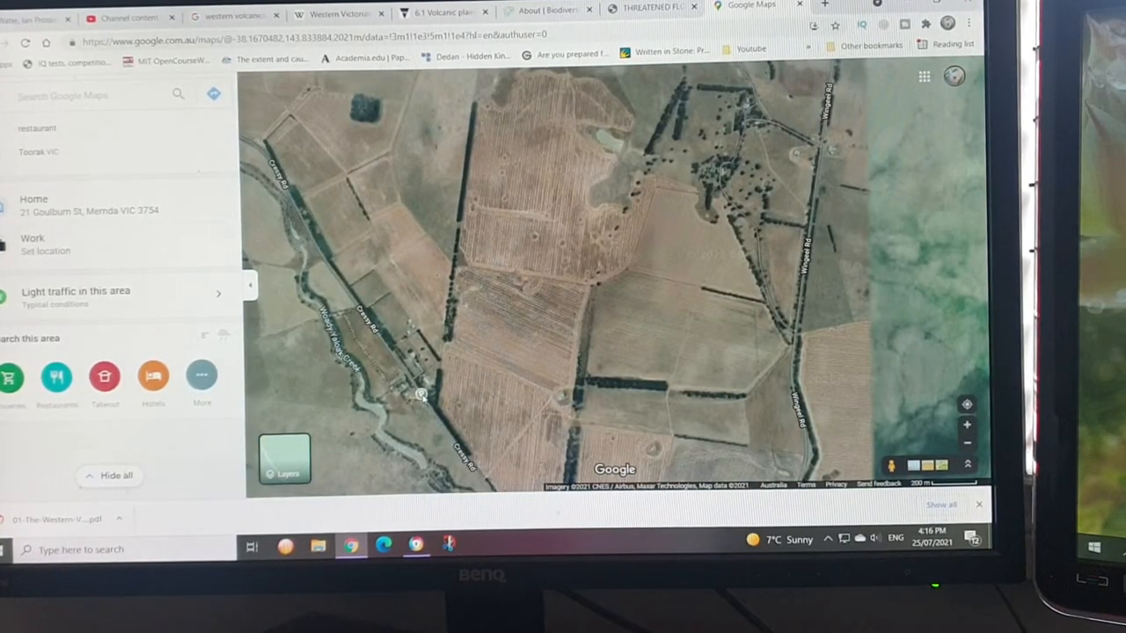
# Check a roadside address, look along Cressy Rd in Street View both ways, then exit
pyautogui.click(420, 394)
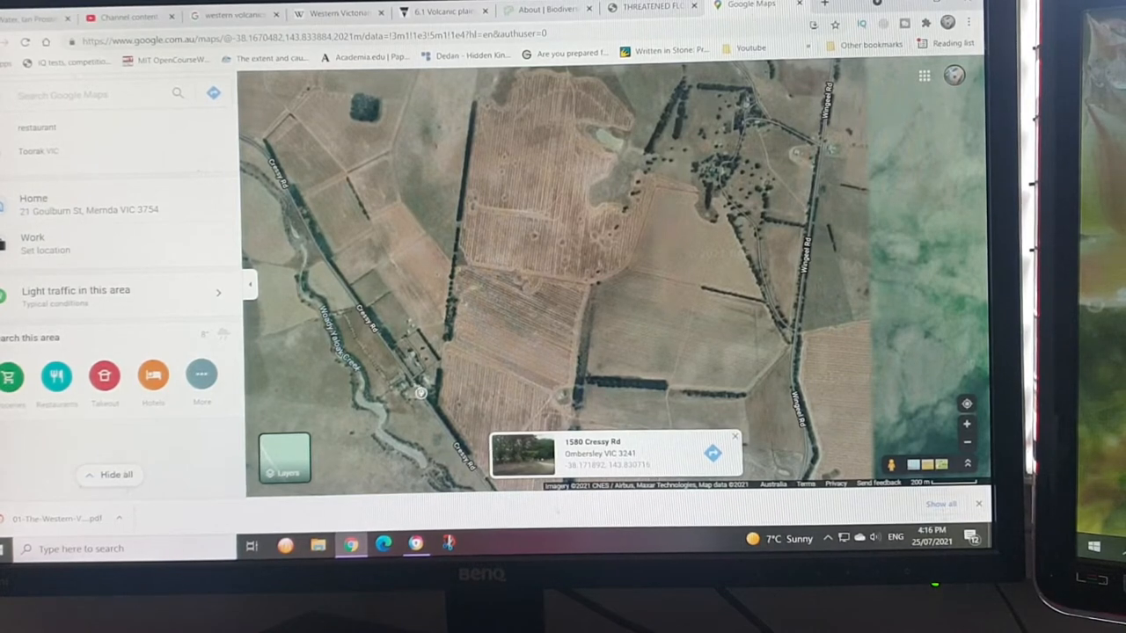
pyautogui.click(735, 436)
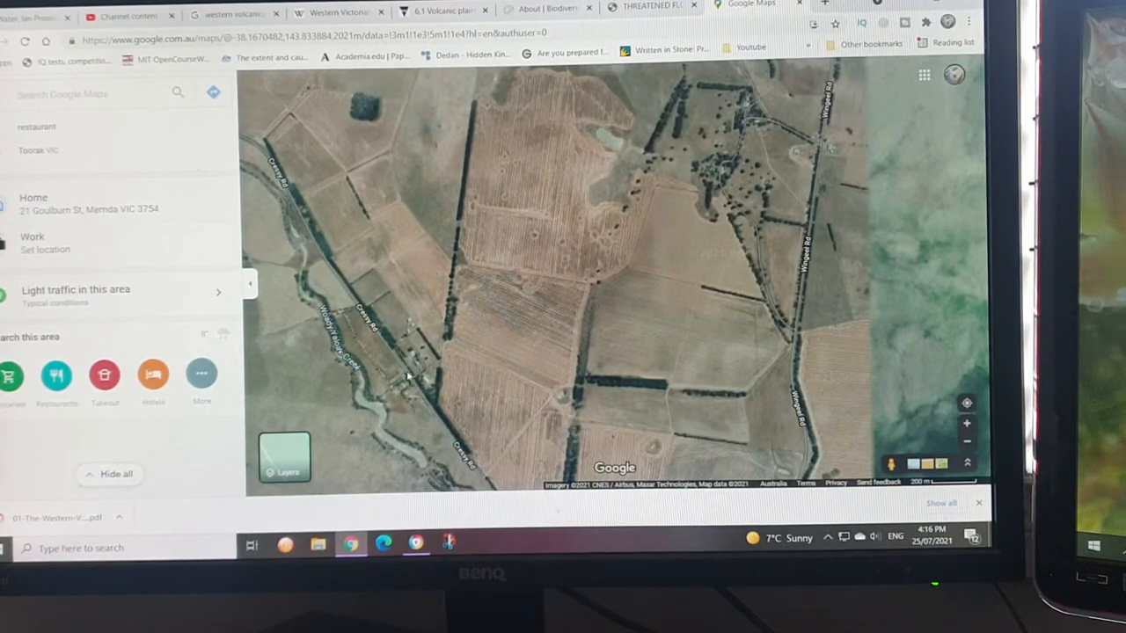
pyautogui.click(406, 370)
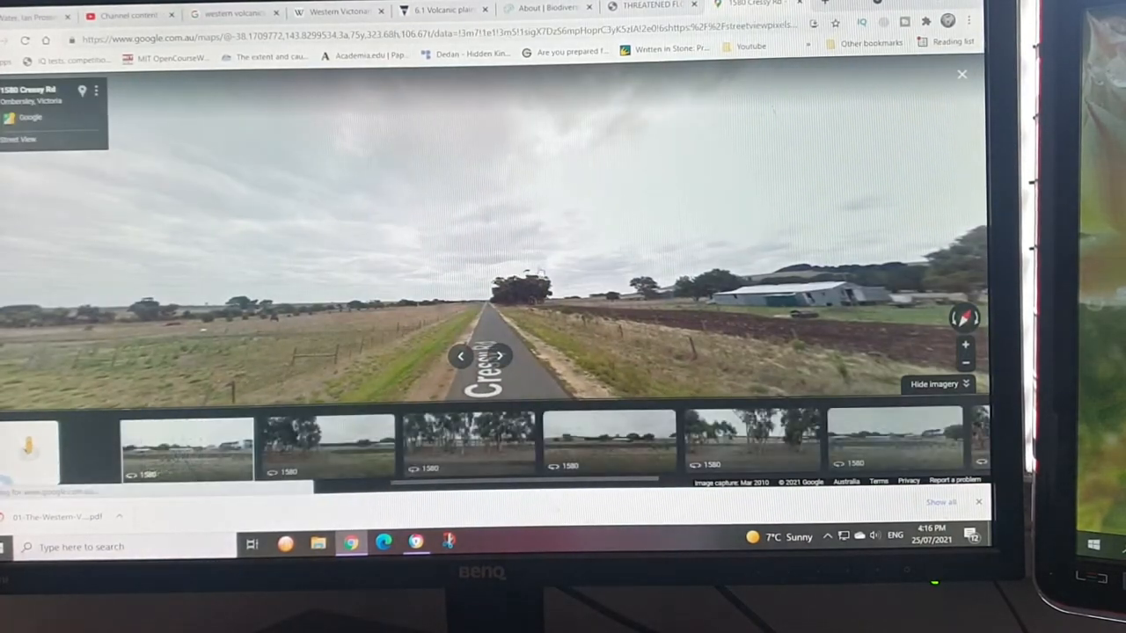
pyautogui.click(499, 355)
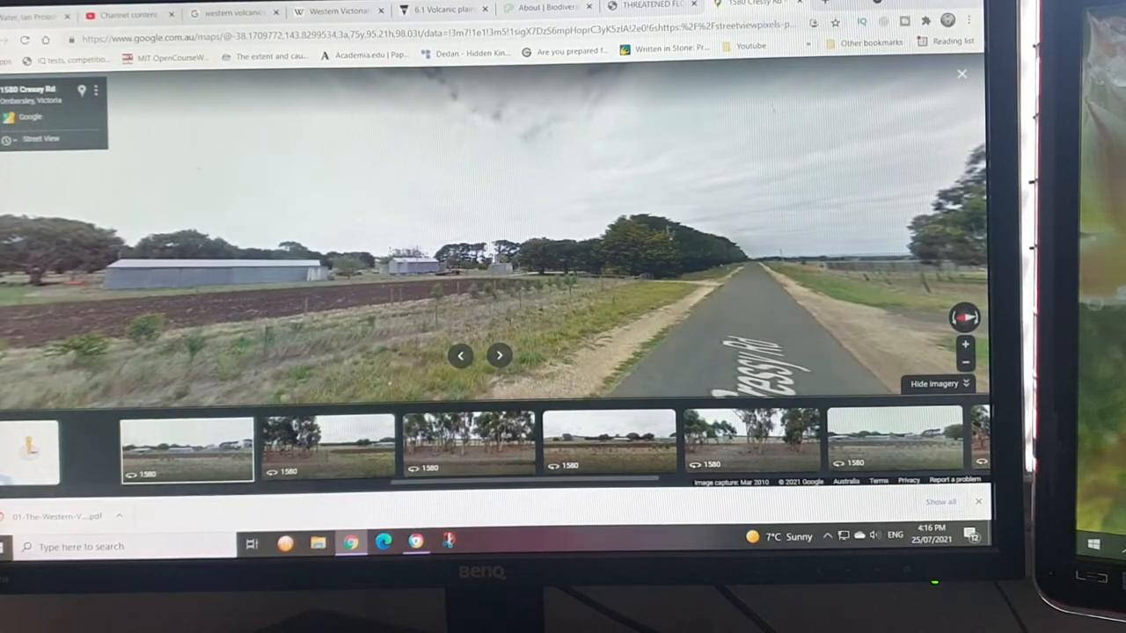
pyautogui.click(960, 74)
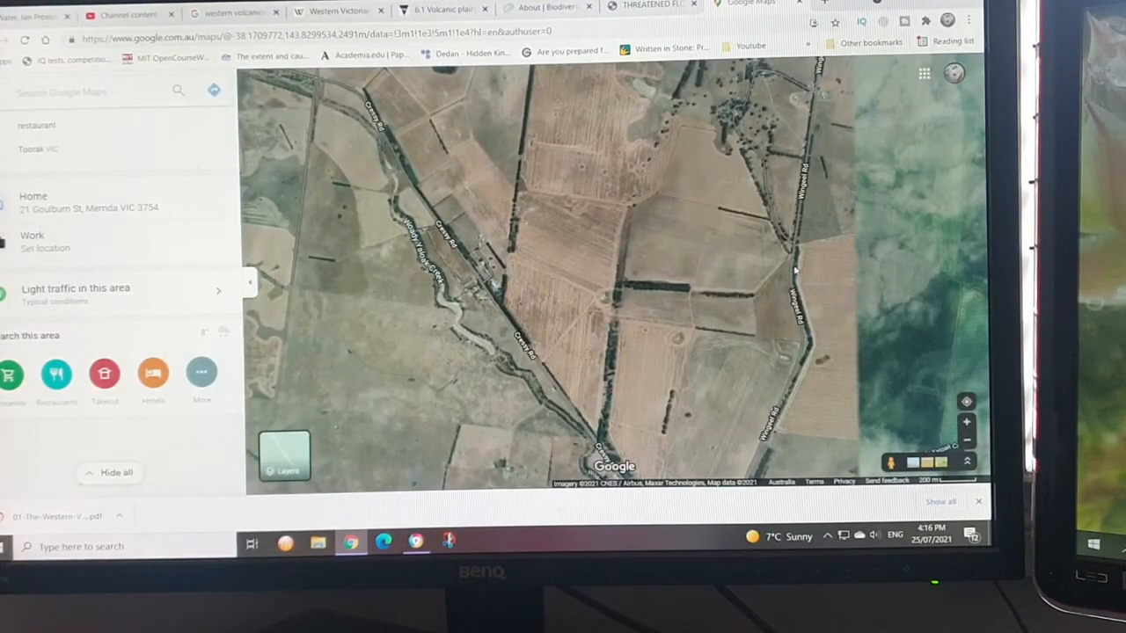
# Browse the plains in satellite imagery and centre the terrain map on Mount Elephant
pyautogui.click(790, 260)
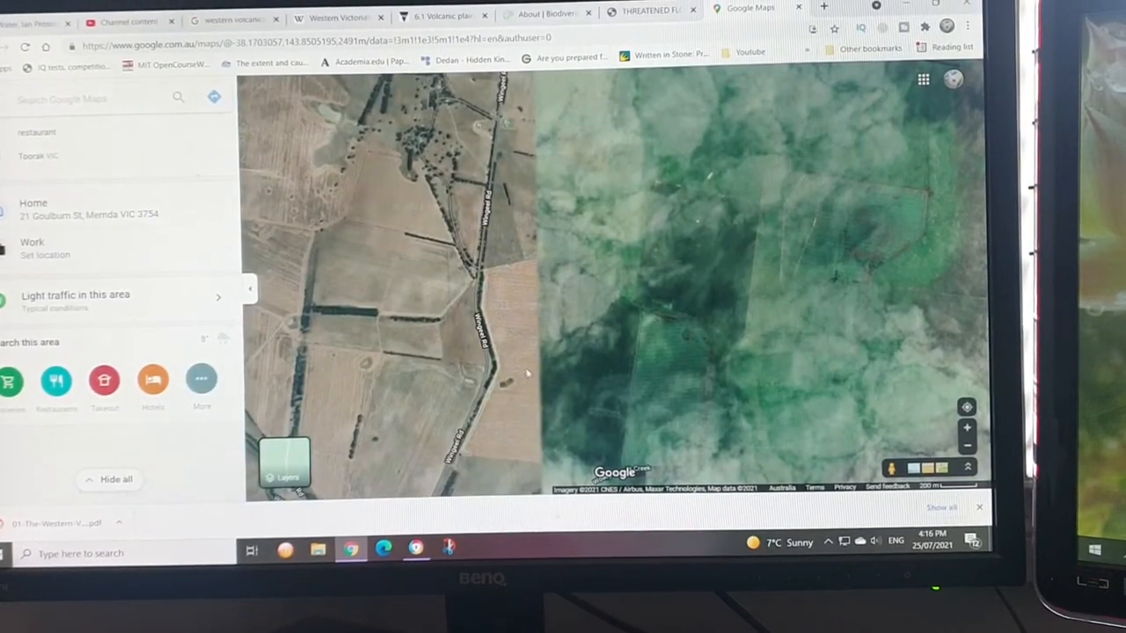
pyautogui.scroll(-3)
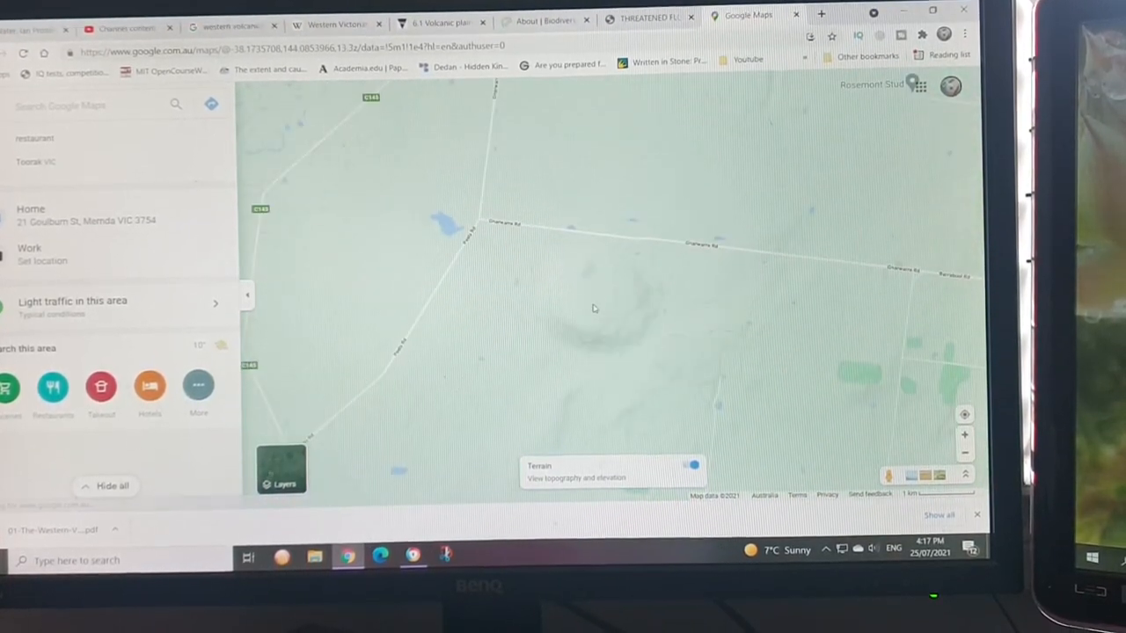
pyautogui.click(281, 461)
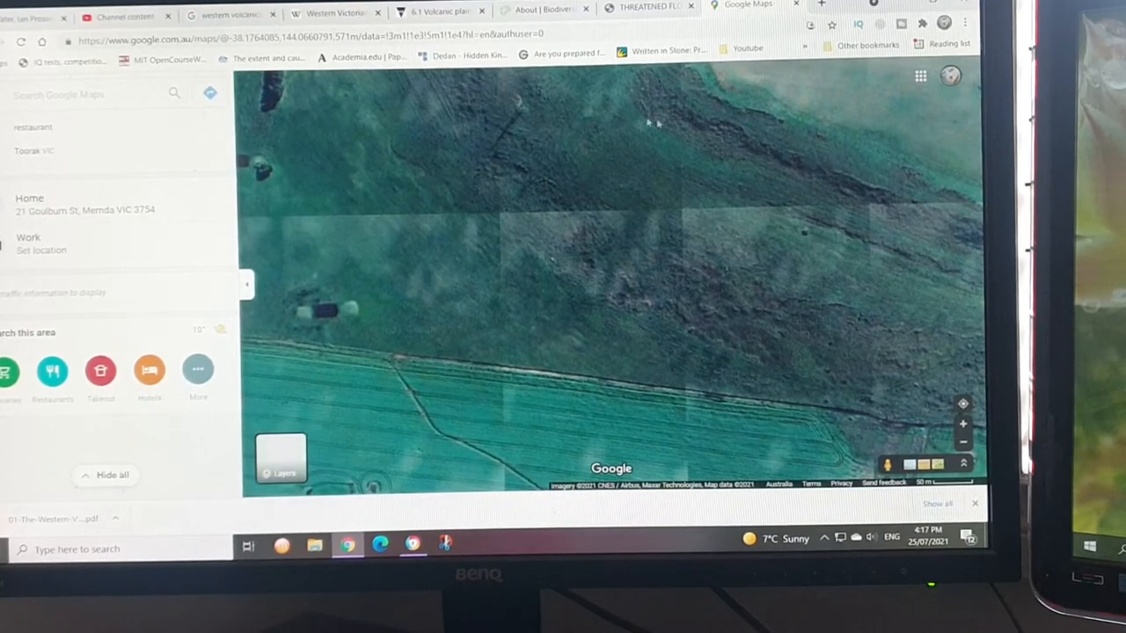
pyautogui.scroll(-3)
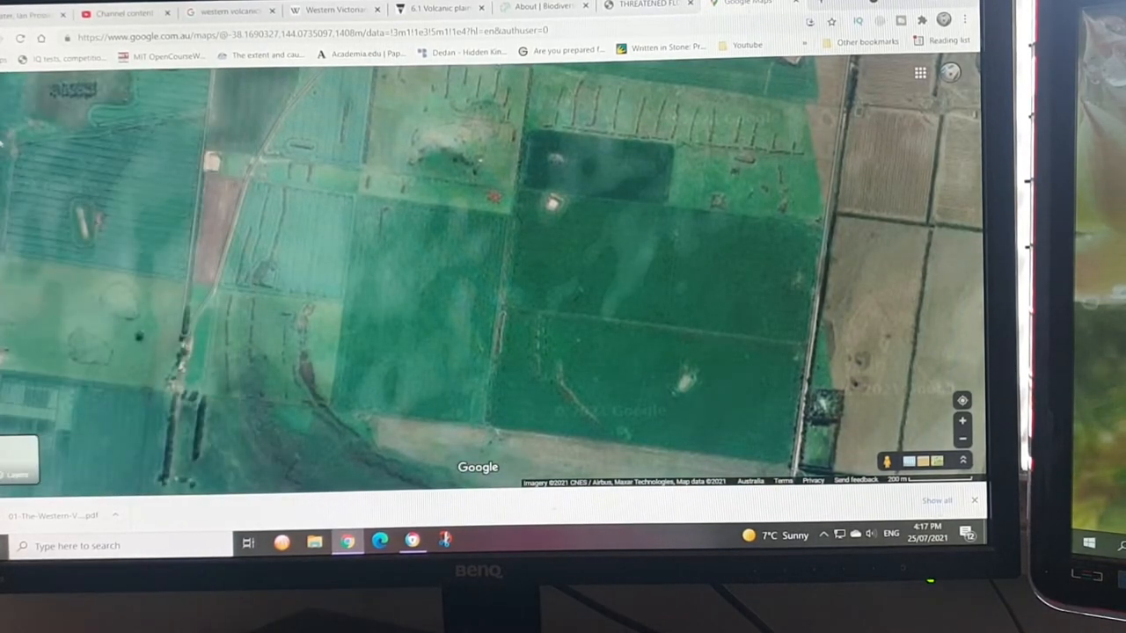
pyautogui.scroll(-3)
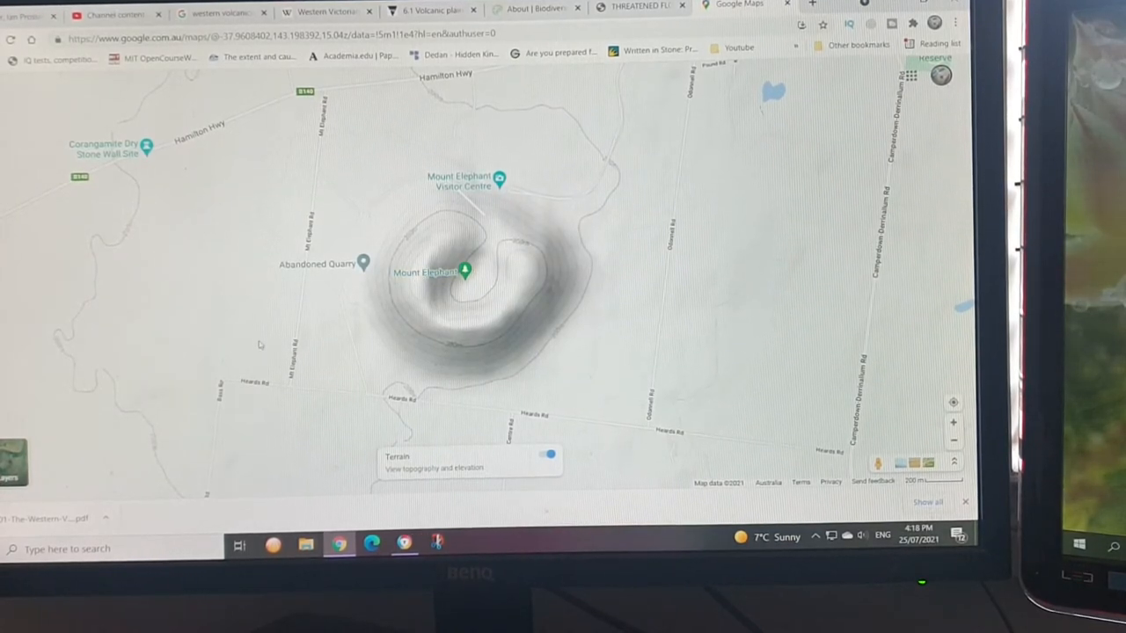
# Open Mount Elephant Visitor Centre details, view its hill photos, then pan south to the next hill
pyautogui.click(548, 454)
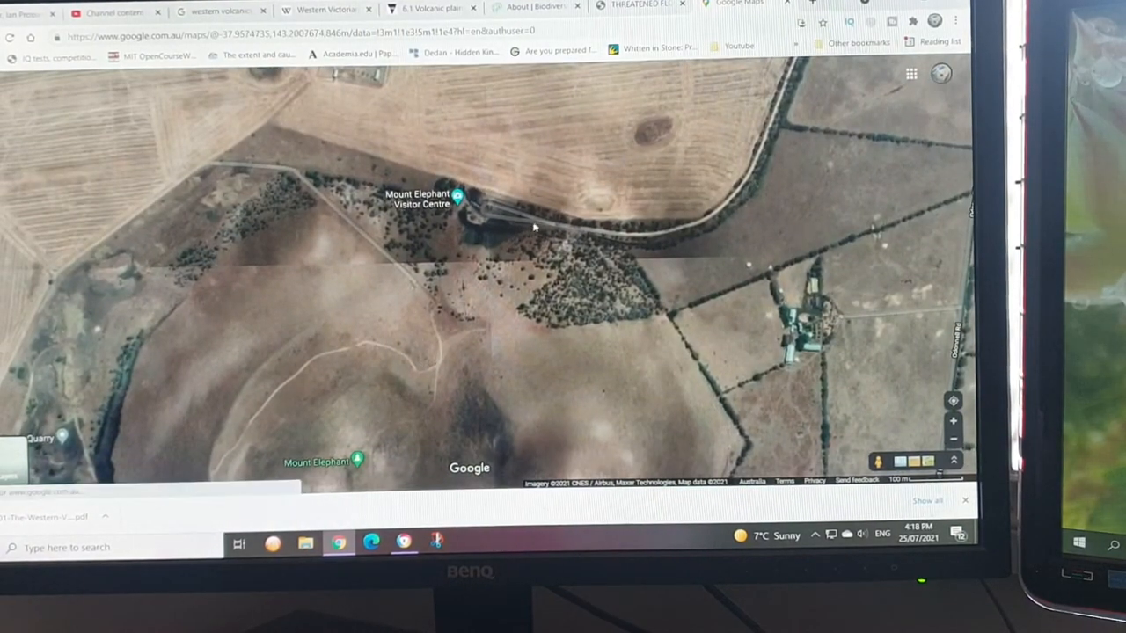
pyautogui.click(532, 220)
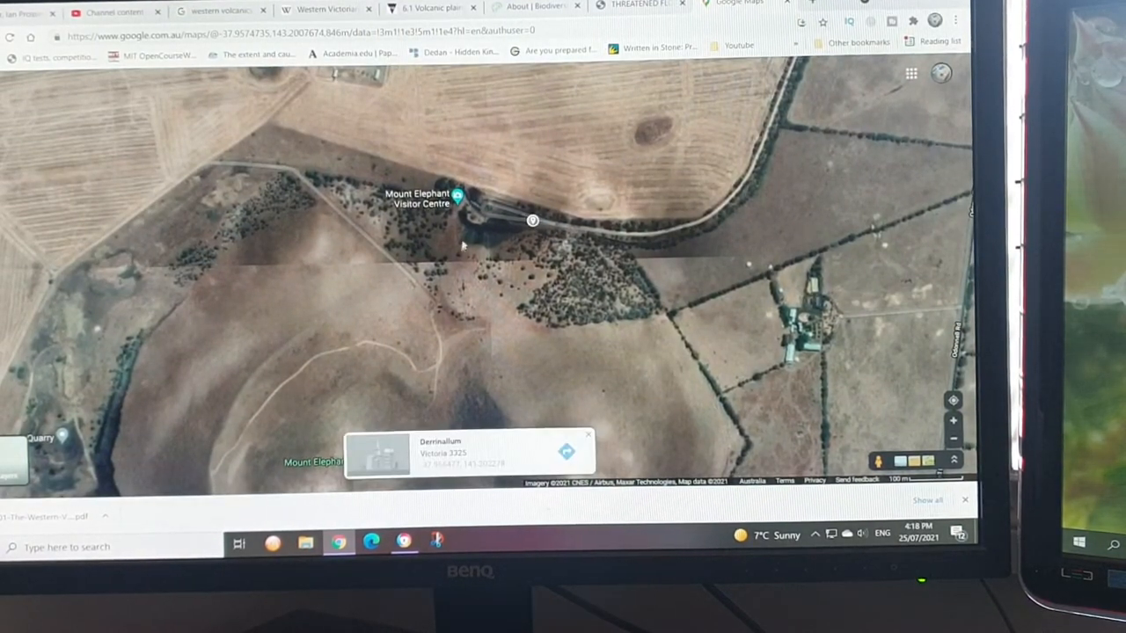
pyautogui.click(458, 193)
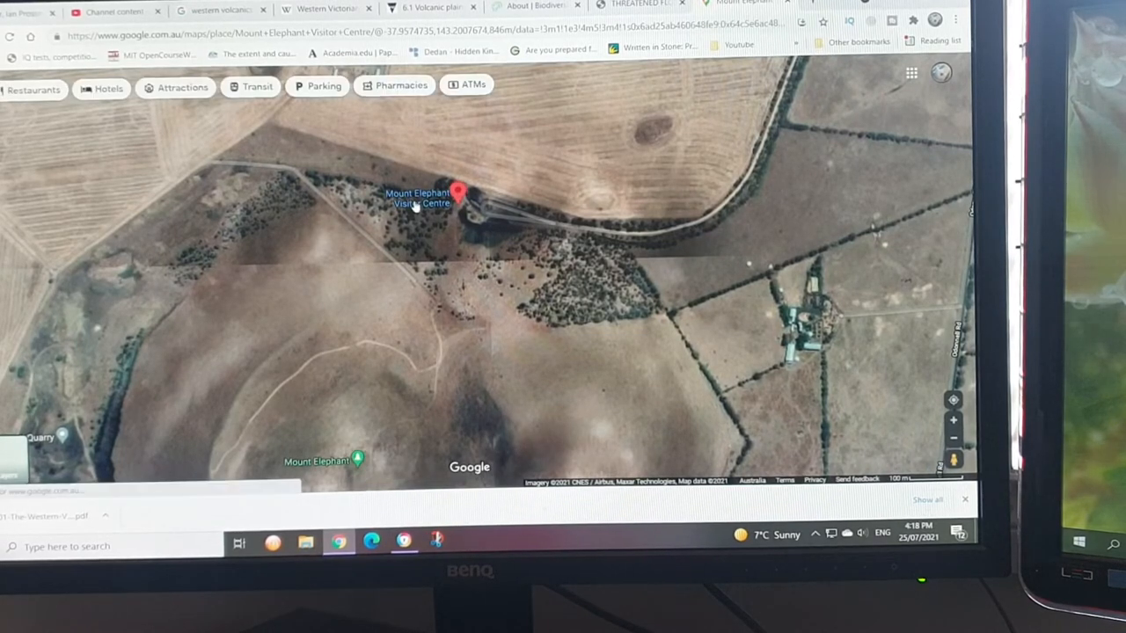
pyautogui.click(457, 195)
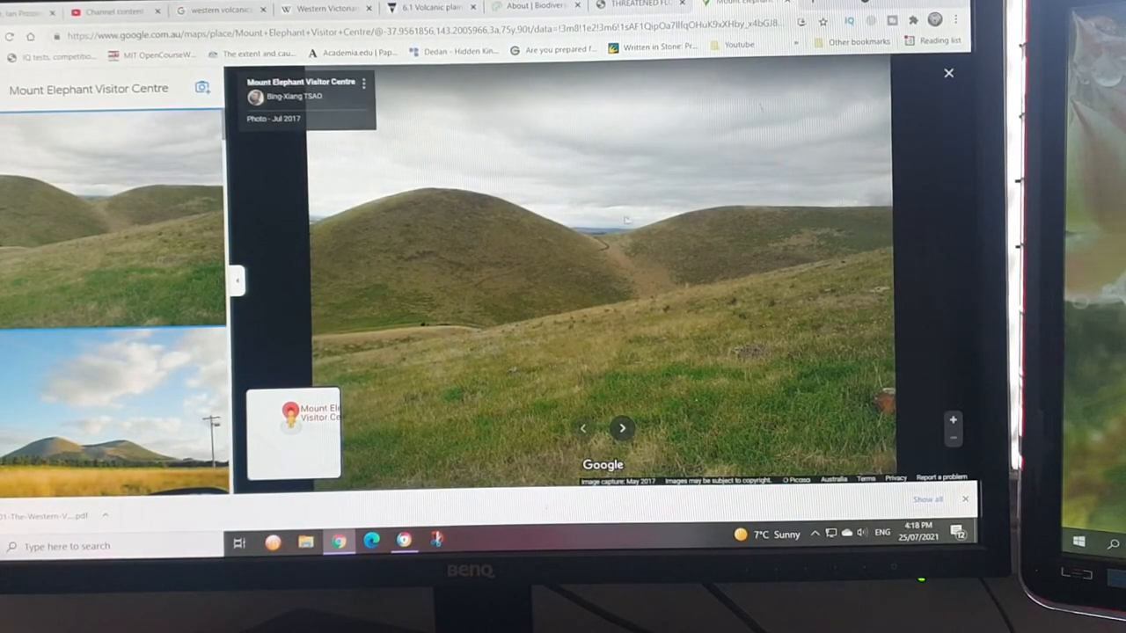
pyautogui.click(623, 427)
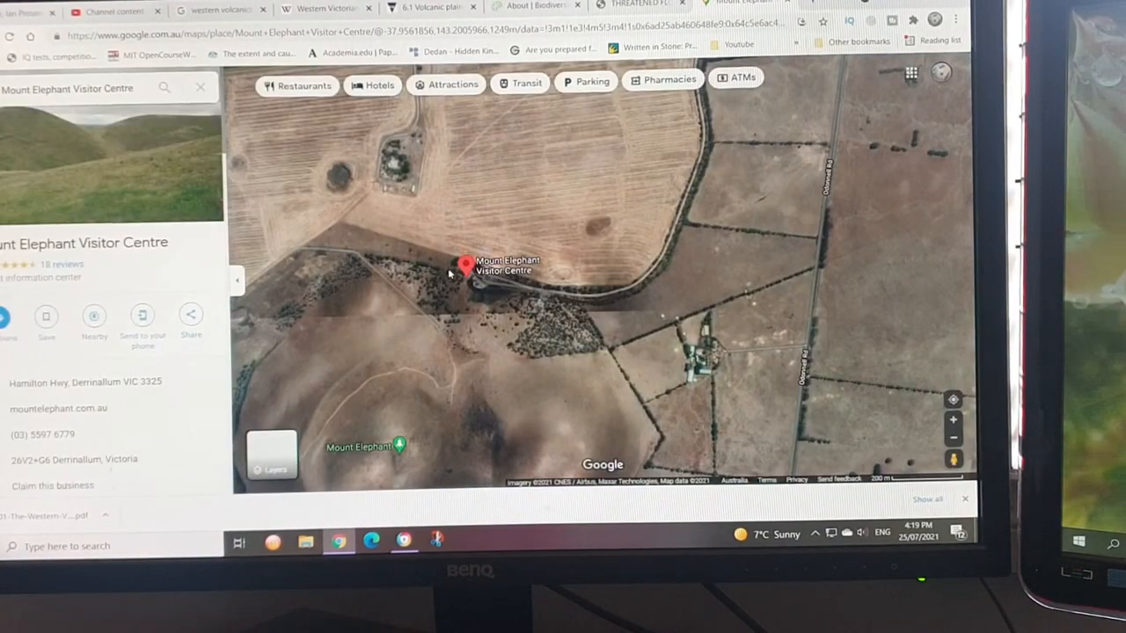
pyautogui.scroll(-3)
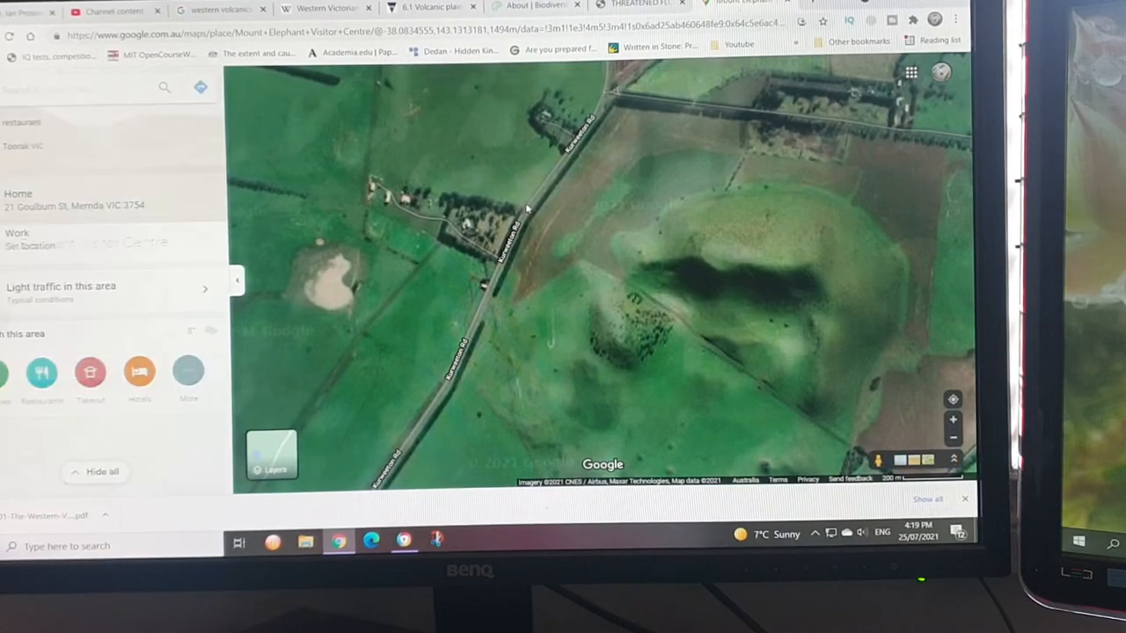
# View the hill from Kurweeton Rd in Street View twice, returning to satellite farmland
pyautogui.click(526, 204)
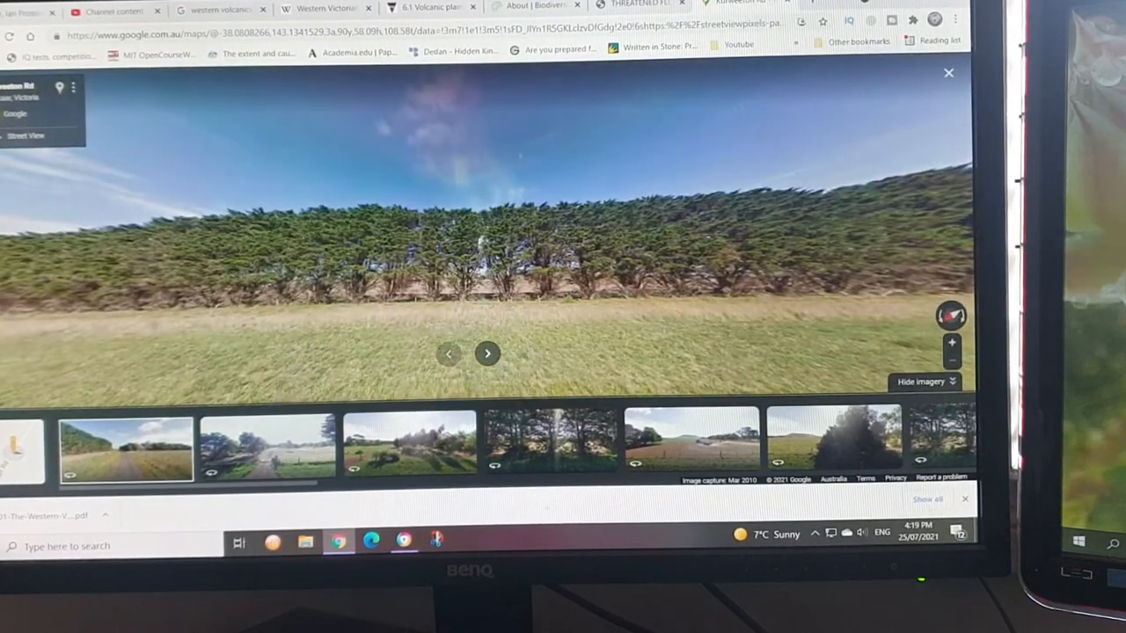
pyautogui.click(948, 72)
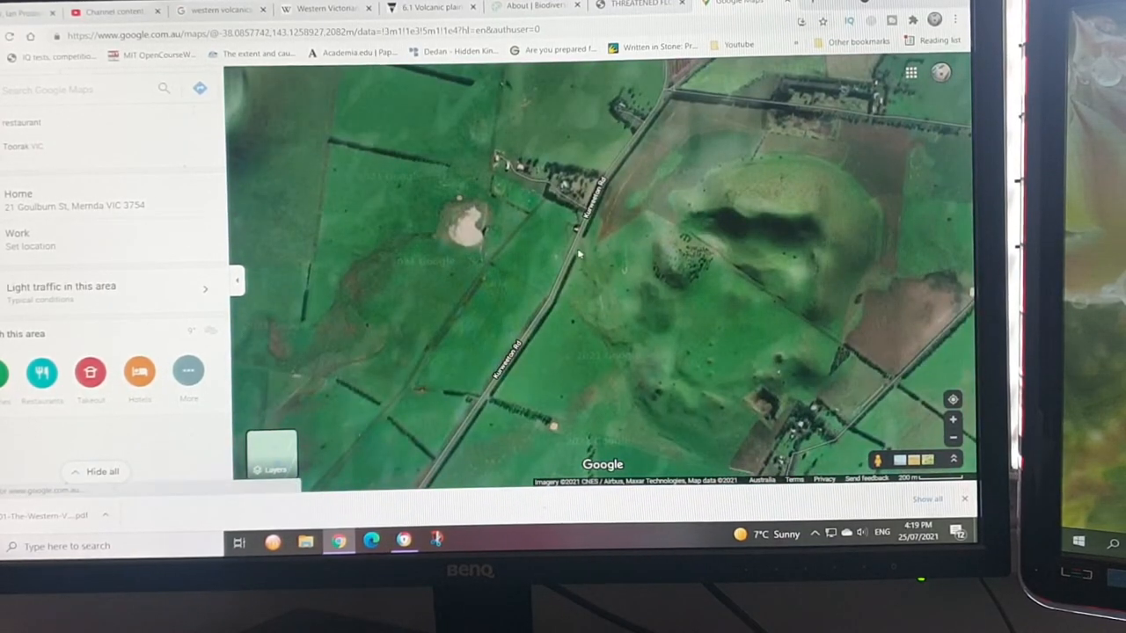
pyautogui.click(573, 244)
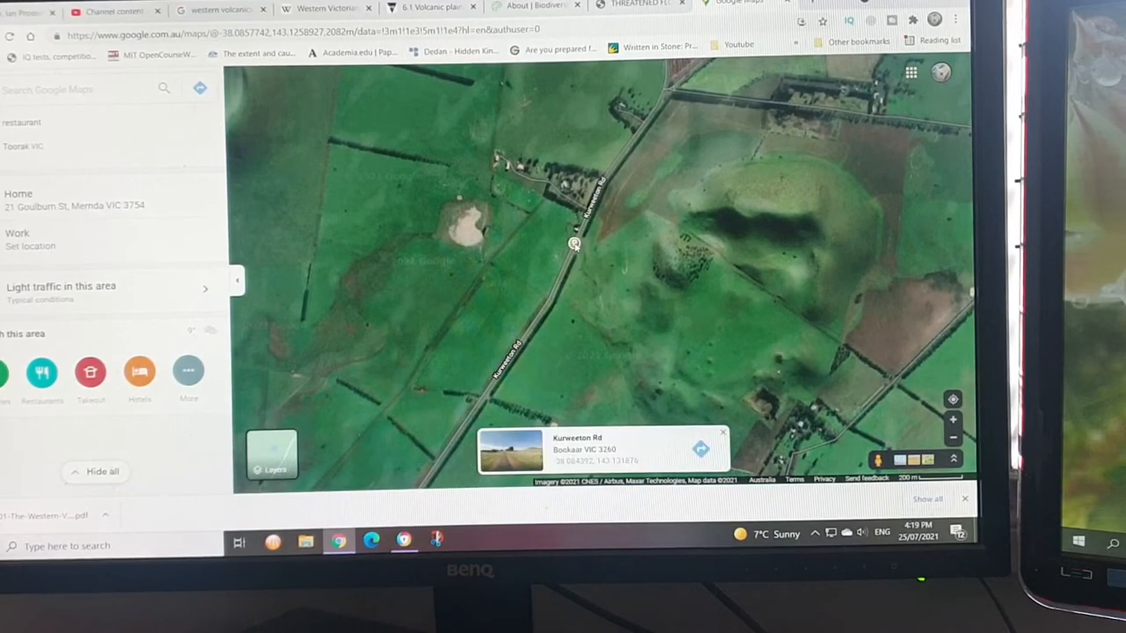
pyautogui.click(577, 243)
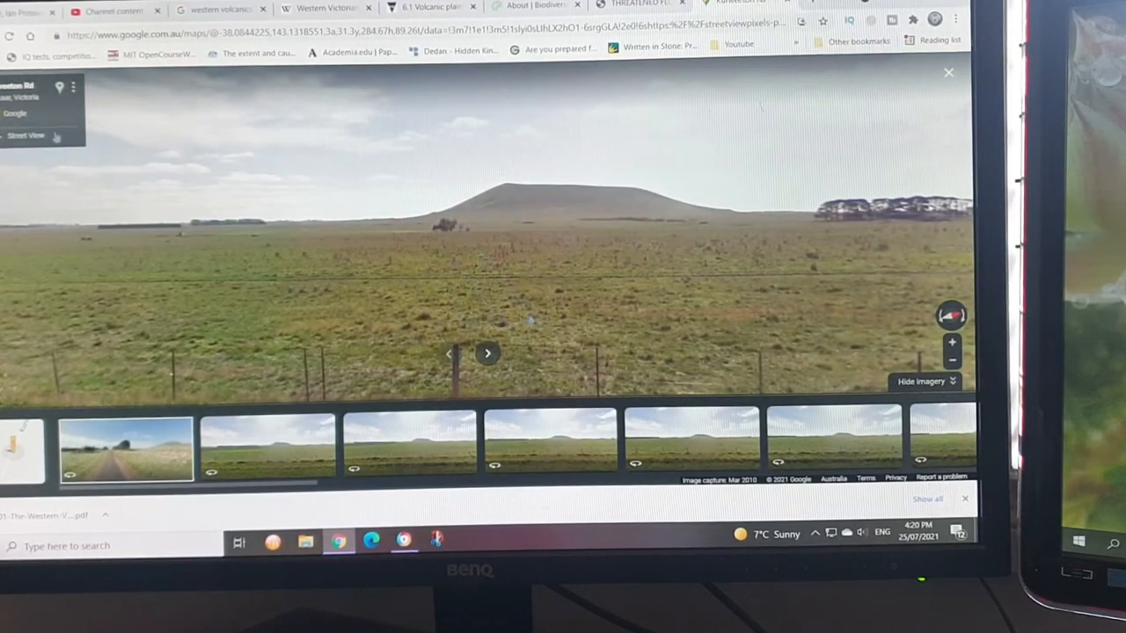
pyautogui.click(948, 72)
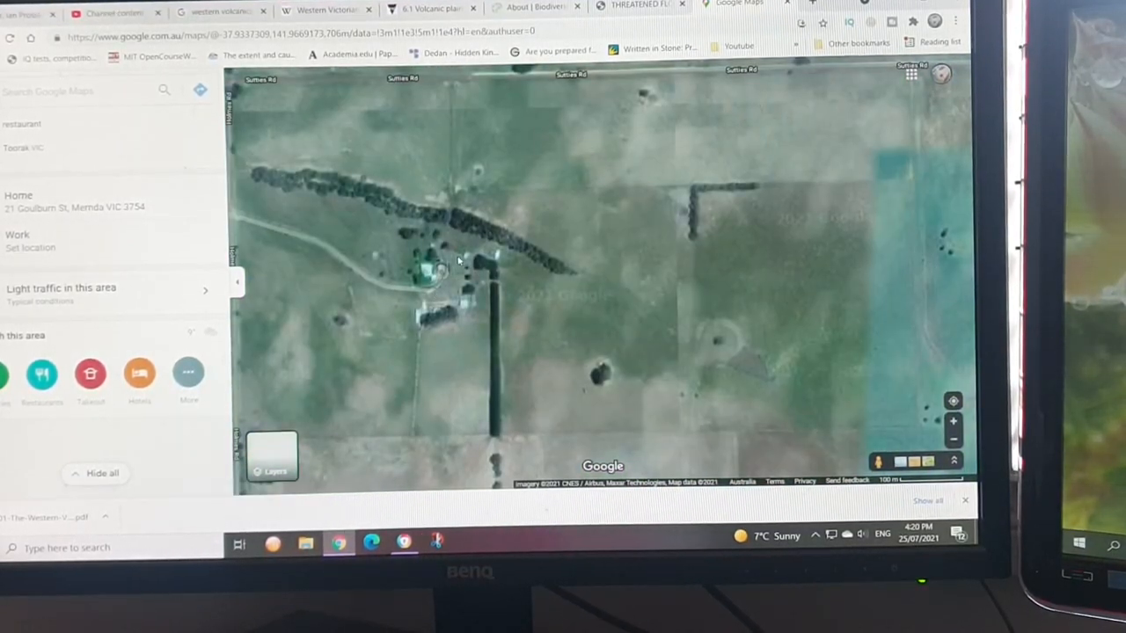
# Zoom out from Tower Hill to Mount Napier State Park and open its photos
pyautogui.scroll(-3)
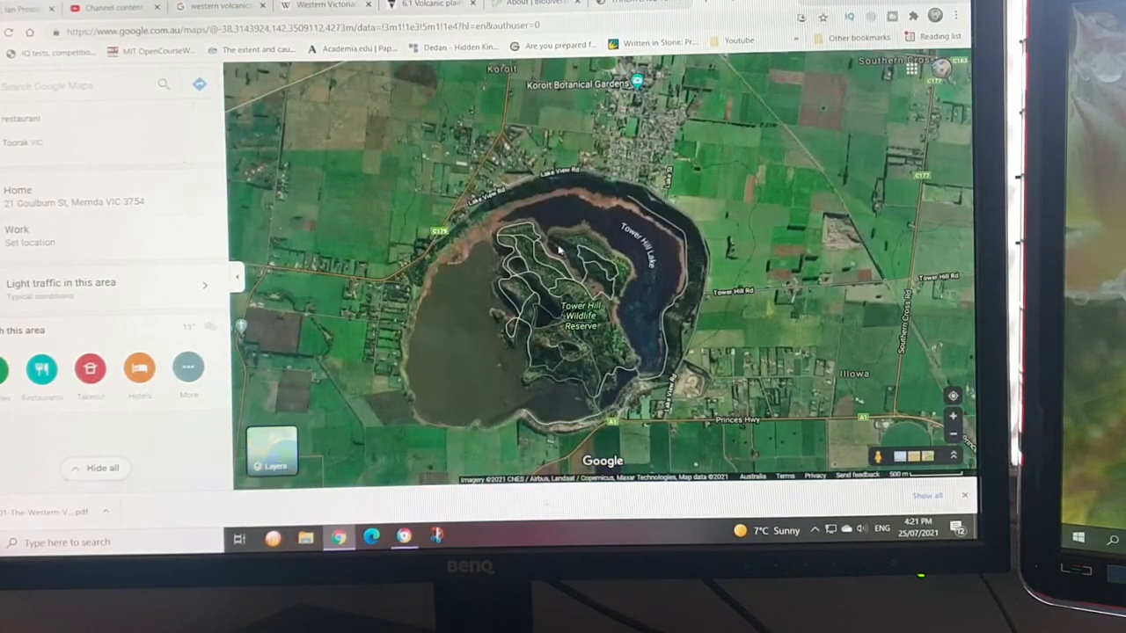
pyautogui.scroll(-3)
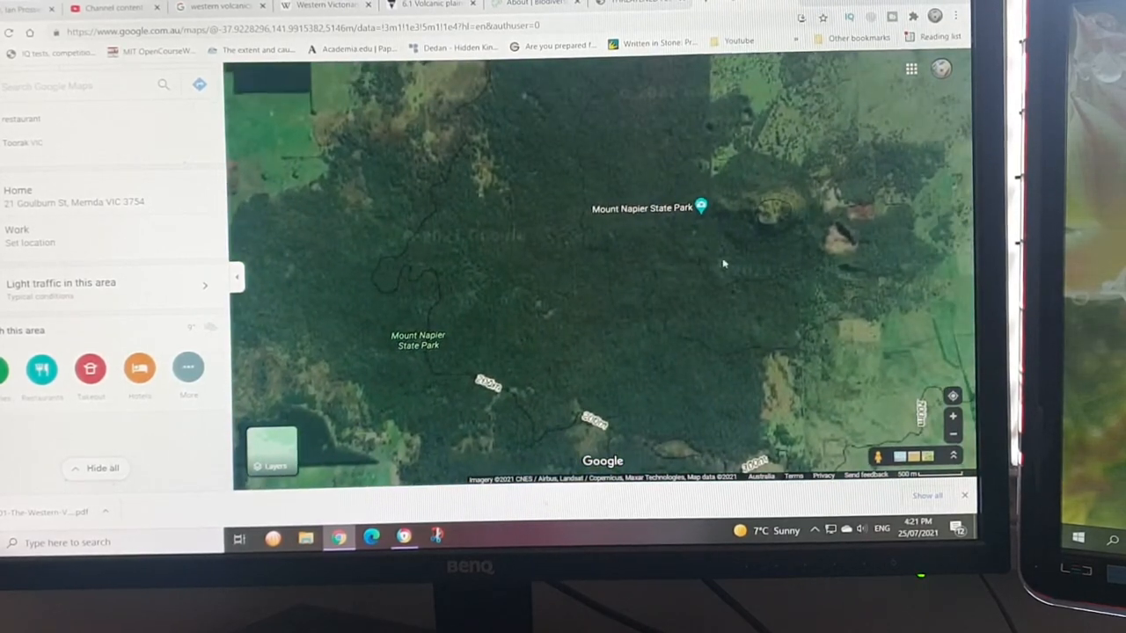
pyautogui.scroll(-3)
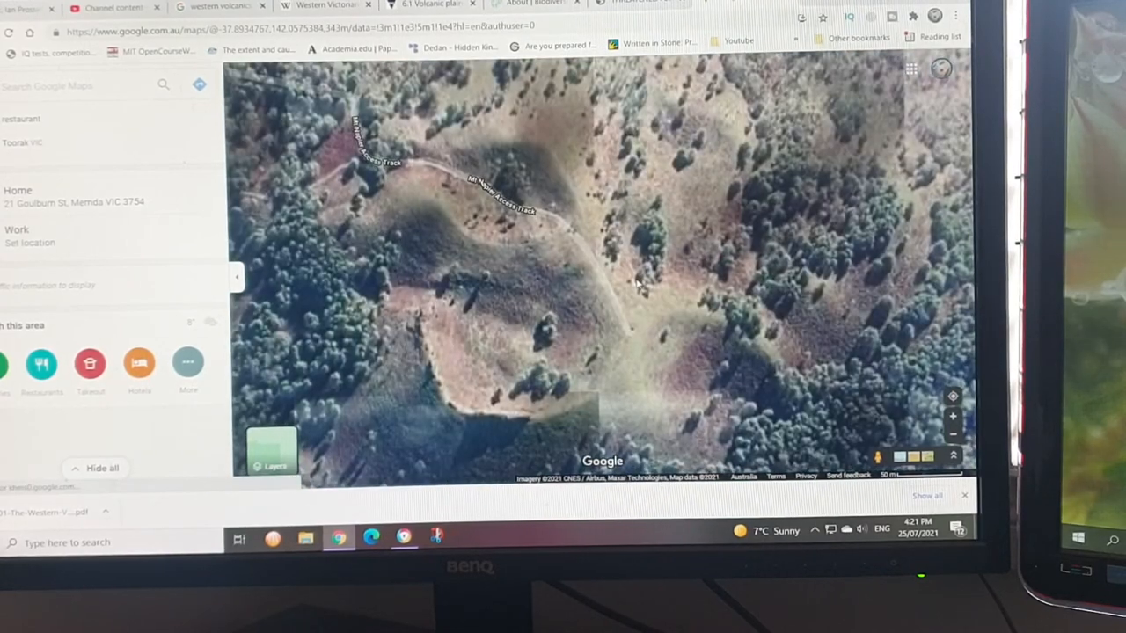
pyautogui.scroll(-3)
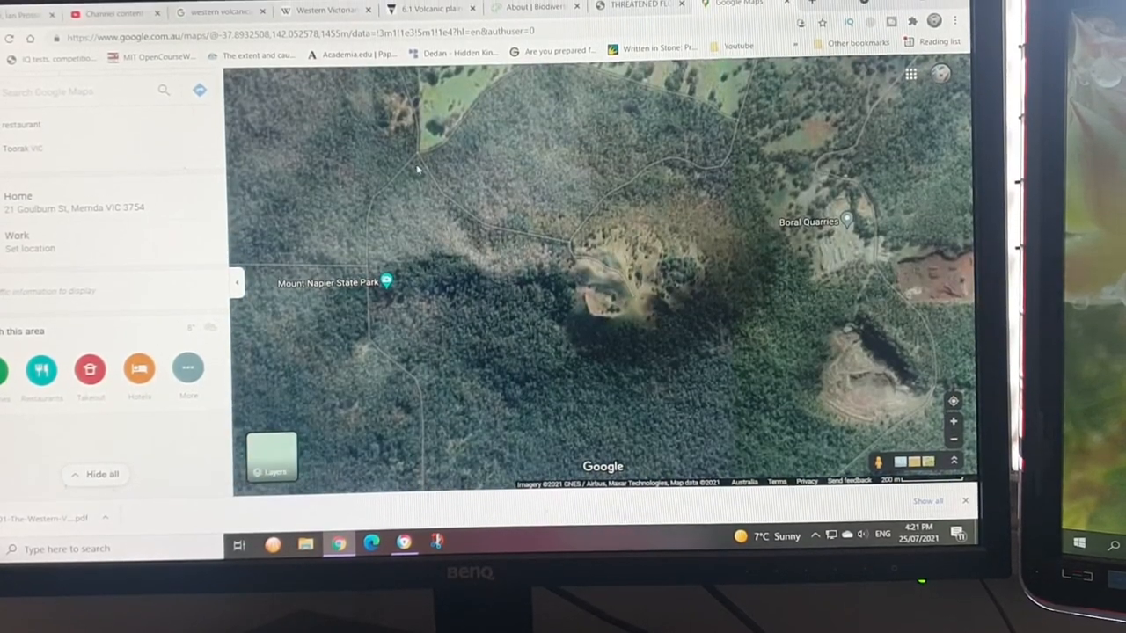
pyautogui.click(387, 282)
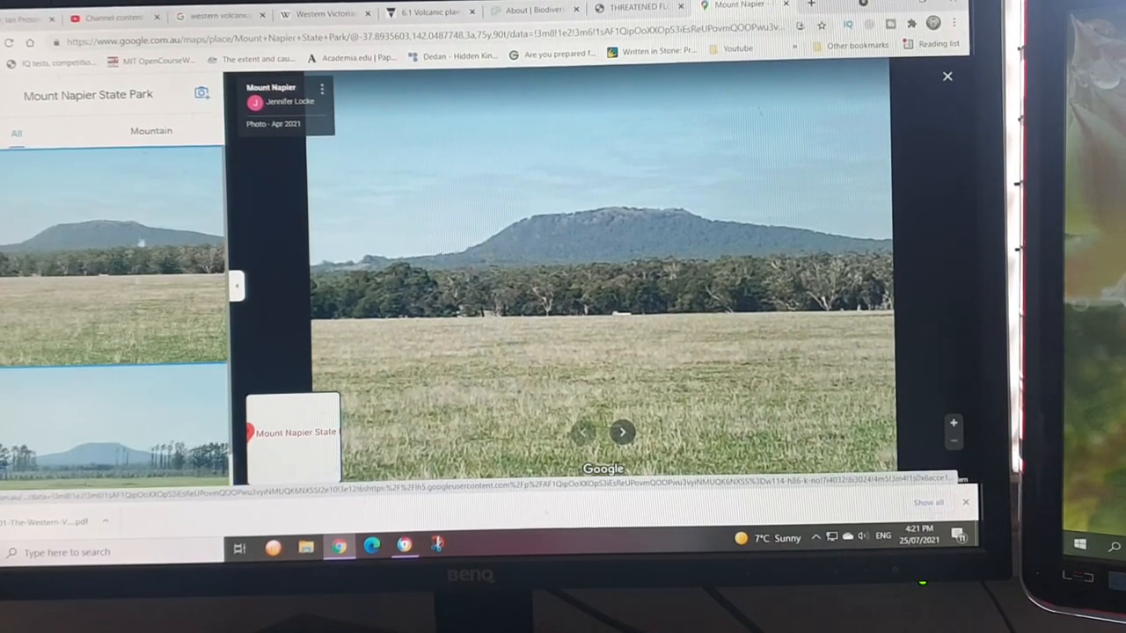
# Close the Mount Napier photos, view the dry lake bed, and return to the Wikipedia article
pyautogui.click(946, 76)
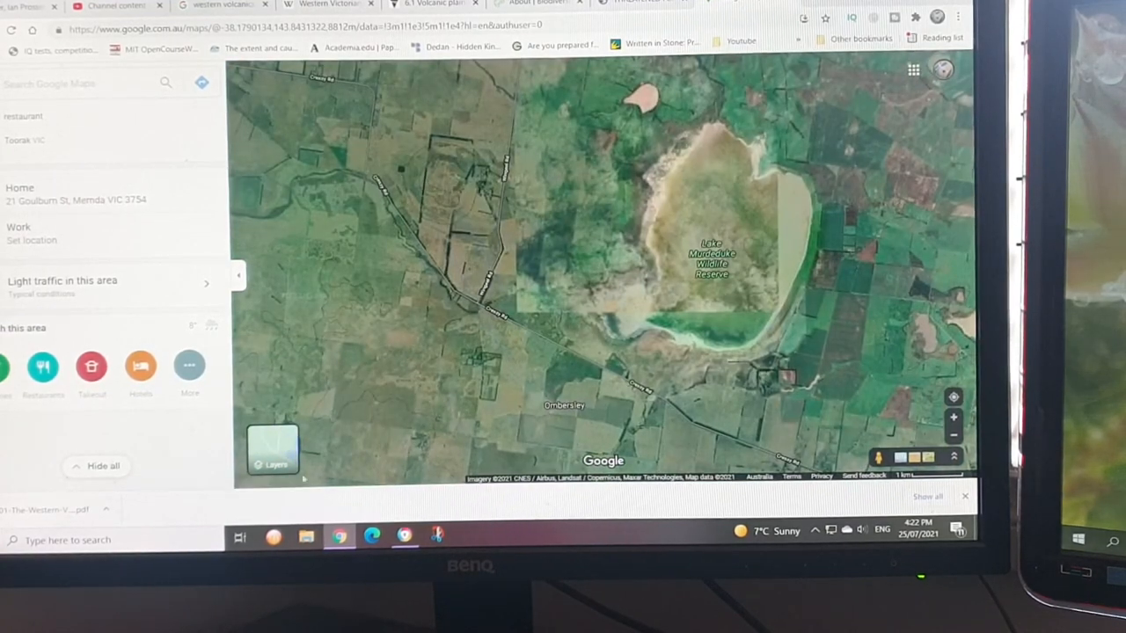
pyautogui.click(275, 466)
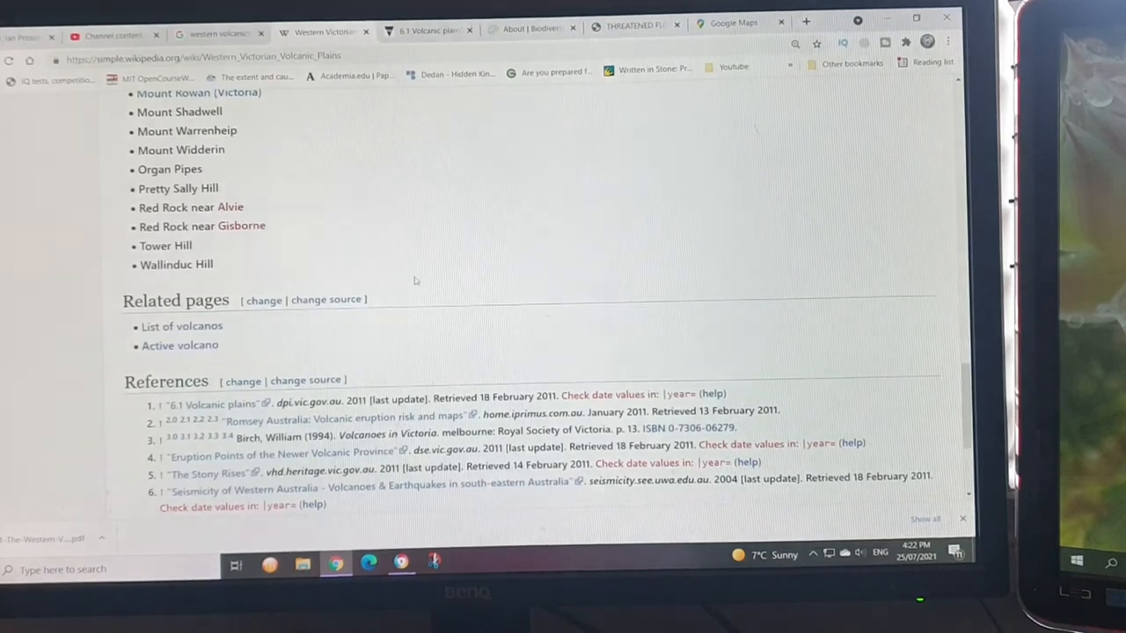
# Select Mount Mooroookyle in the volcano list and search Google for it
pyautogui.scroll(3)
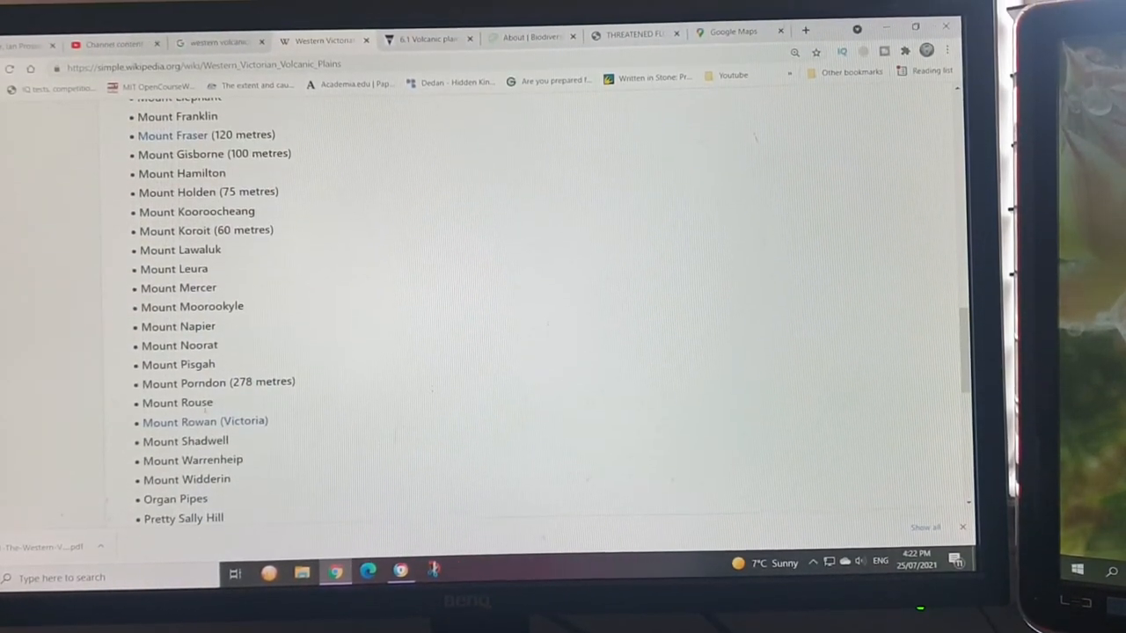
pyautogui.doubleClick(192, 306)
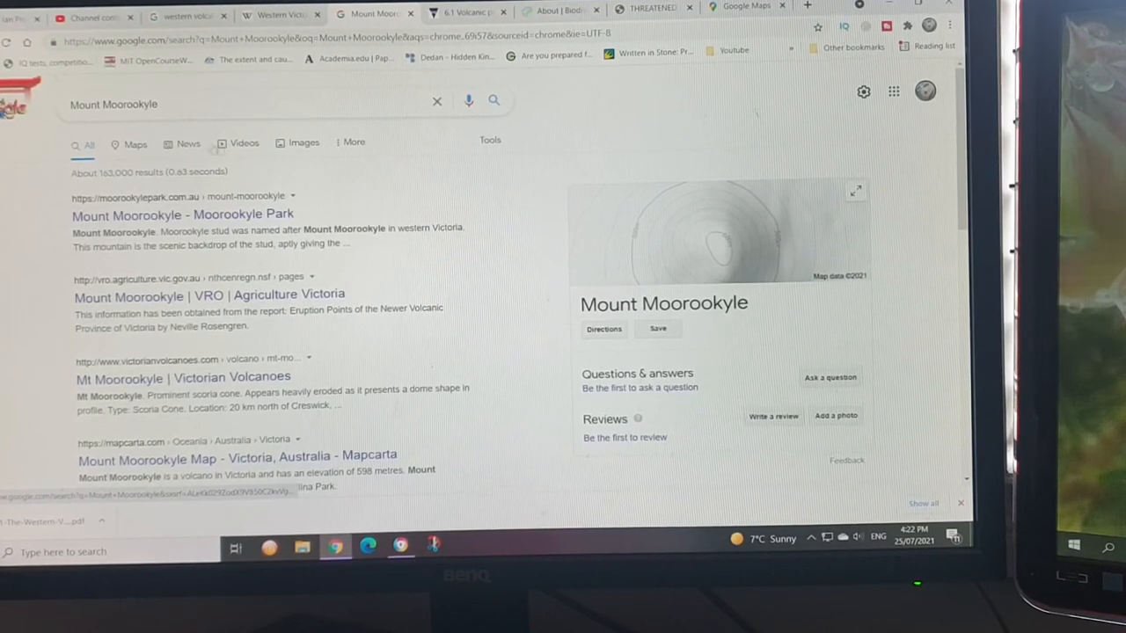
# Show image results for Mount Mooroookyle and enlarge the golden hillside photo
pyautogui.click(303, 141)
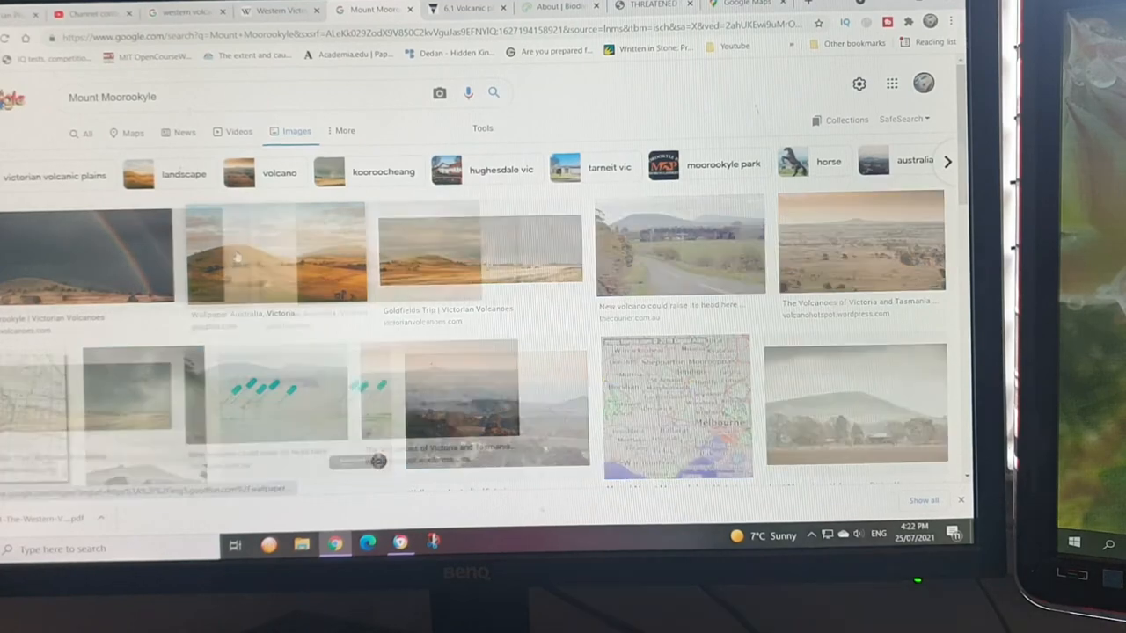
pyautogui.click(274, 255)
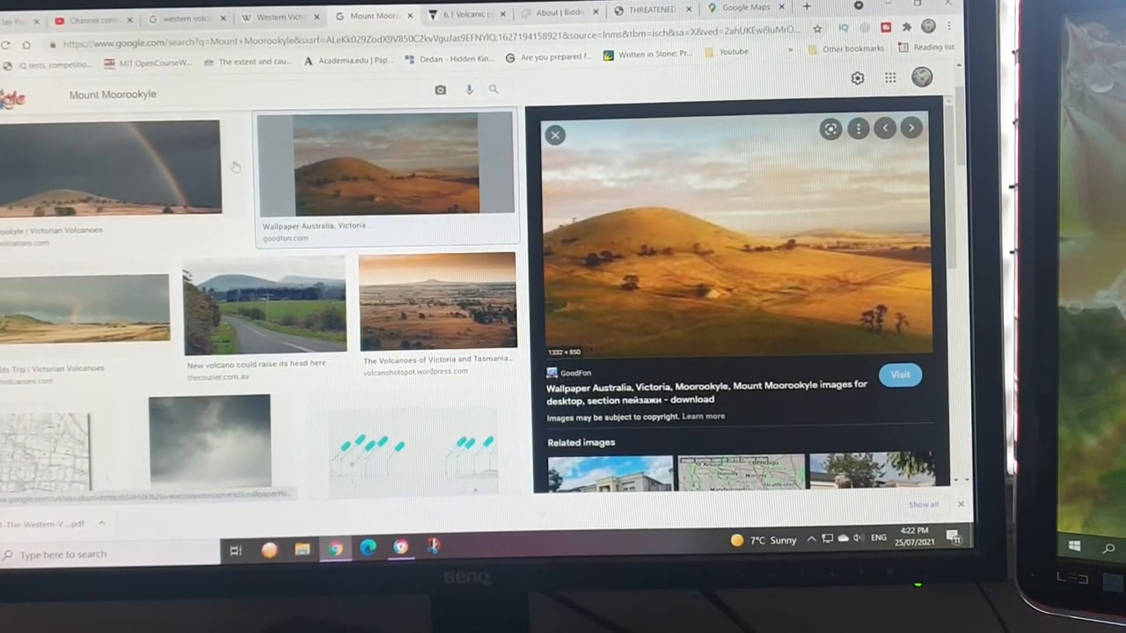